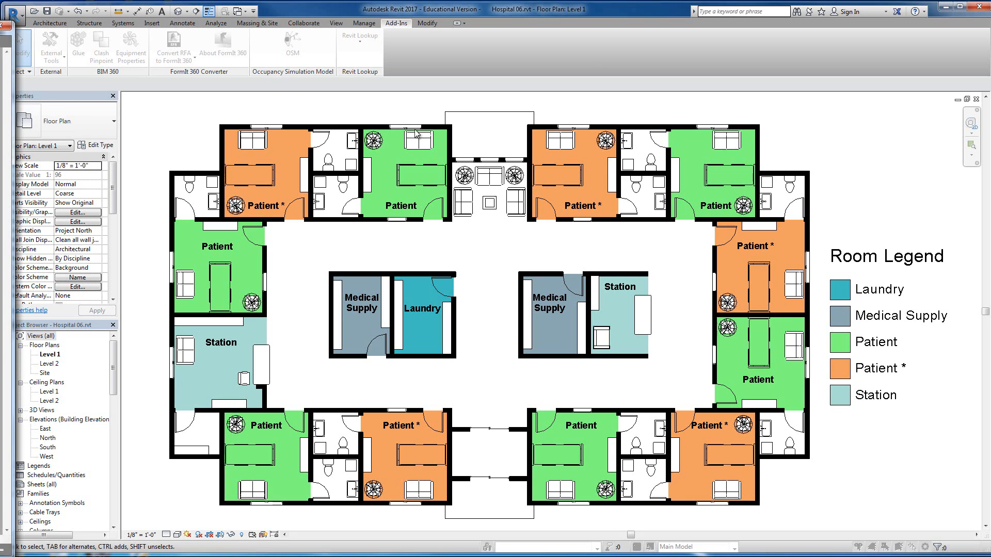
Launch the OSM occupancy simulation window for the Level 1 ward plan from the Add-Ins tab.
left_click(292, 41)
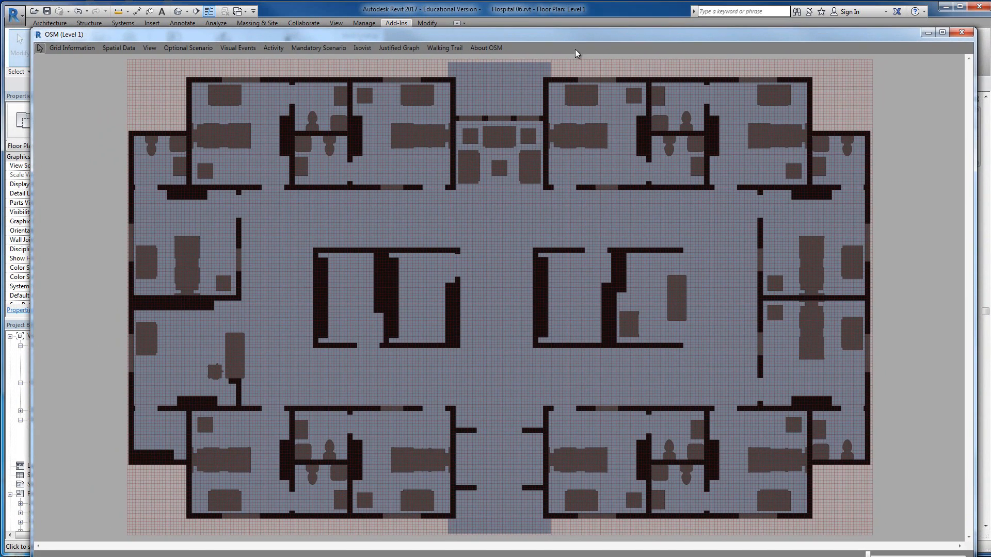
mouse_move(362, 47)
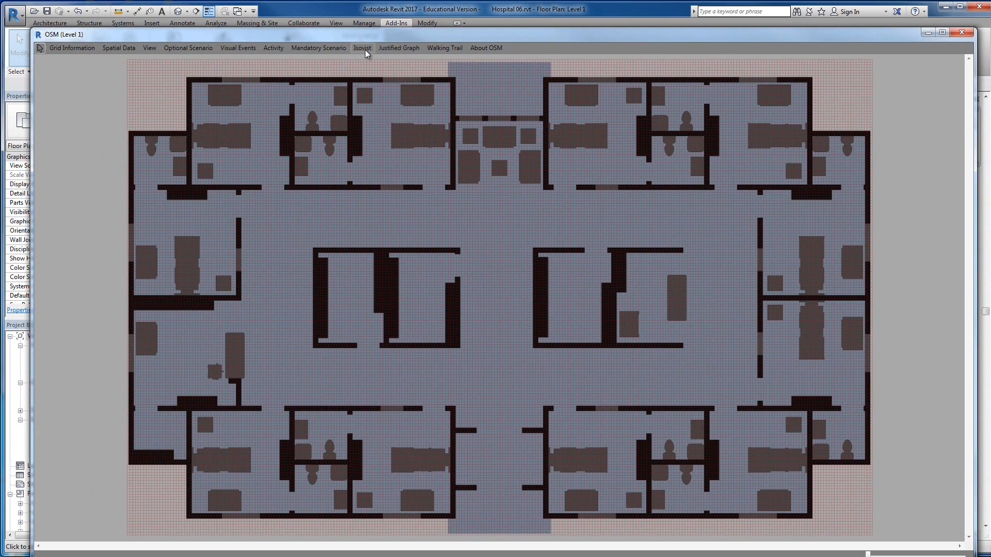
Start the Get Polygonal Isovist command from the Isovist menu, ready to pick a vantage point.
left_click(363, 48)
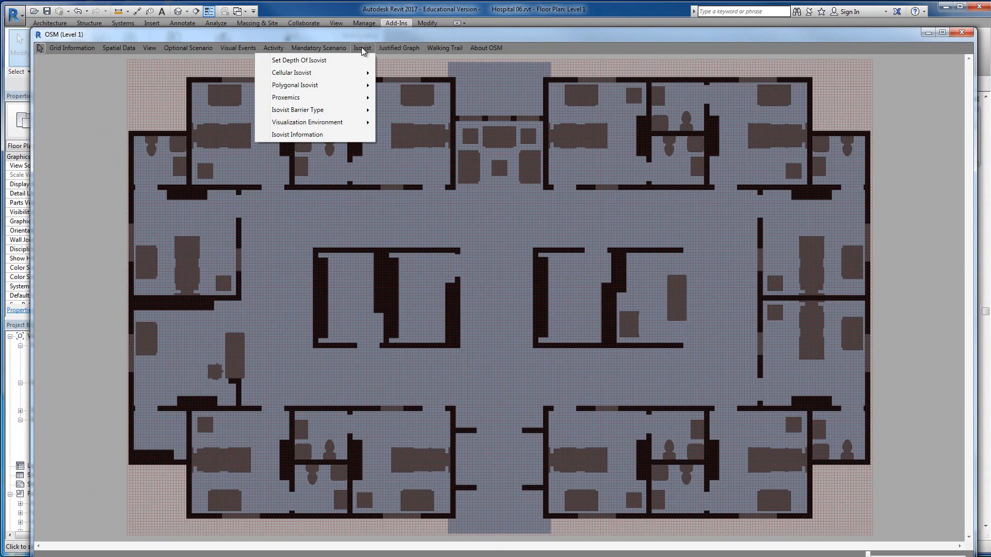
mouse_move(362, 53)
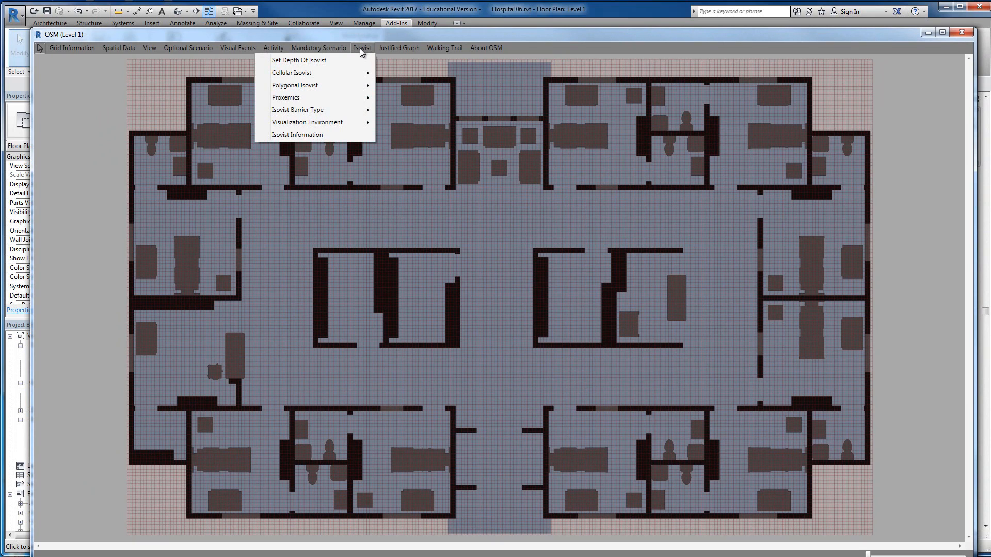
mouse_move(294, 84)
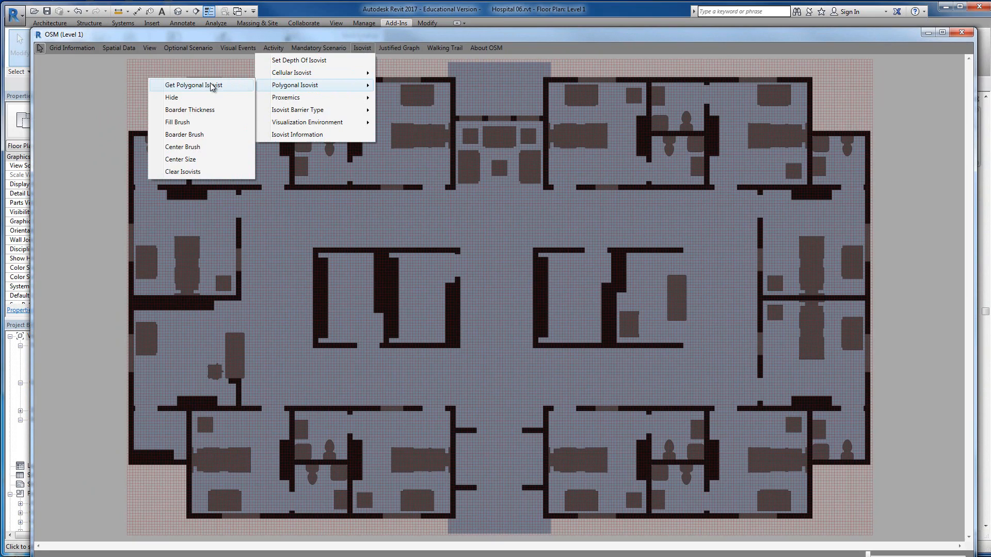
left_click(193, 85)
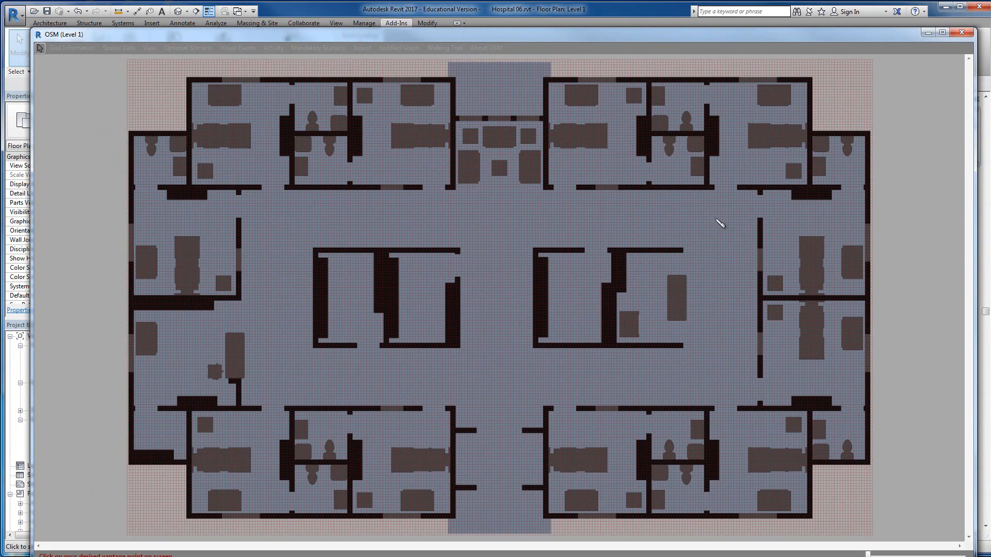
mouse_move(753, 334)
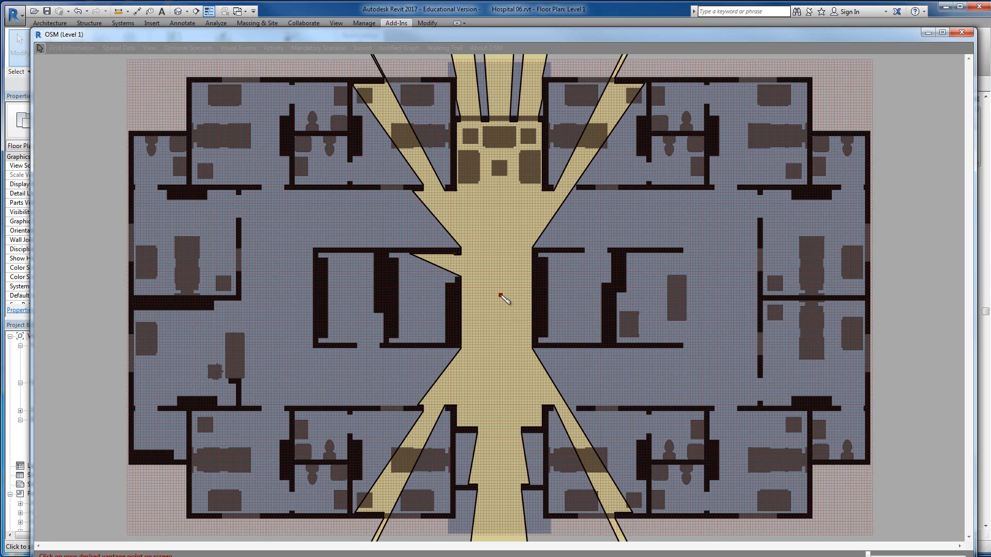
Place a polygonal isovist vantage point in the central corridor of the ward.
left_click(502, 297)
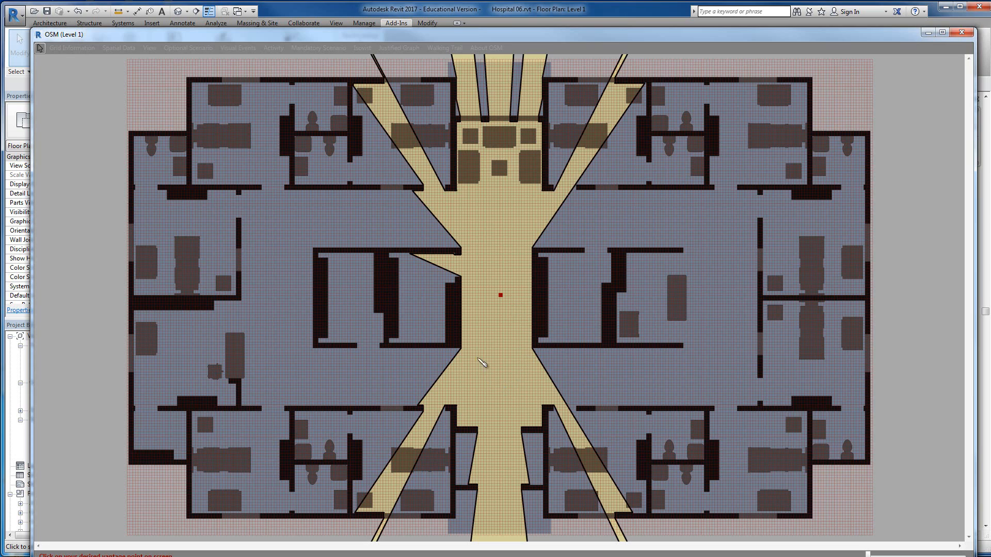
mouse_move(544, 257)
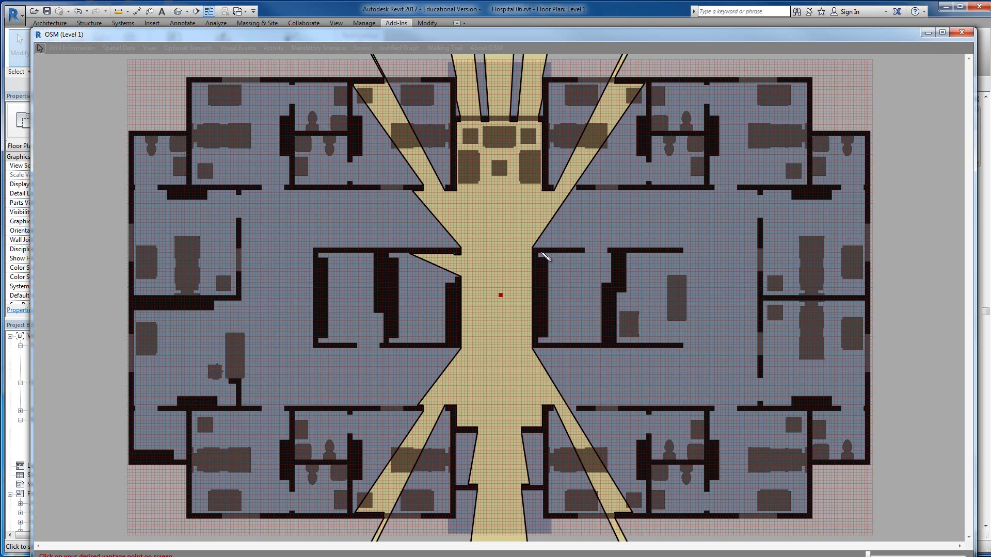
mouse_move(480, 325)
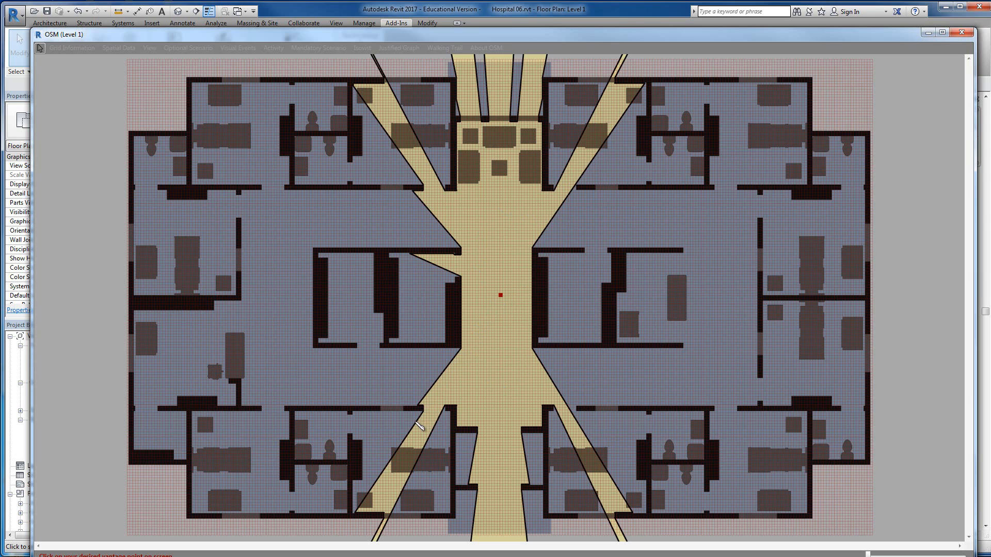
mouse_move(378, 539)
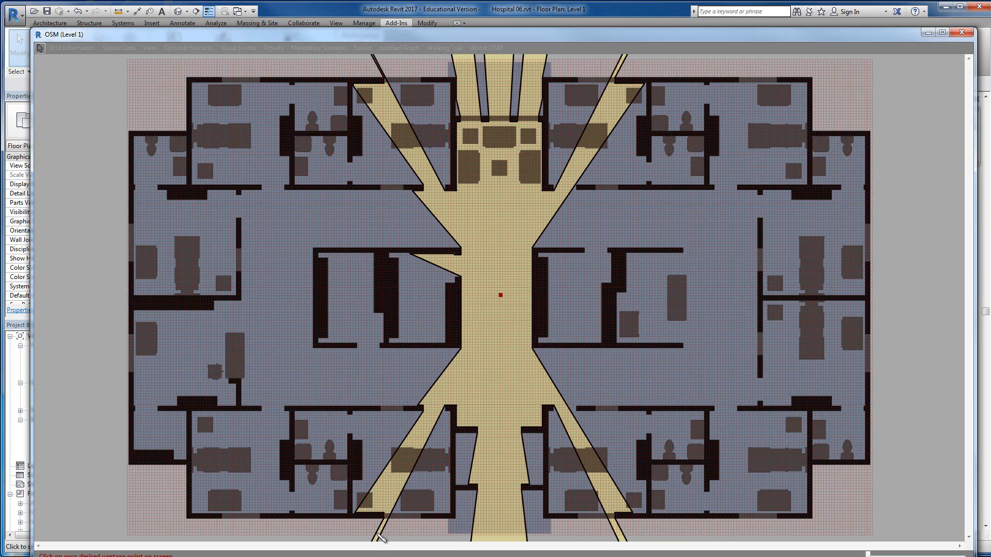
mouse_move(446, 408)
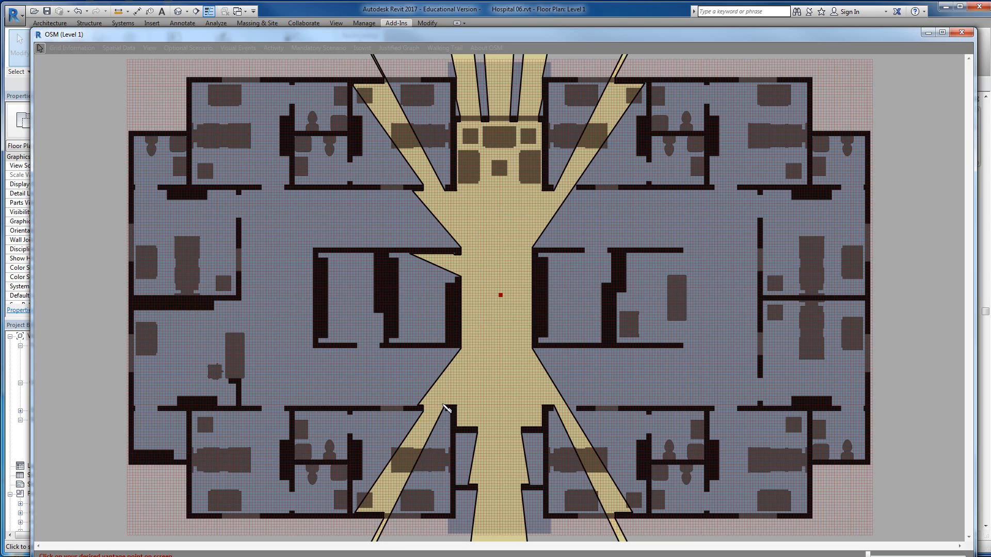
mouse_move(472, 469)
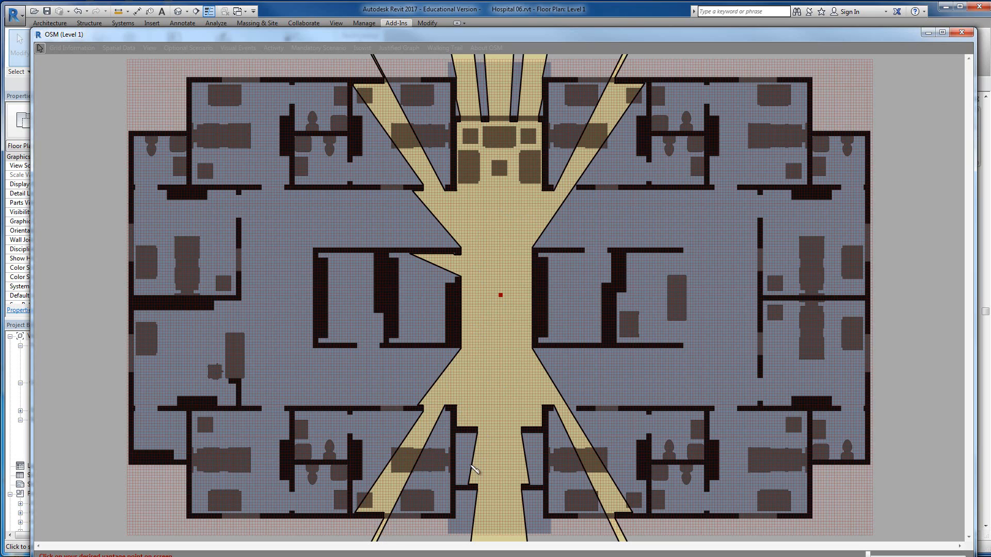
mouse_move(582, 463)
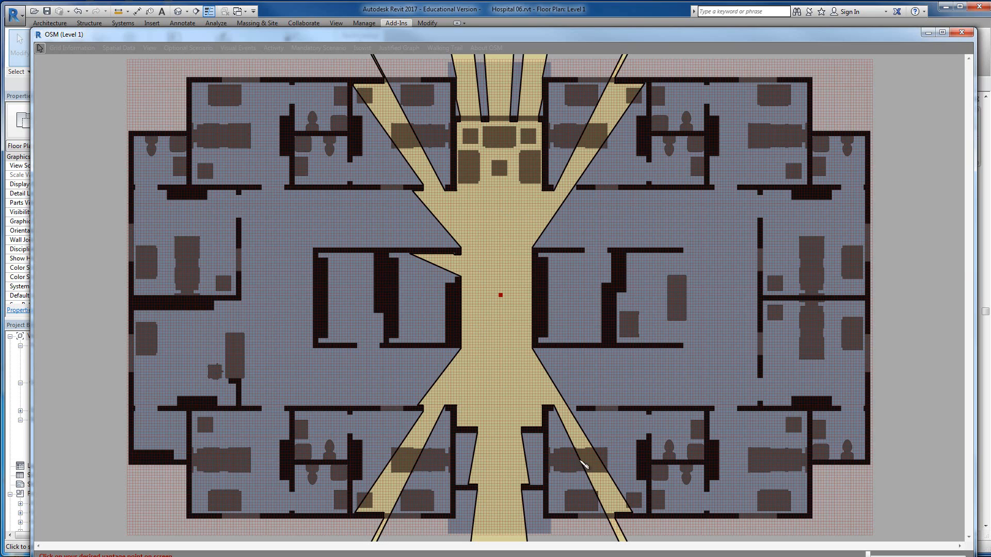
mouse_move(565, 113)
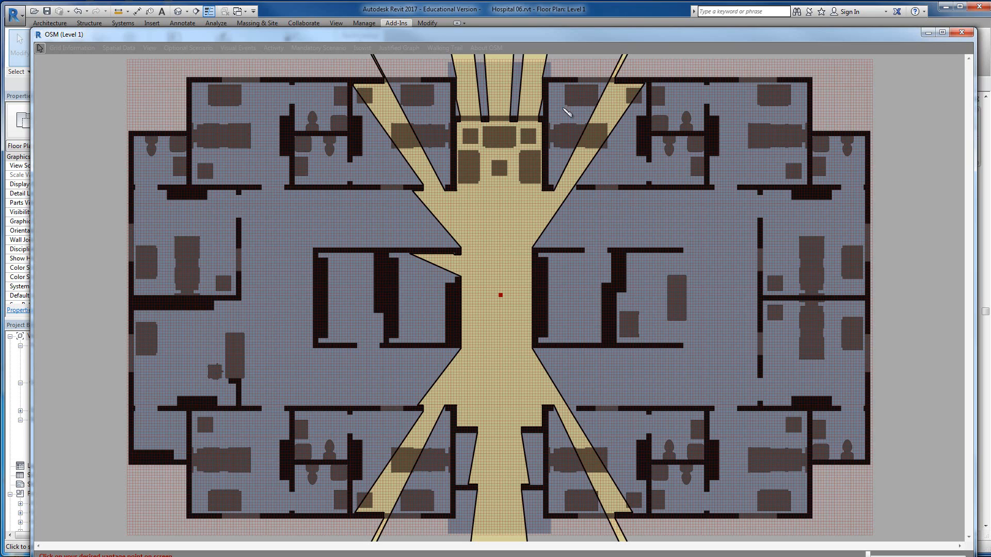
mouse_move(539, 272)
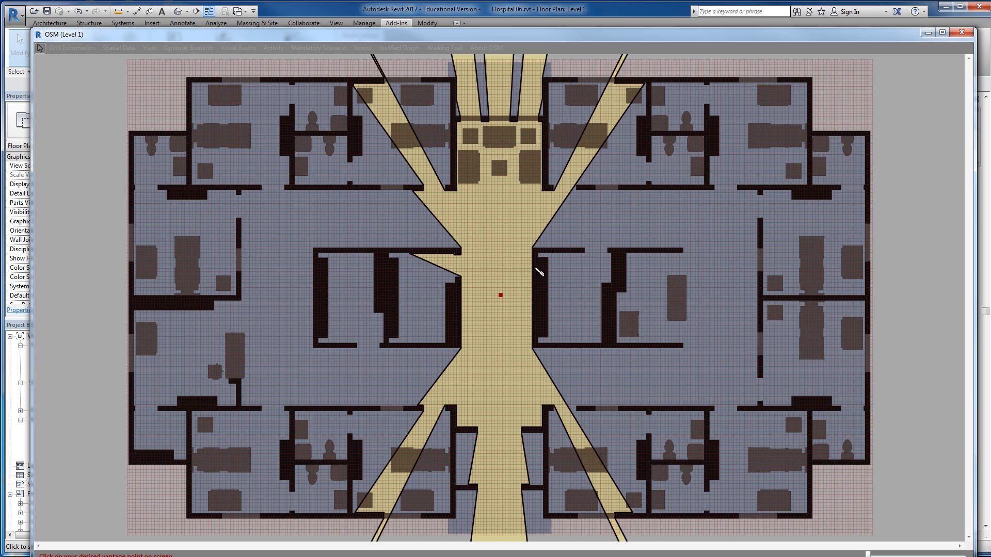
mouse_move(444, 229)
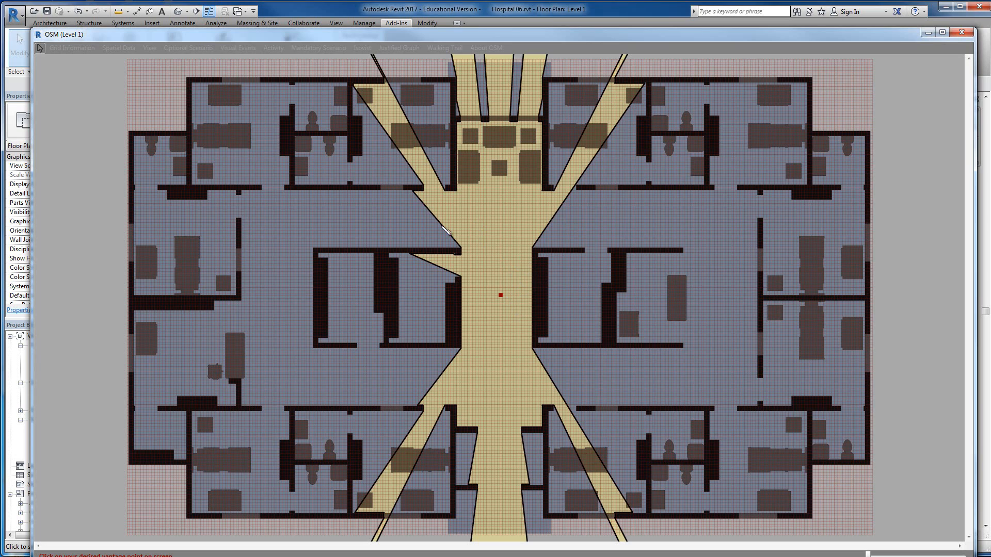
mouse_move(812, 223)
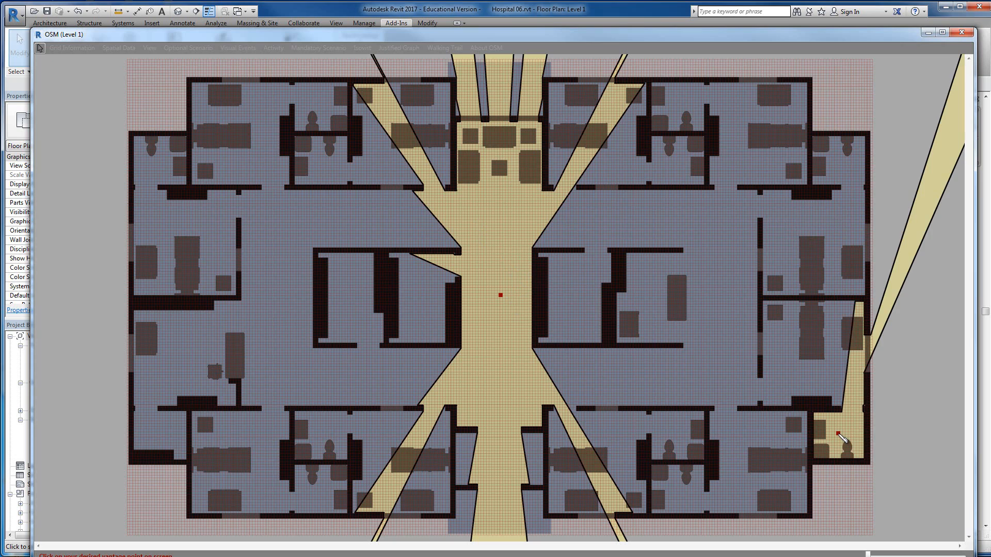
mouse_move(735, 247)
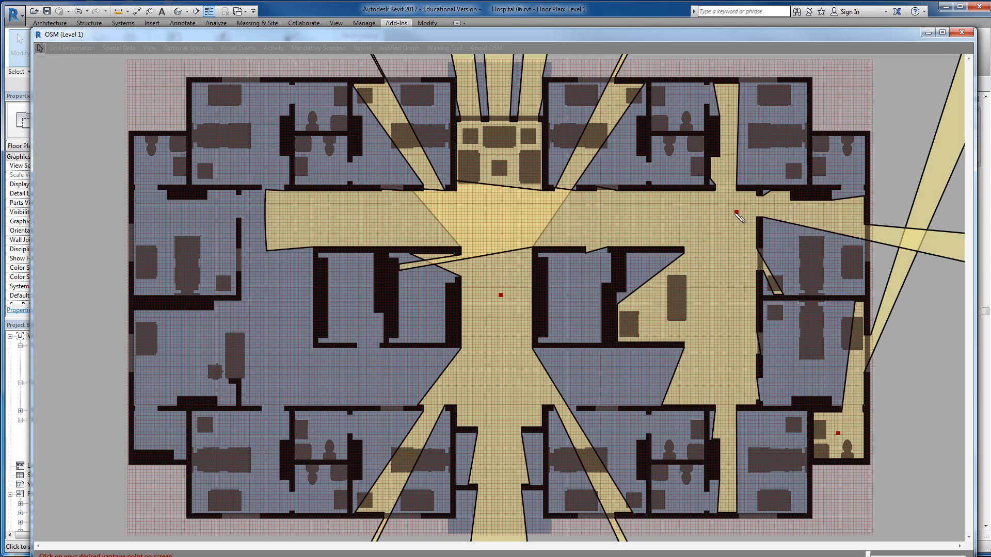
mouse_move(265, 229)
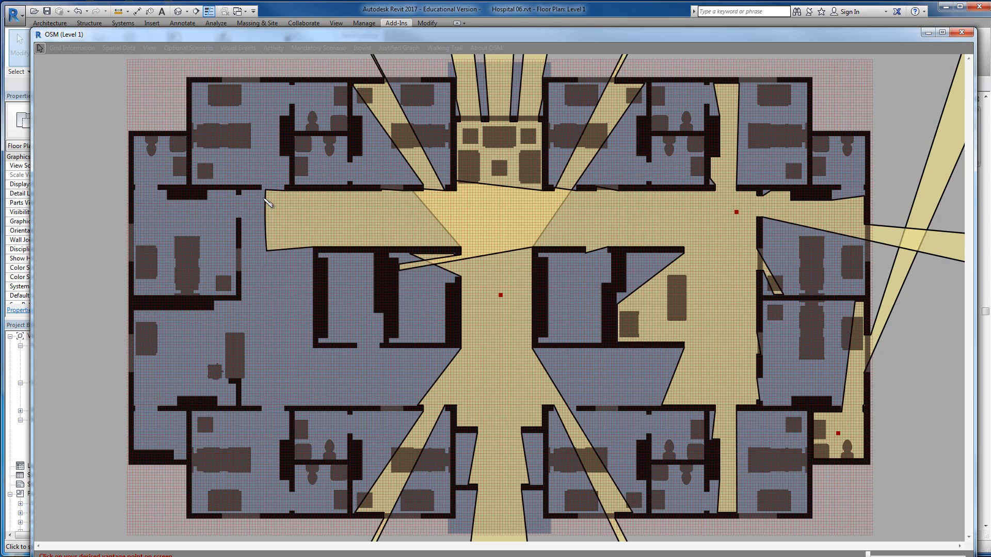
mouse_move(784, 224)
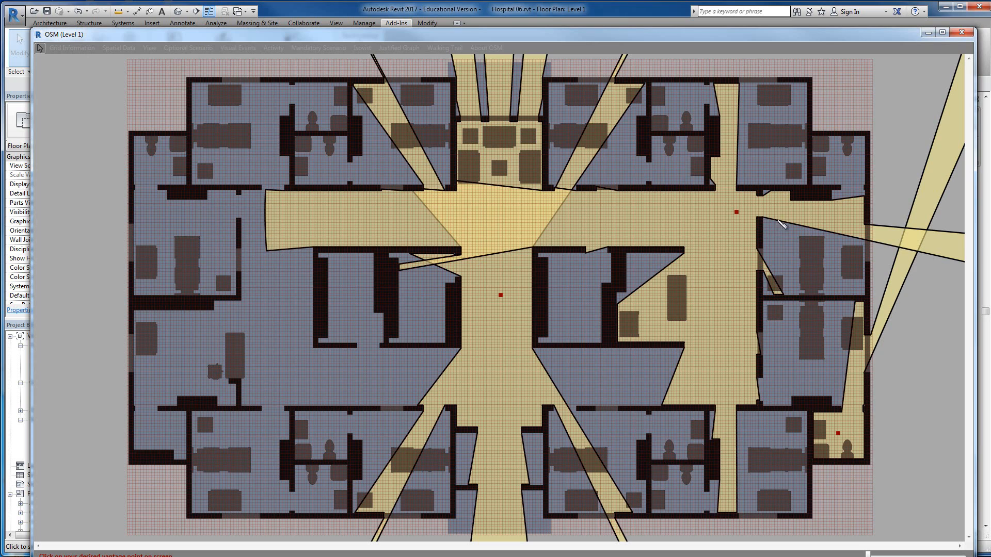
mouse_move(269, 250)
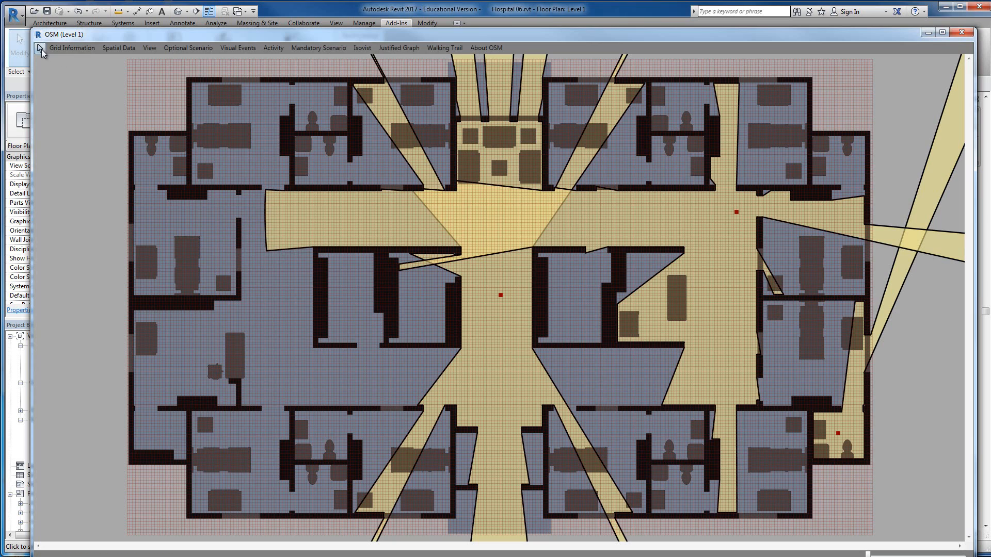
Set the isovist visibility depth to 200.
left_click(361, 47)
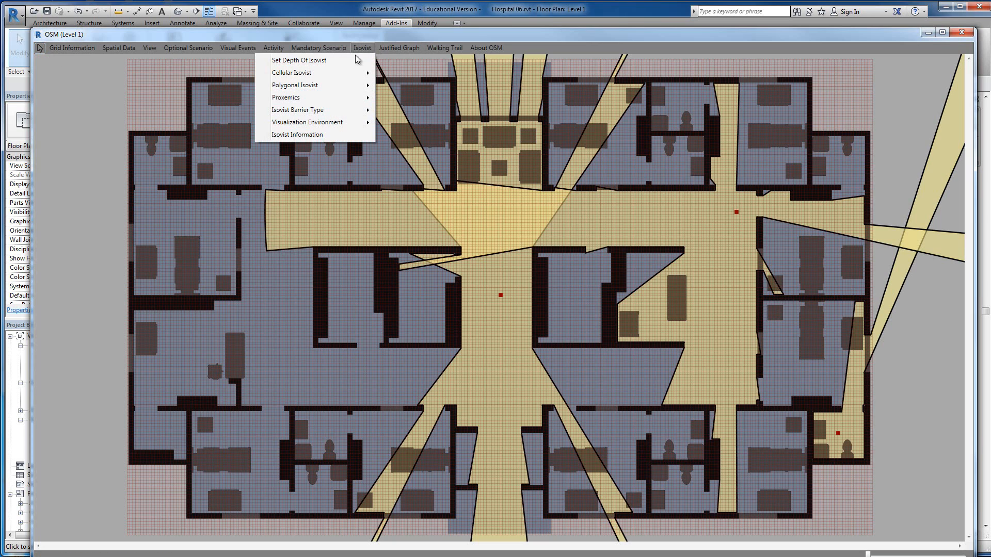
left_click(298, 60)
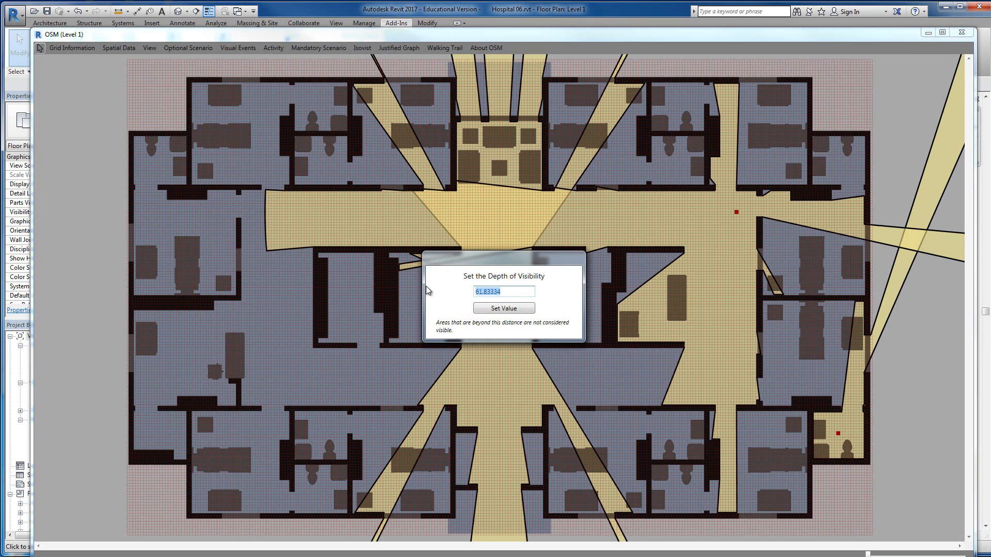
type("200")
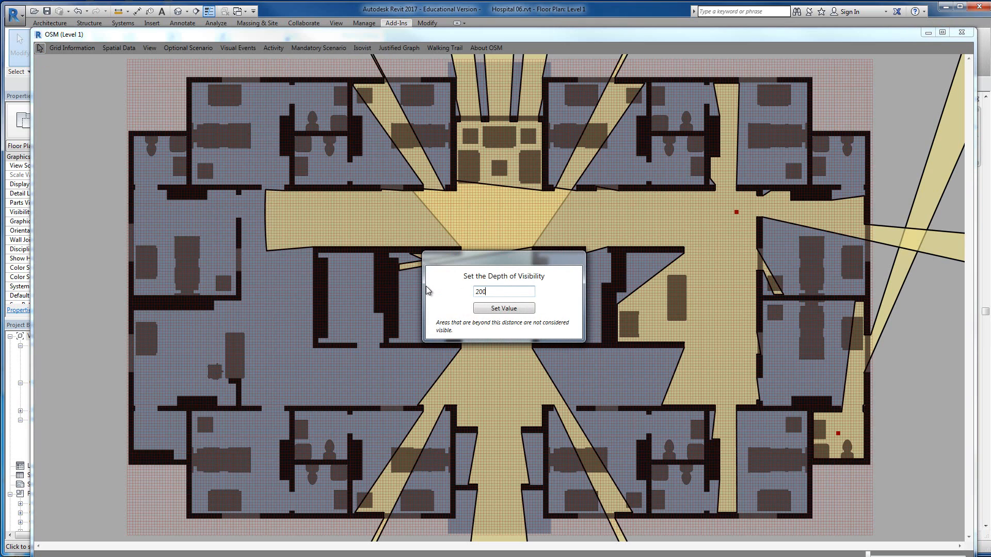
left_click(502, 309)
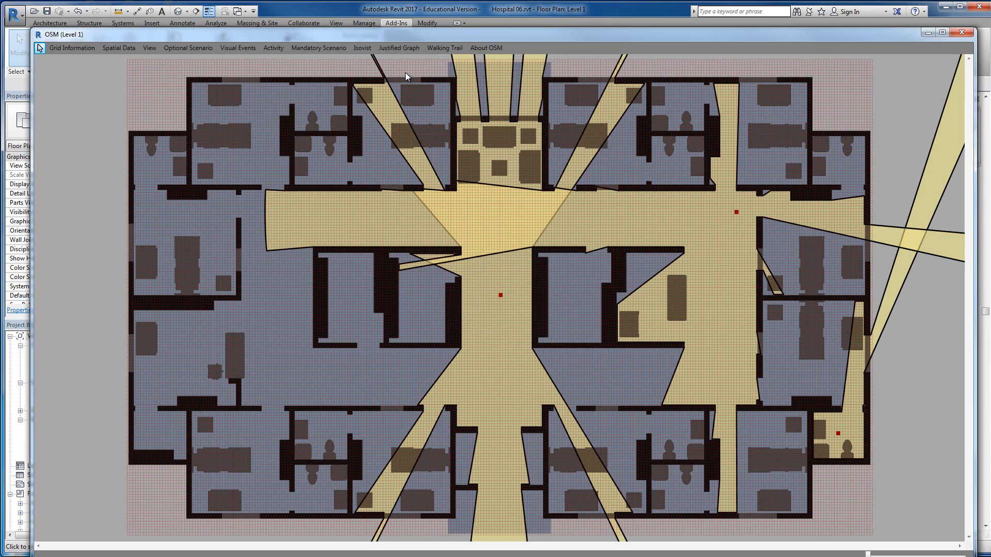
Clear the existing polygonal isovists from the ward plan via the Isovist menu.
left_click(362, 47)
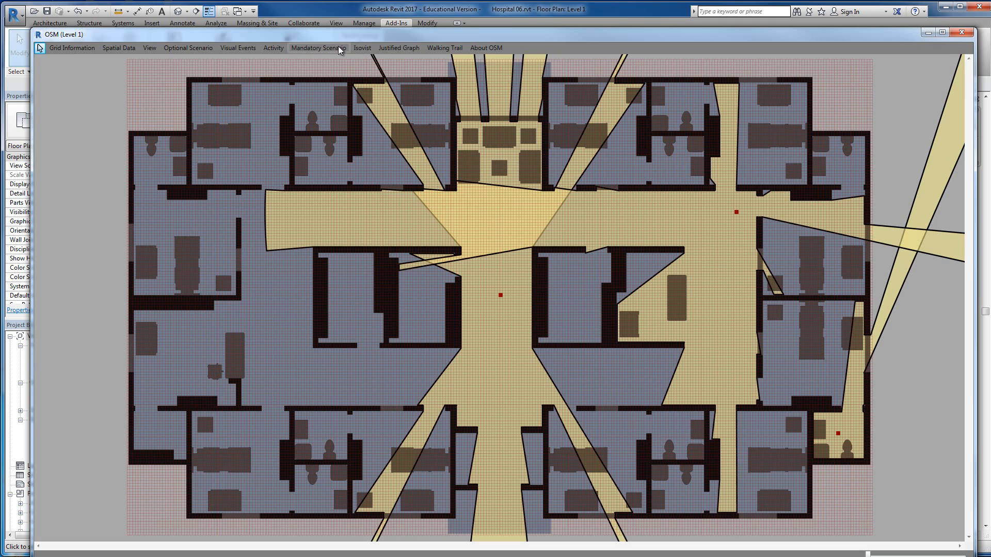
left_click(362, 48)
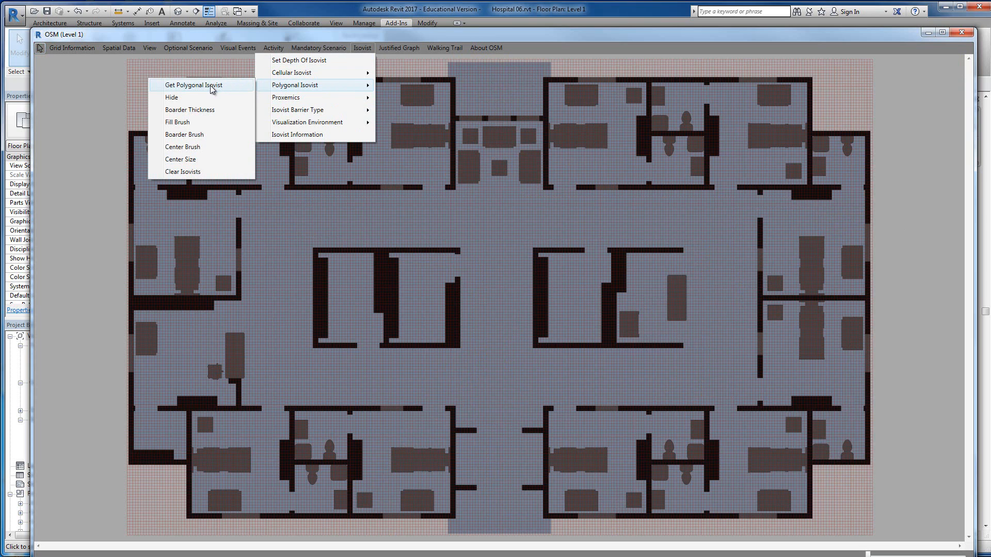
Start a new polygonal isovist for vantage points in the left and lower central corridors.
left_click(198, 84)
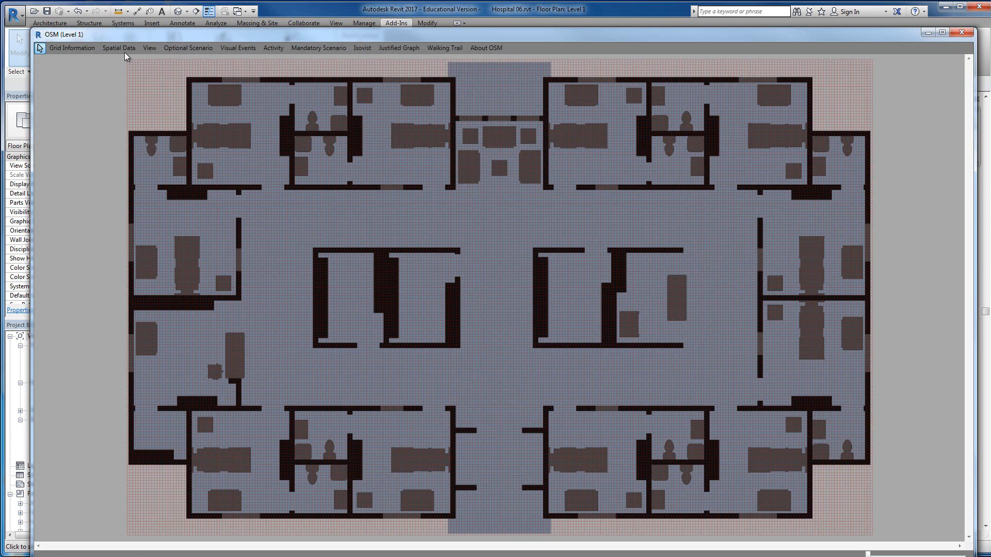
left_click(319, 47)
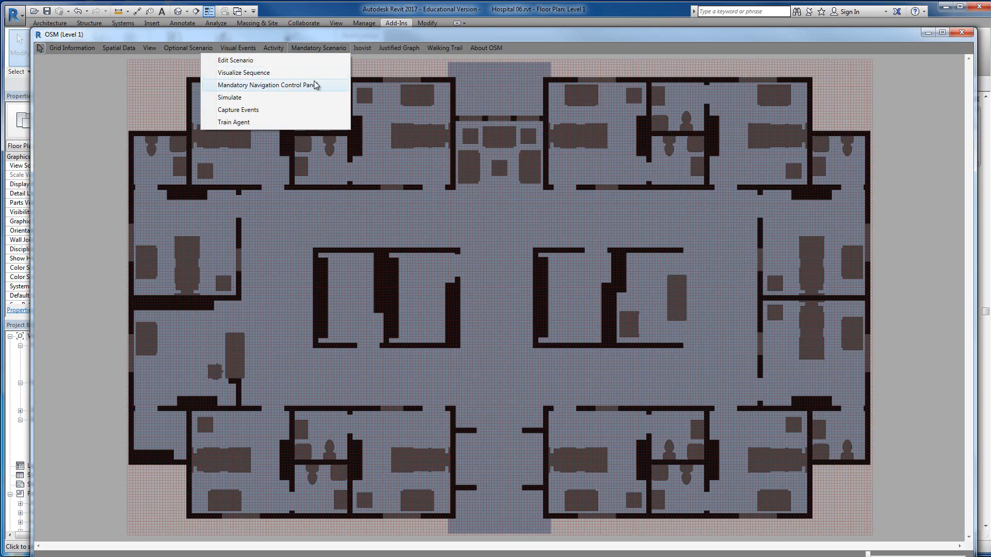
left_click(362, 47)
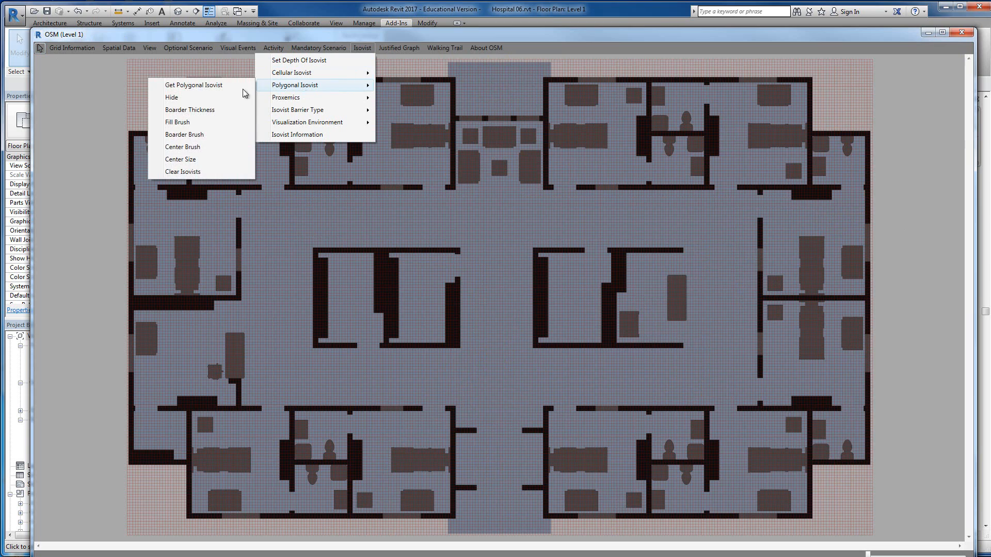
left_click(195, 84)
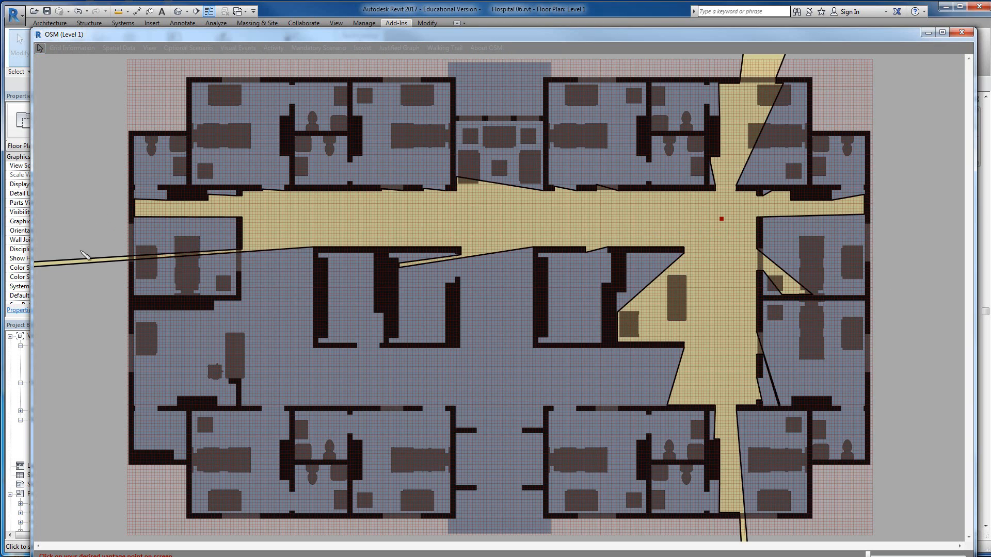
mouse_move(787, 193)
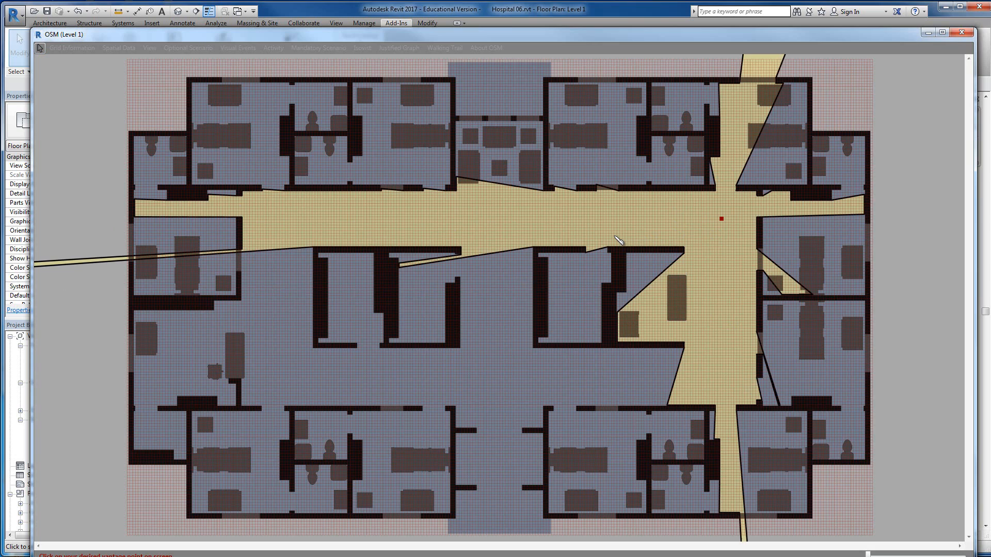
mouse_move(458, 313)
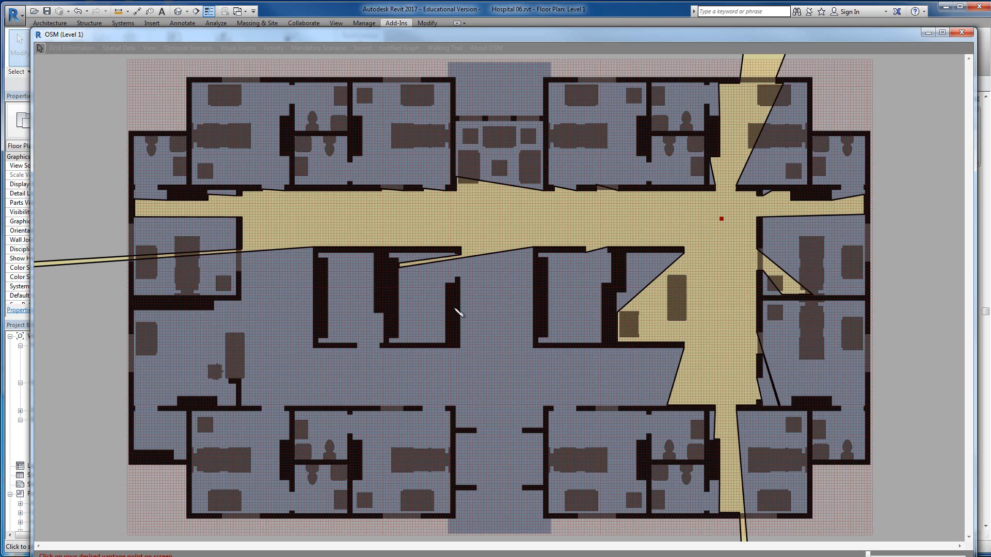
mouse_move(494, 348)
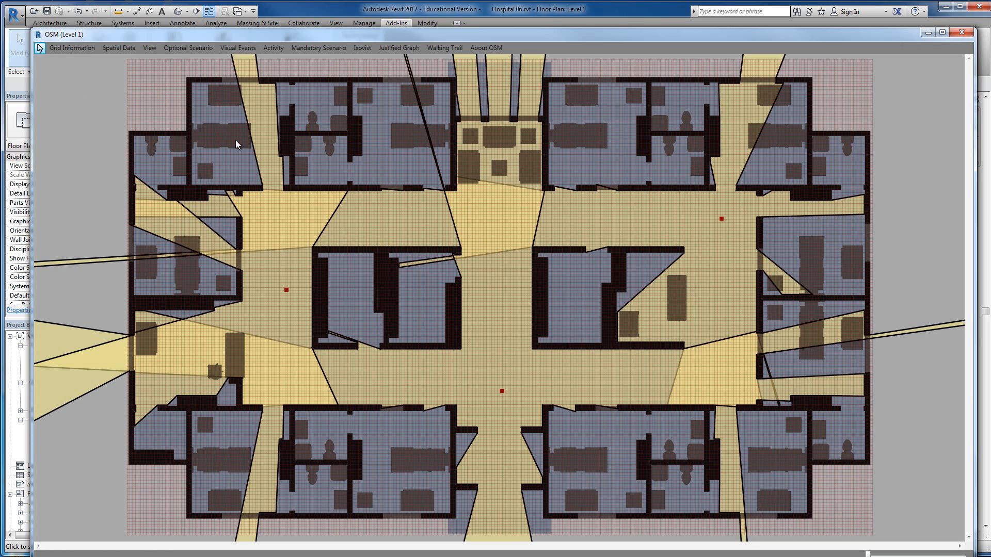
mouse_move(423, 94)
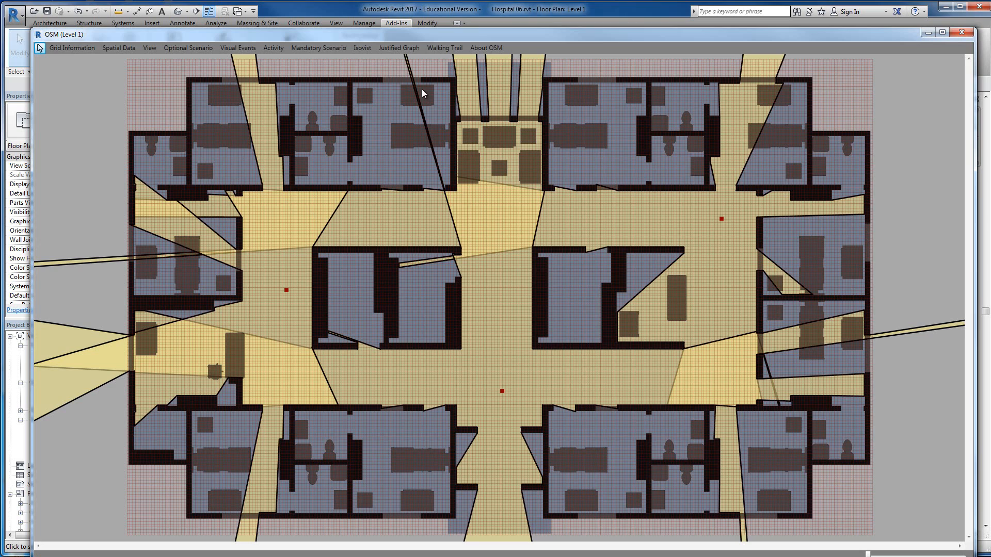
Clear all polygonal isovists so the ward plan shows no visibility areas.
left_click(362, 49)
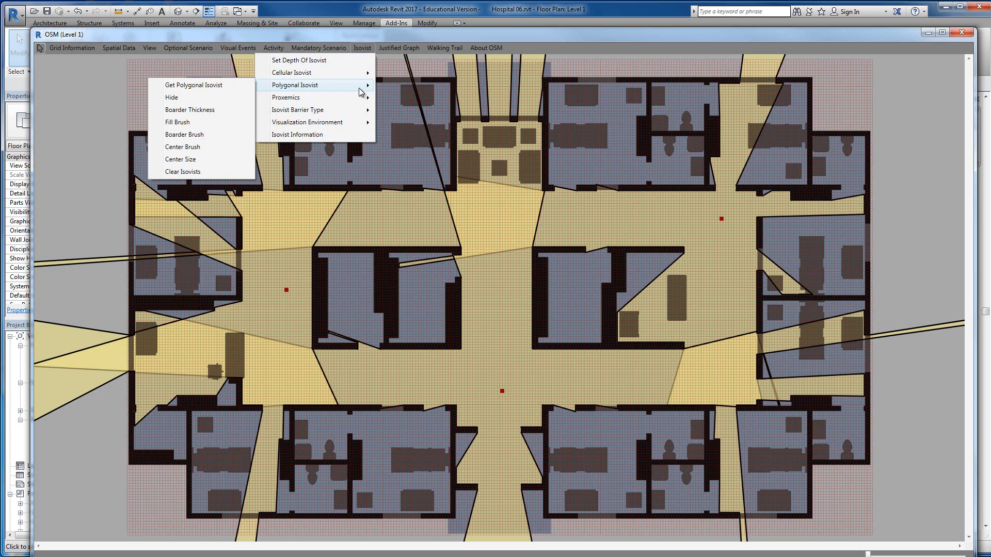
mouse_move(352, 92)
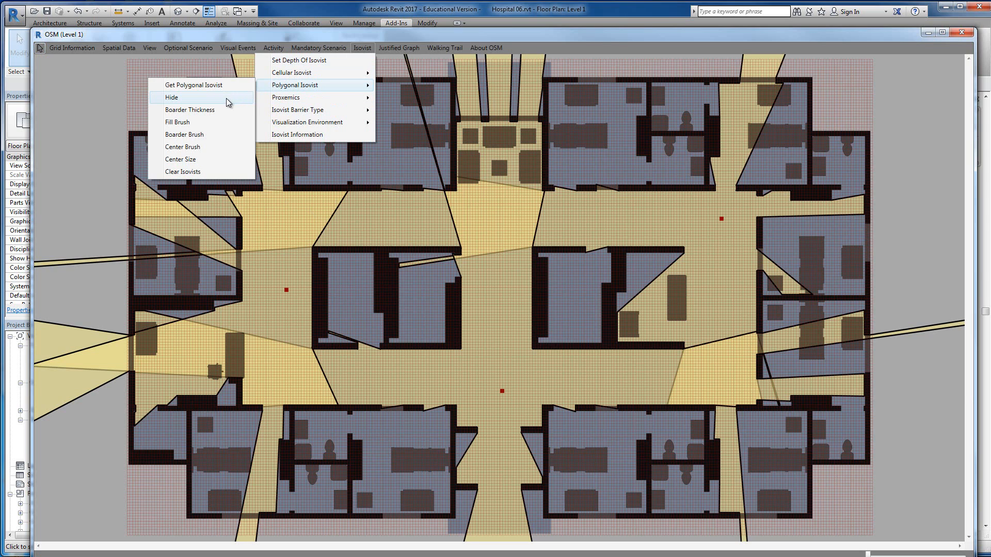
mouse_move(208, 174)
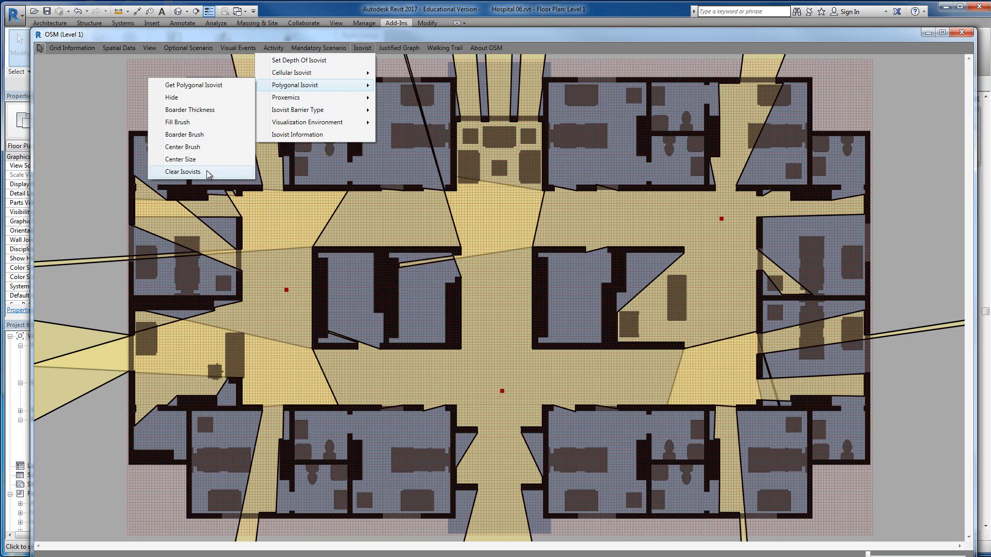
left_click(184, 172)
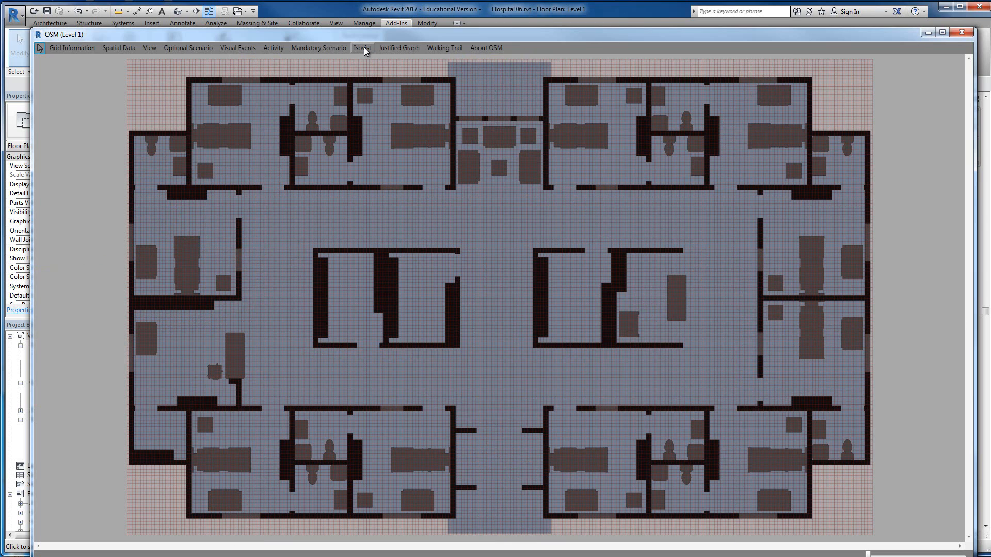
Generate a cellular isovist from the vantage point at the right corridor junction.
left_click(363, 48)
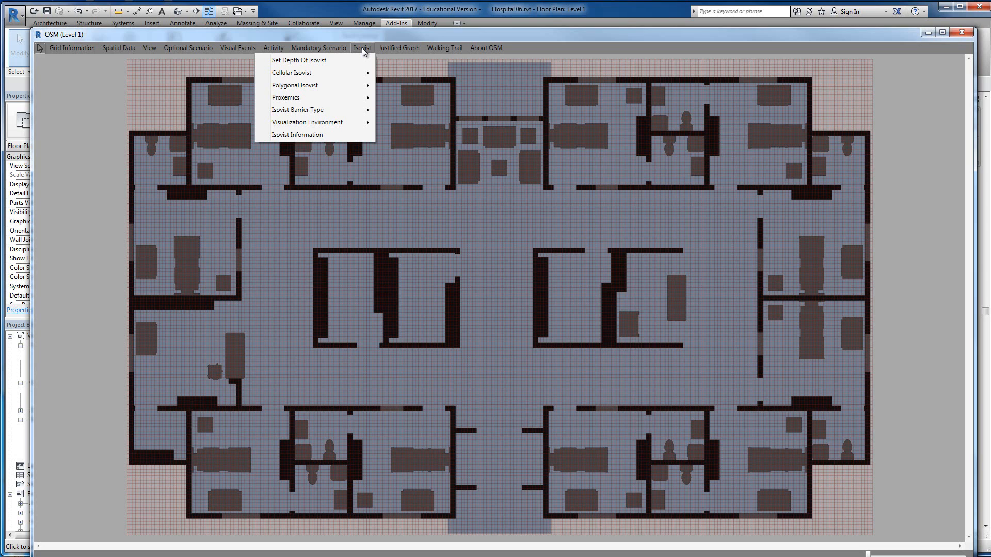
mouse_move(519, 259)
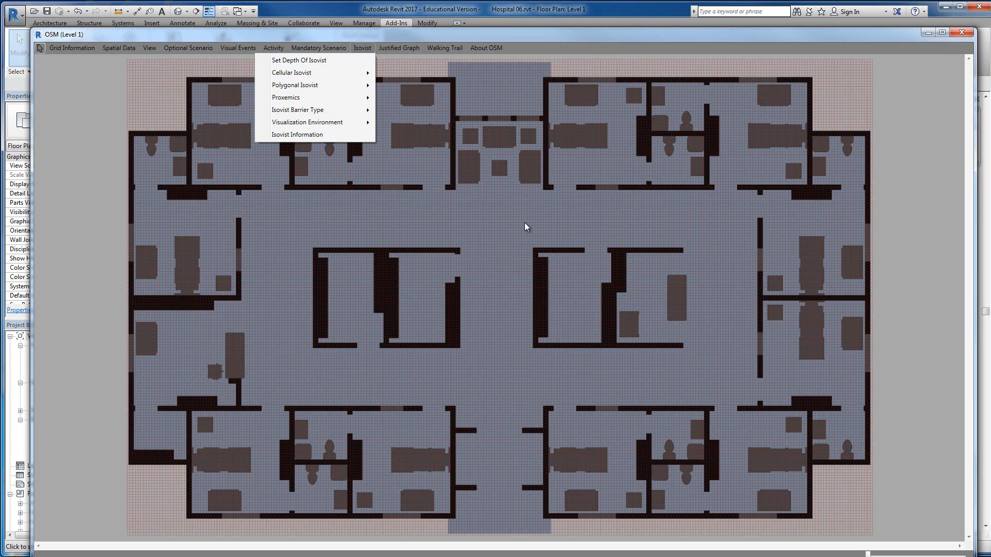
mouse_move(516, 226)
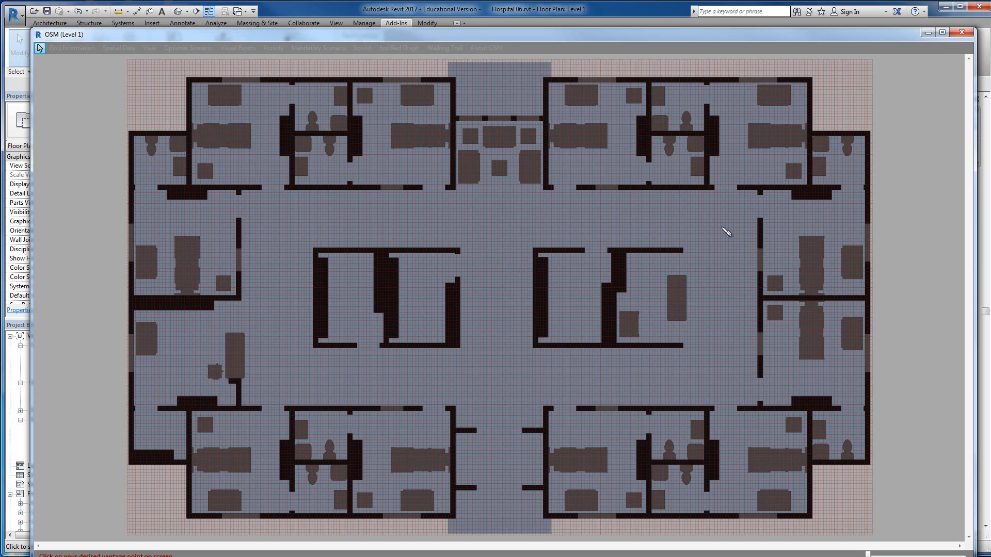
mouse_move(724, 221)
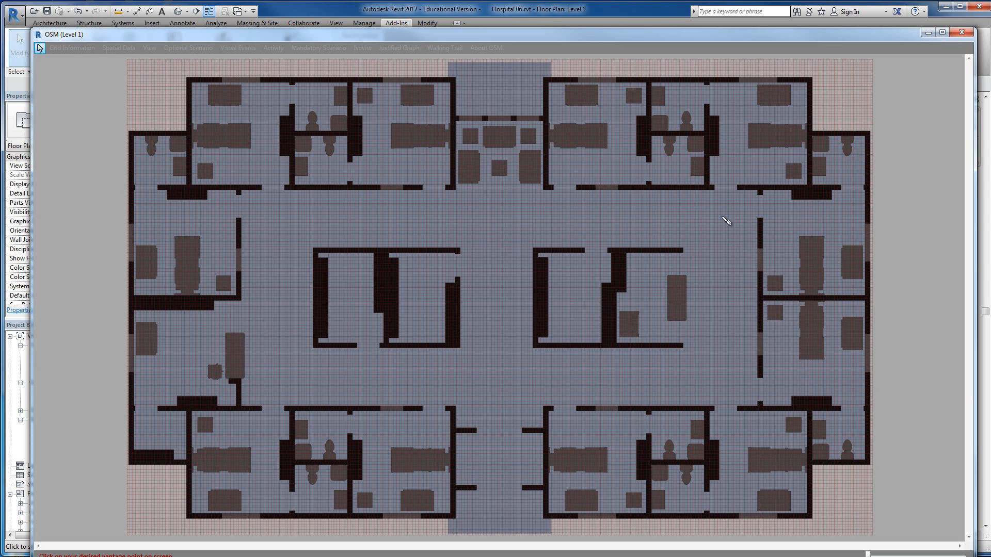
left_click(722, 216)
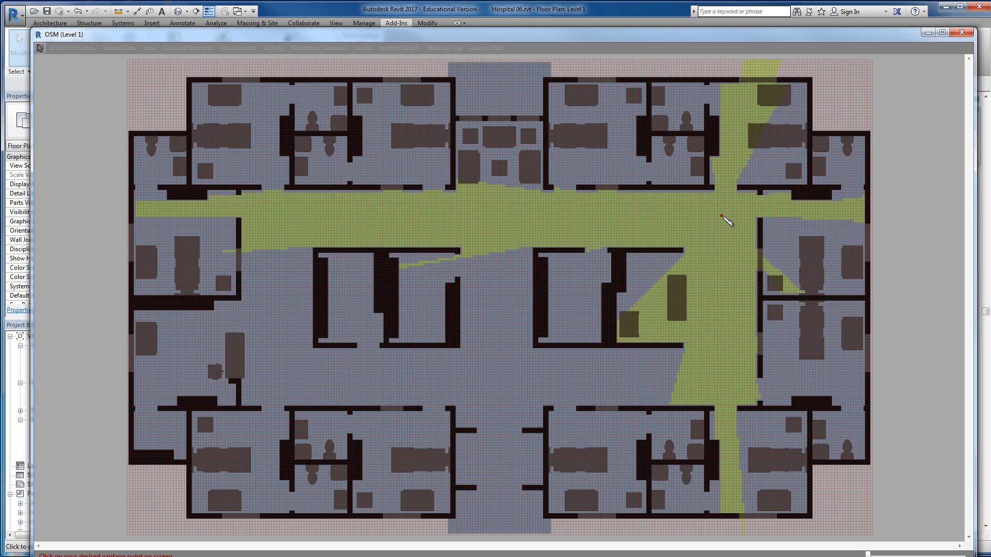
mouse_move(724, 219)
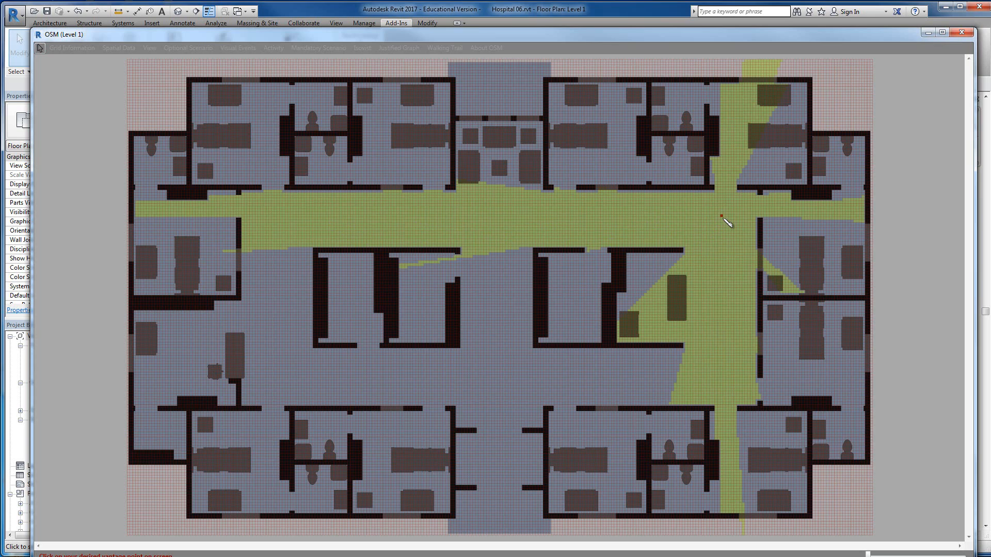
mouse_move(721, 221)
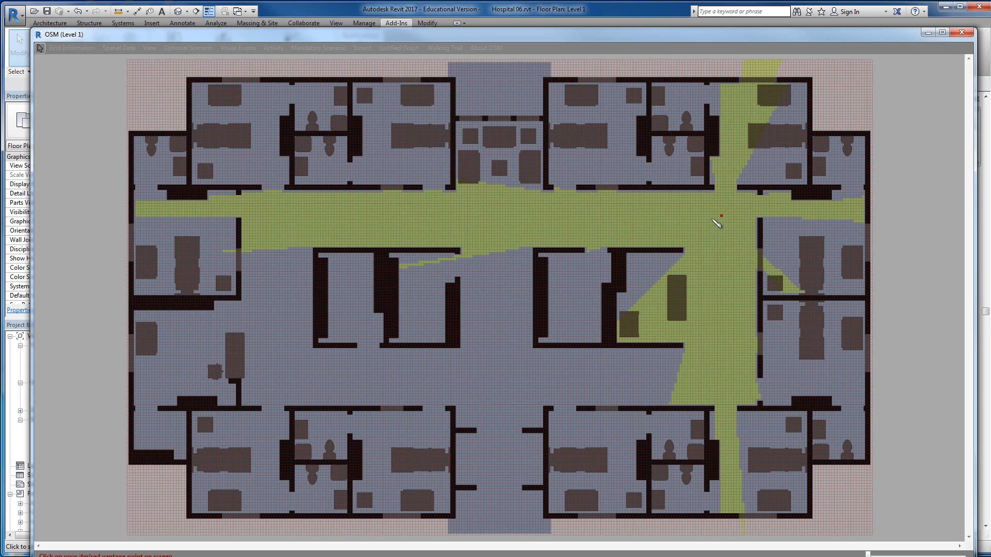
mouse_move(721, 229)
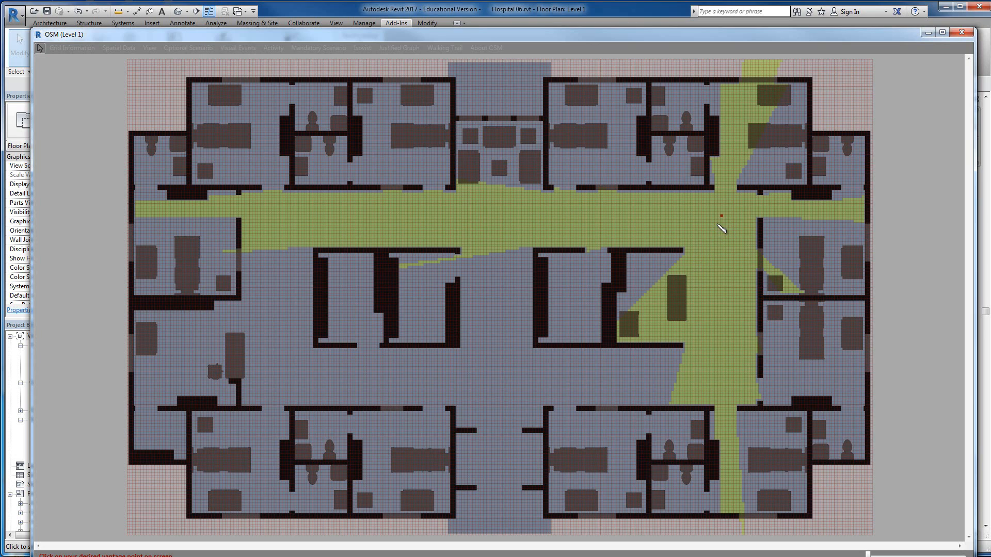
mouse_move(622, 330)
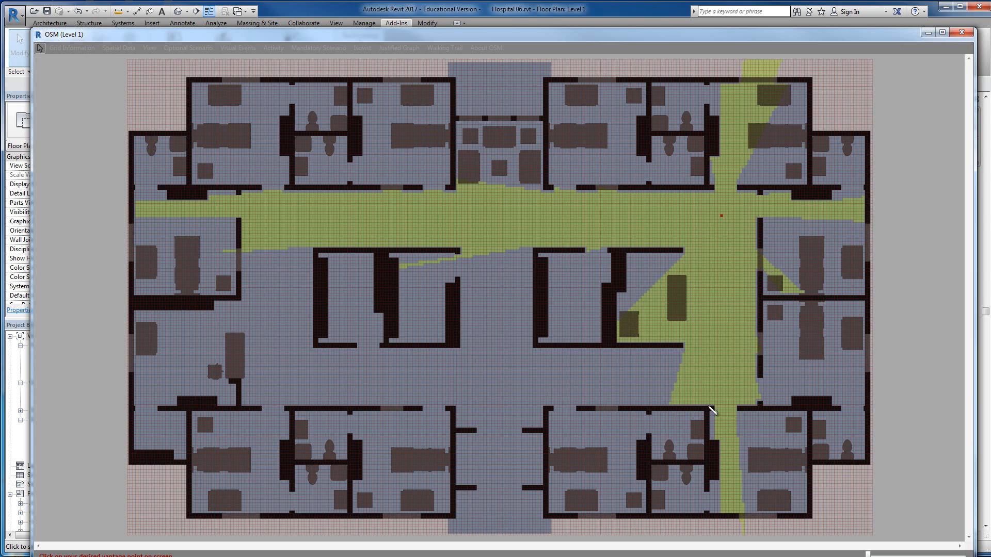
mouse_move(750, 527)
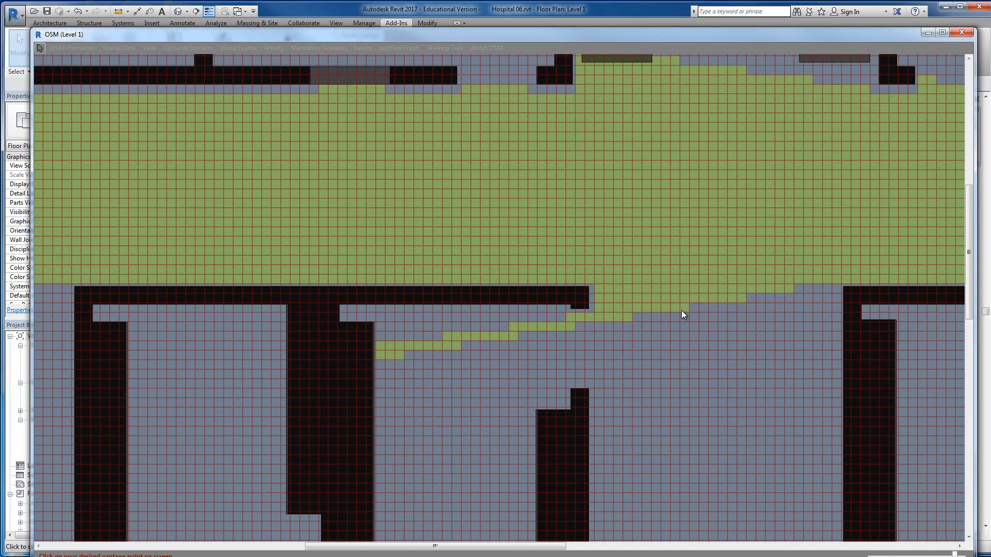
mouse_move(515, 333)
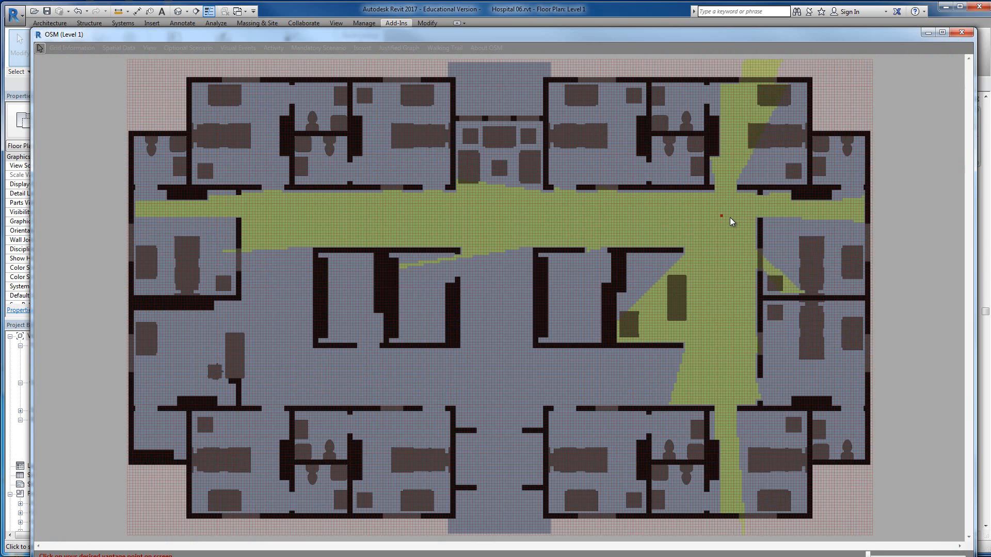
mouse_move(724, 221)
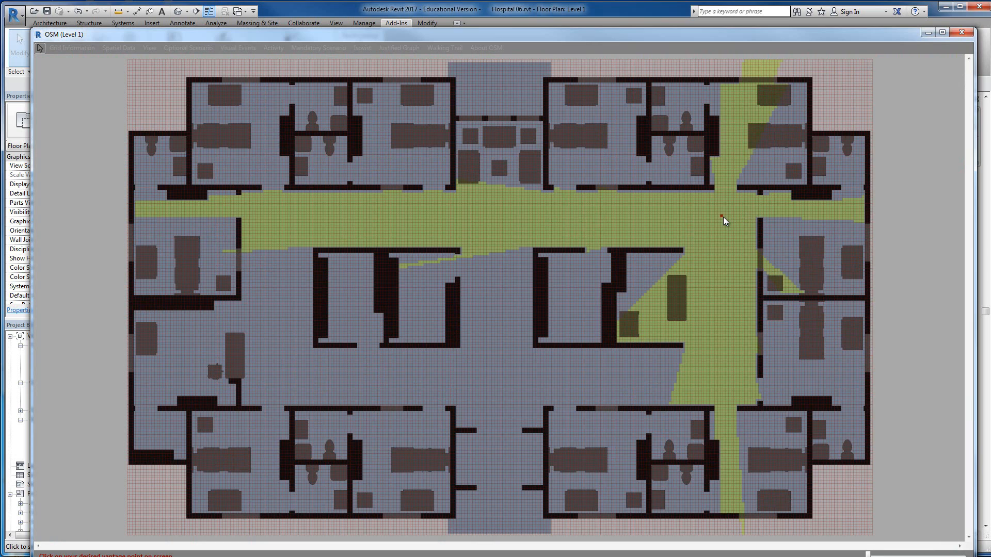
mouse_move(606, 220)
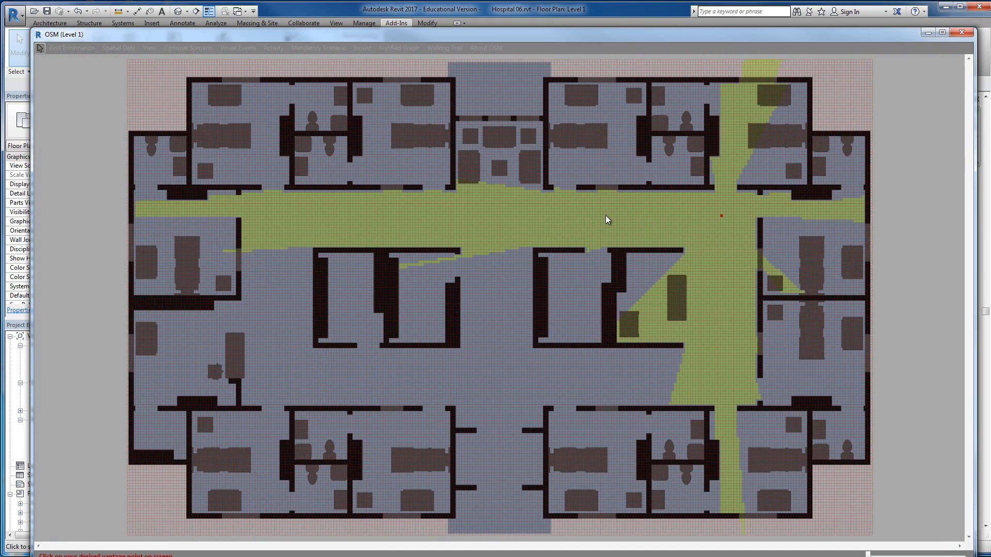
mouse_move(100, 51)
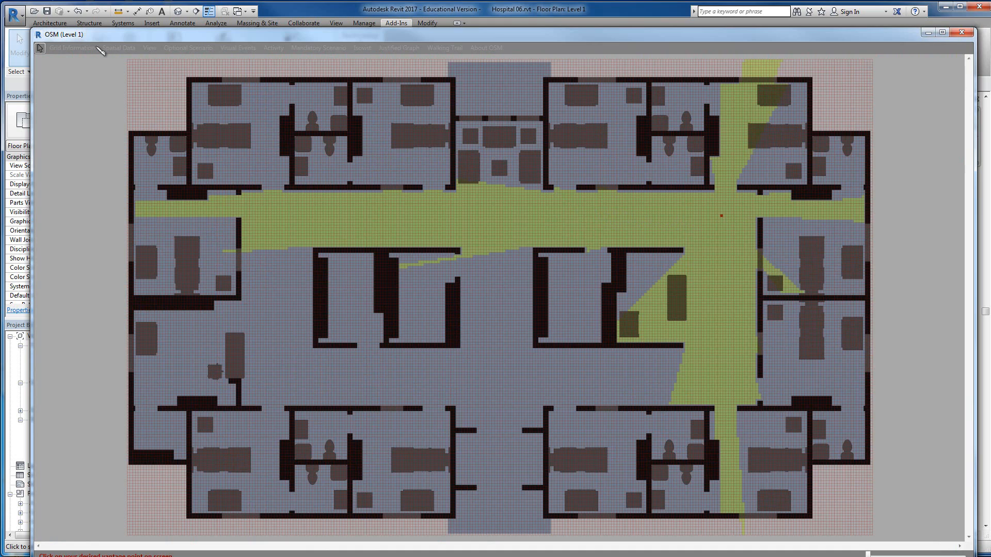
mouse_move(588, 328)
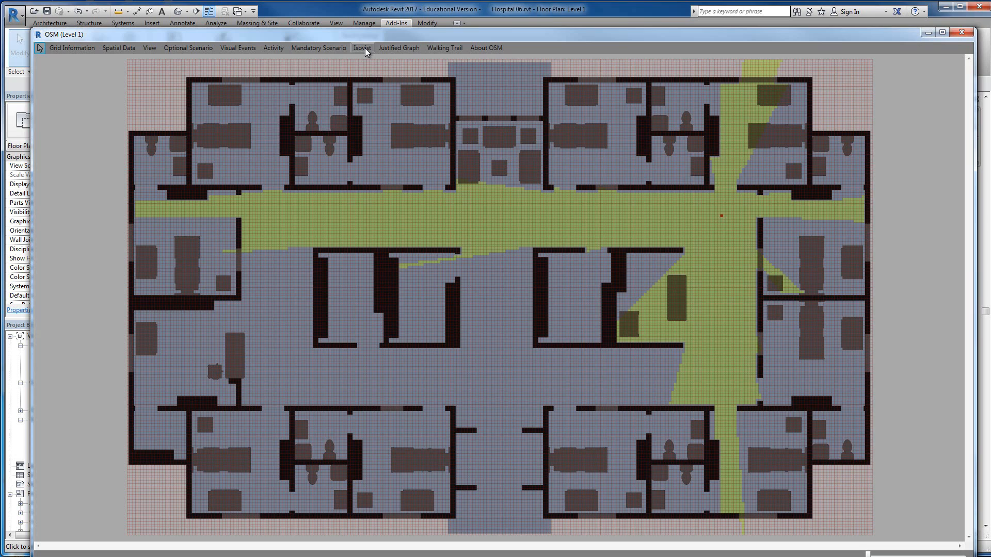
left_click(362, 47)
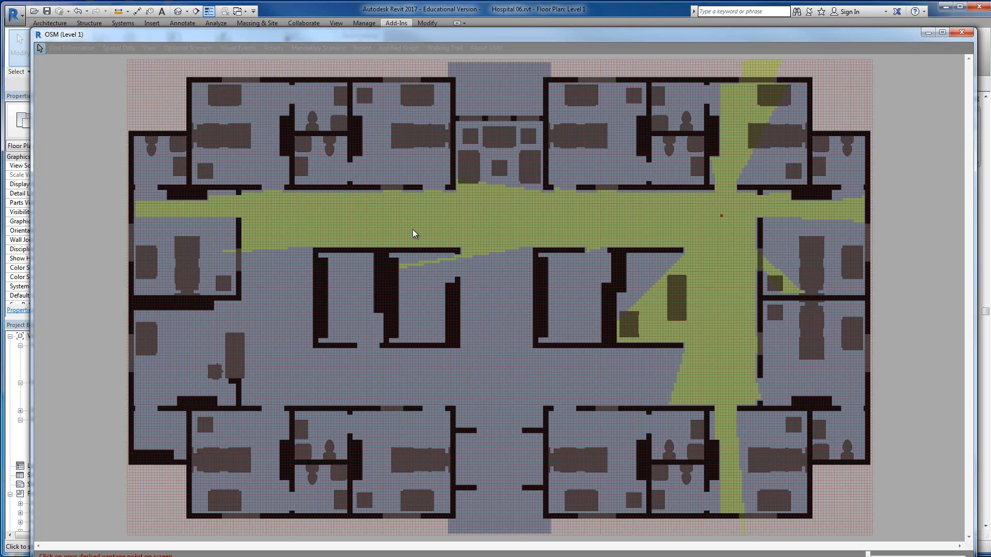
Place proxemic distance zones at vantage points in the left ward and lower rooms.
left_click(281, 379)
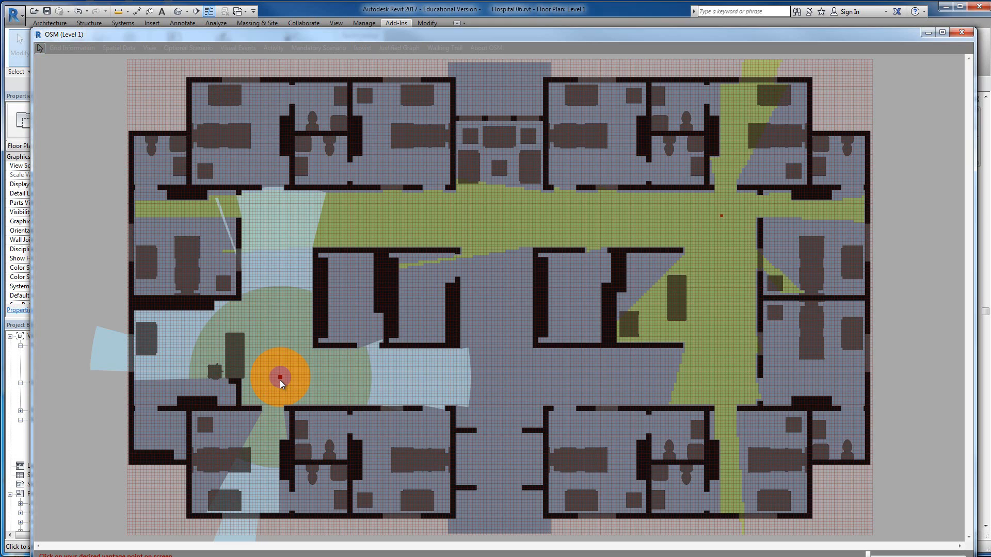
mouse_move(280, 425)
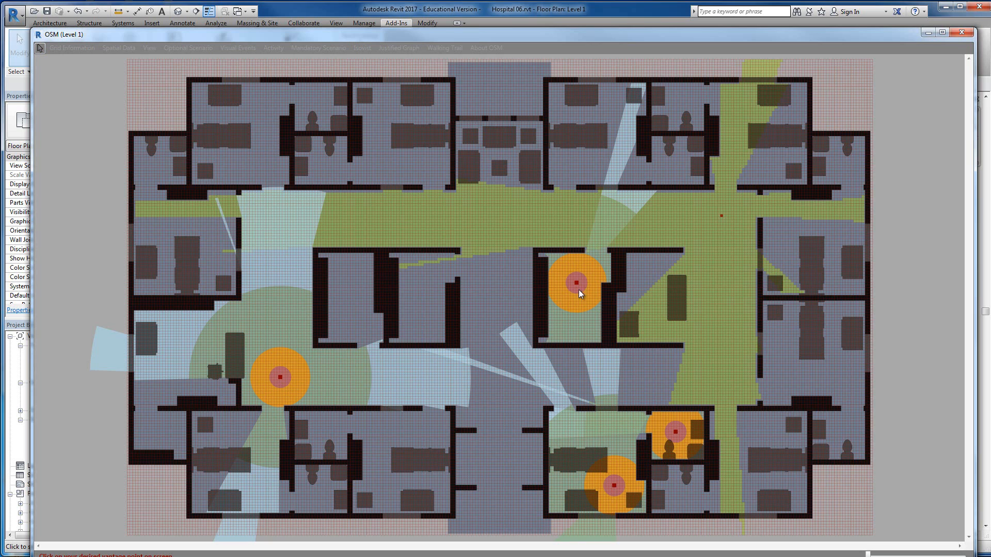
mouse_move(30, 49)
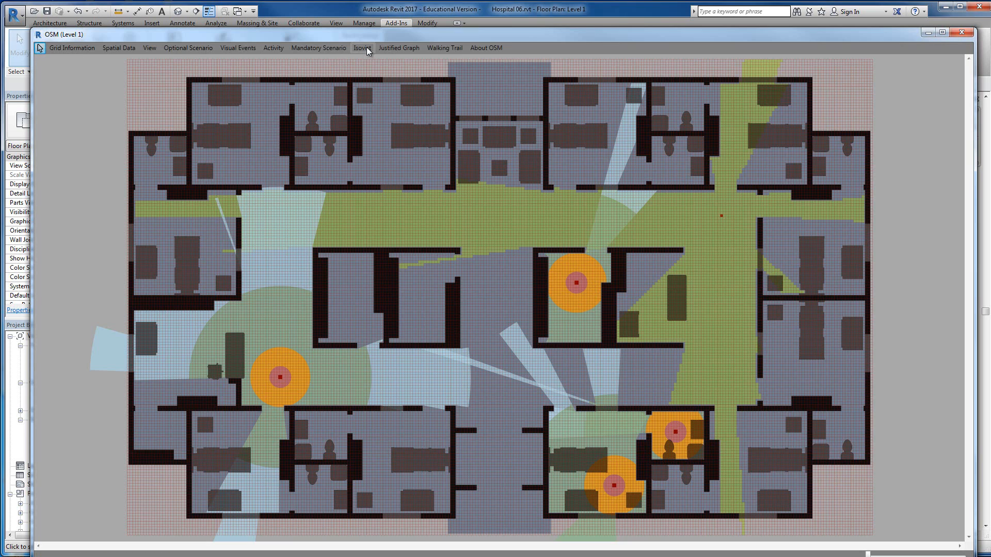
left_click(361, 47)
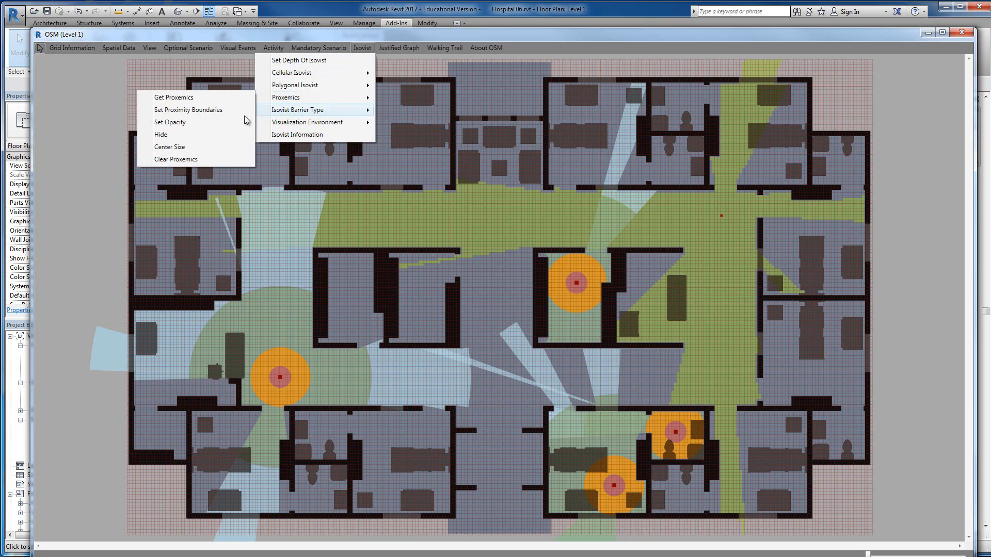
Clear the proxemic circles and remaining isovists, leaving the ward plan bare.
left_click(188, 109)
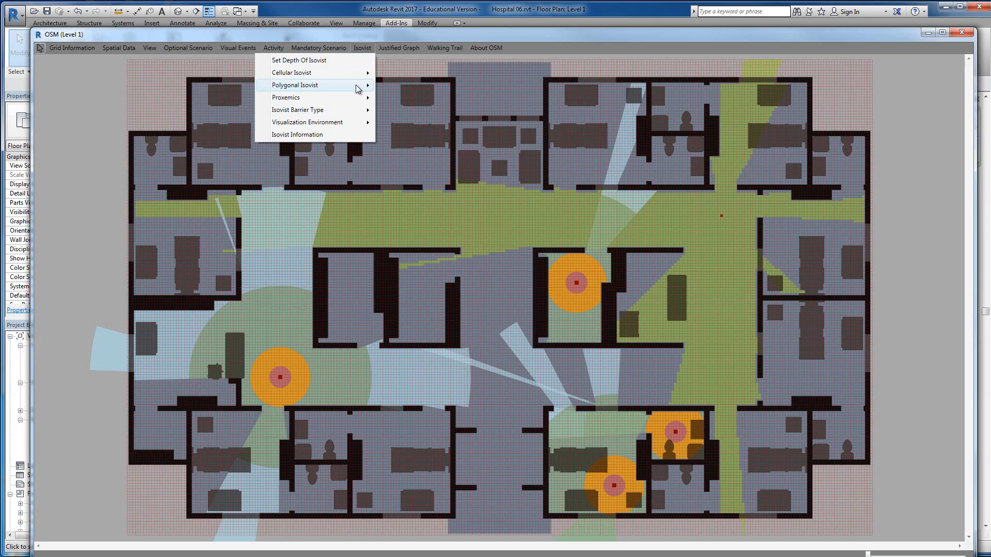
mouse_move(304, 97)
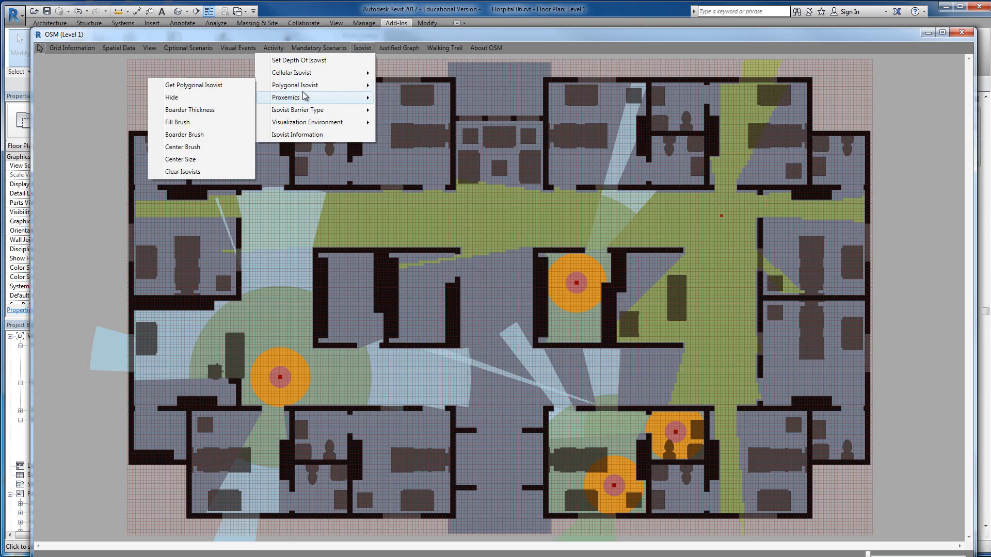
mouse_move(297, 72)
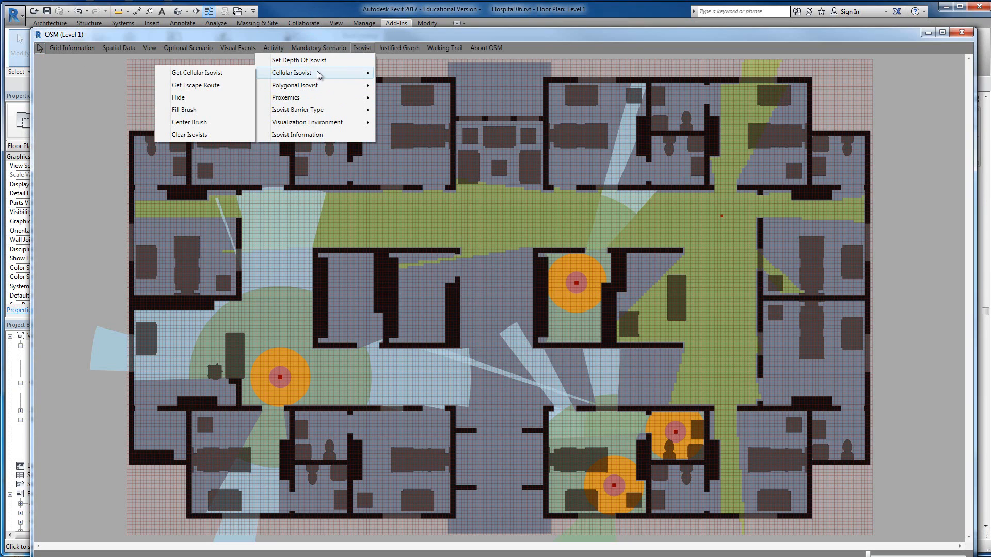
left_click(363, 48)
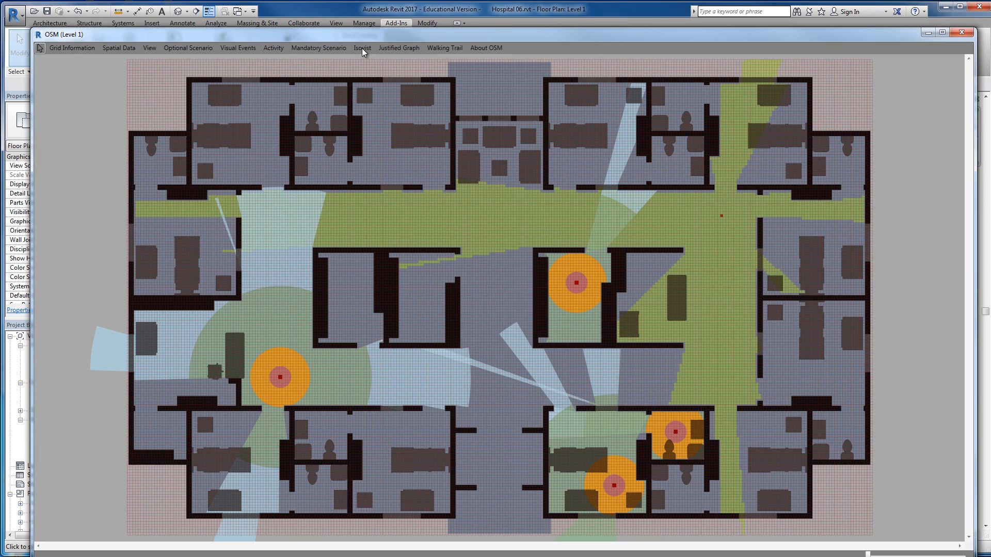
left_click(362, 48)
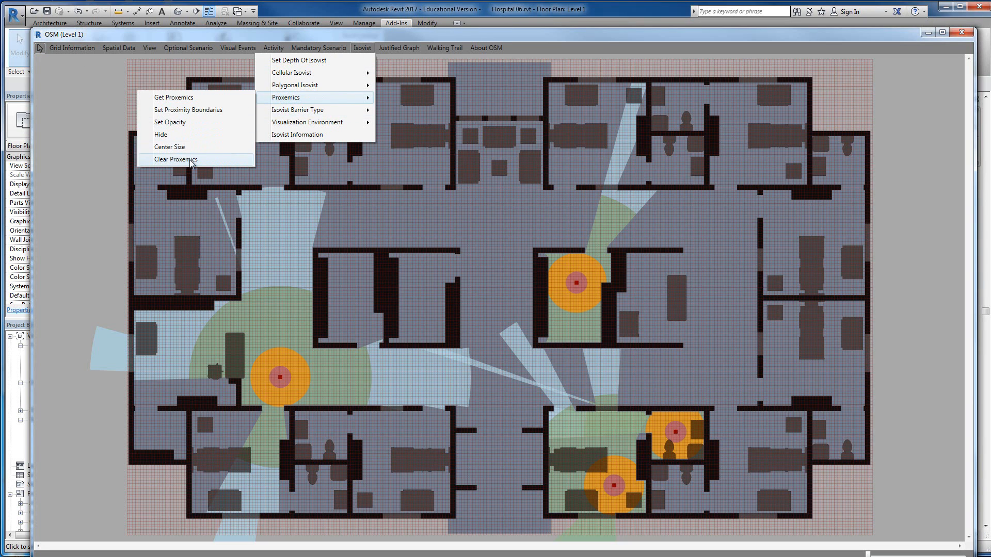
left_click(176, 159)
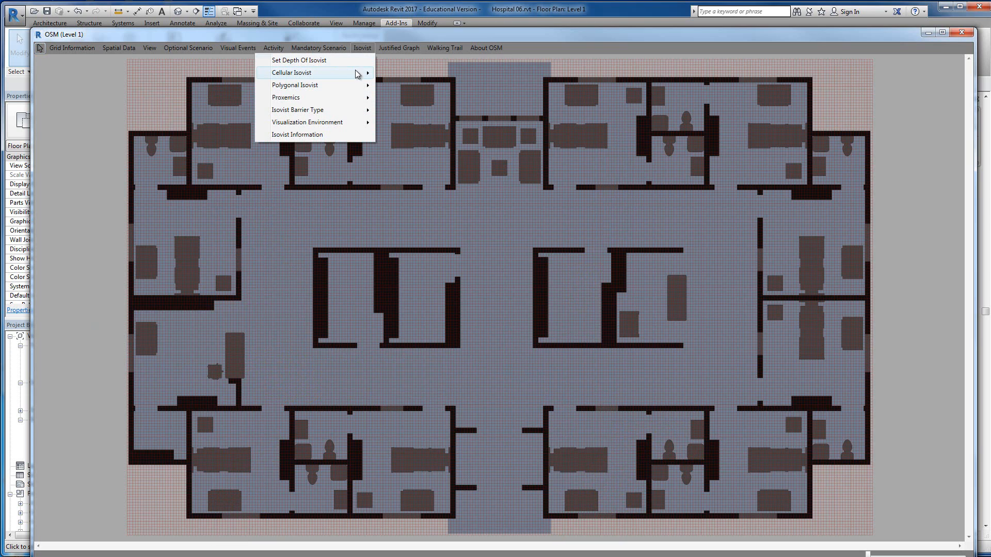
mouse_move(346, 106)
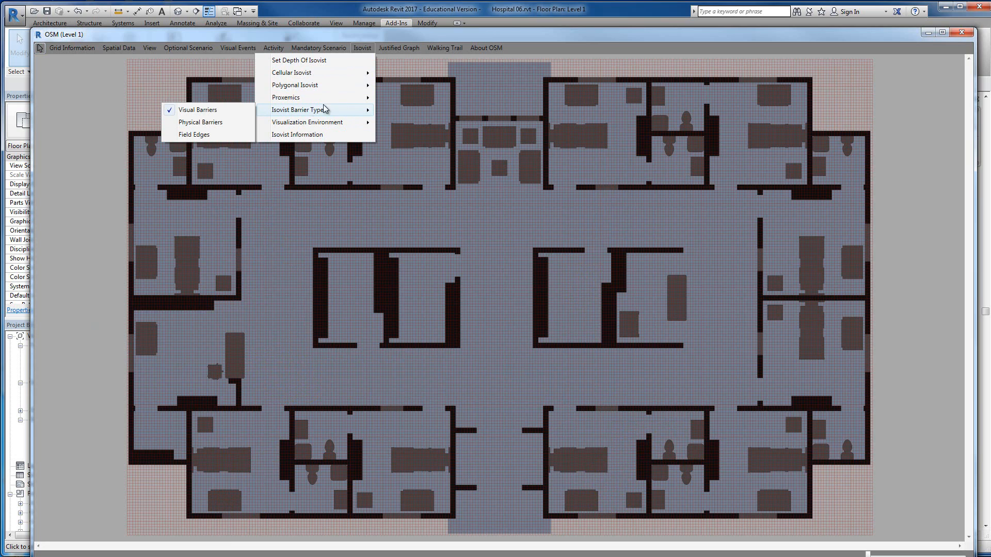
mouse_move(194, 134)
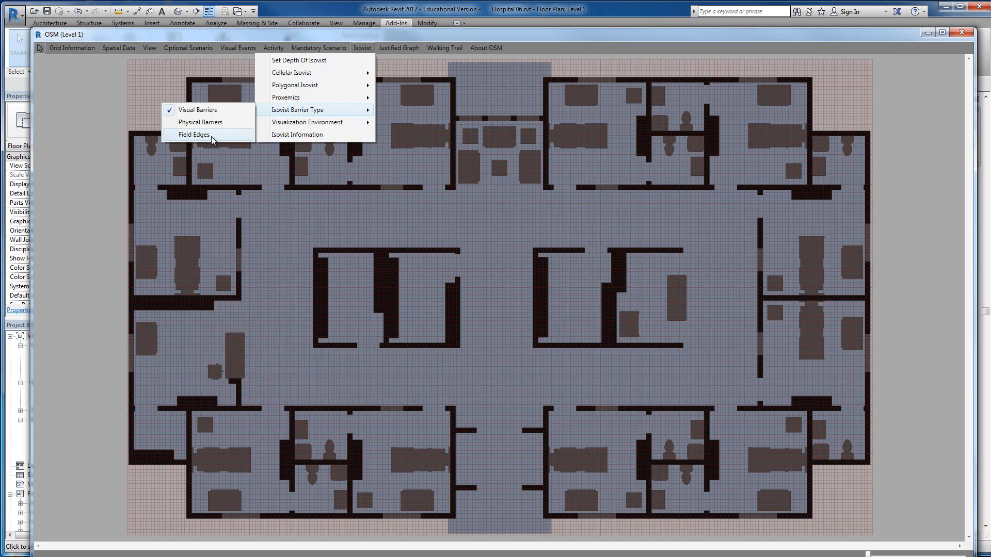
mouse_move(227, 125)
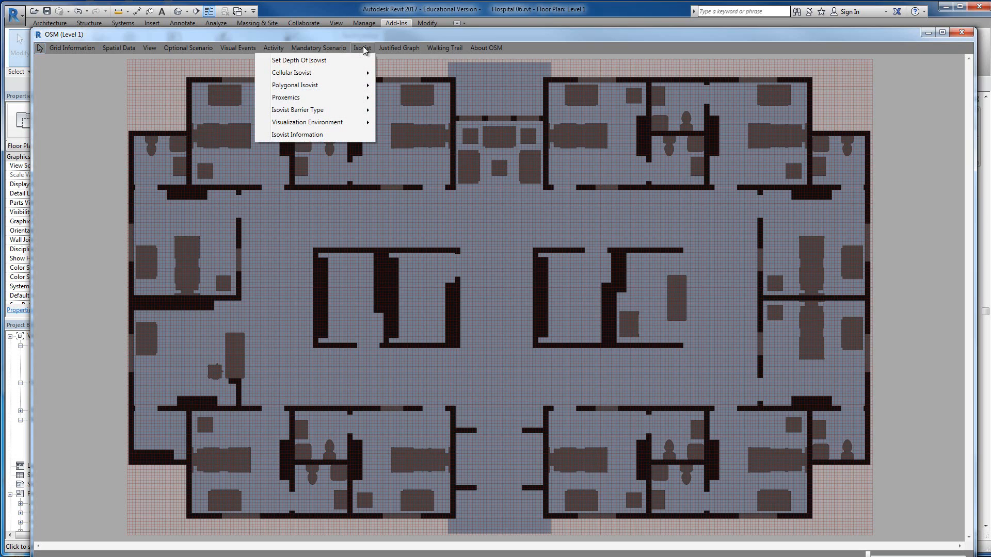
mouse_move(292, 73)
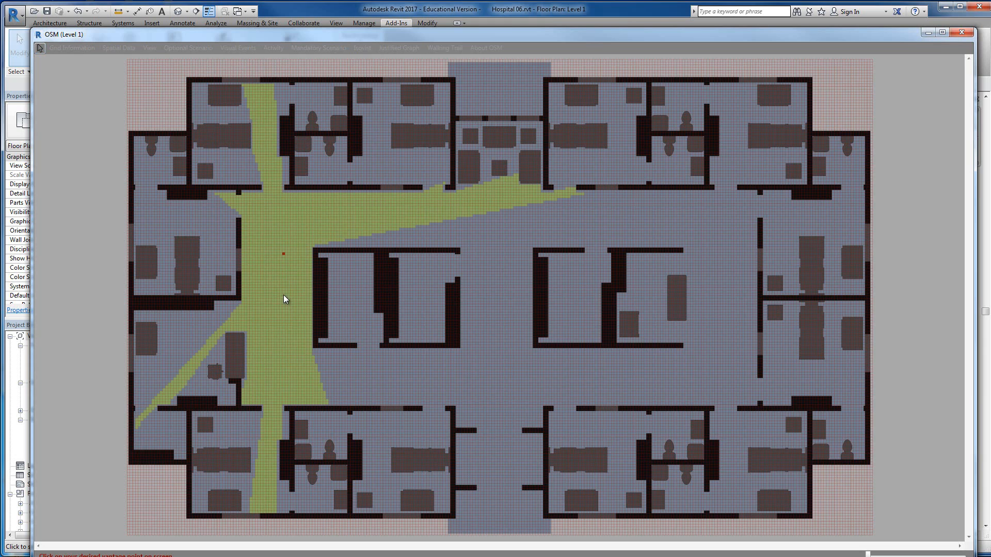
mouse_move(245, 352)
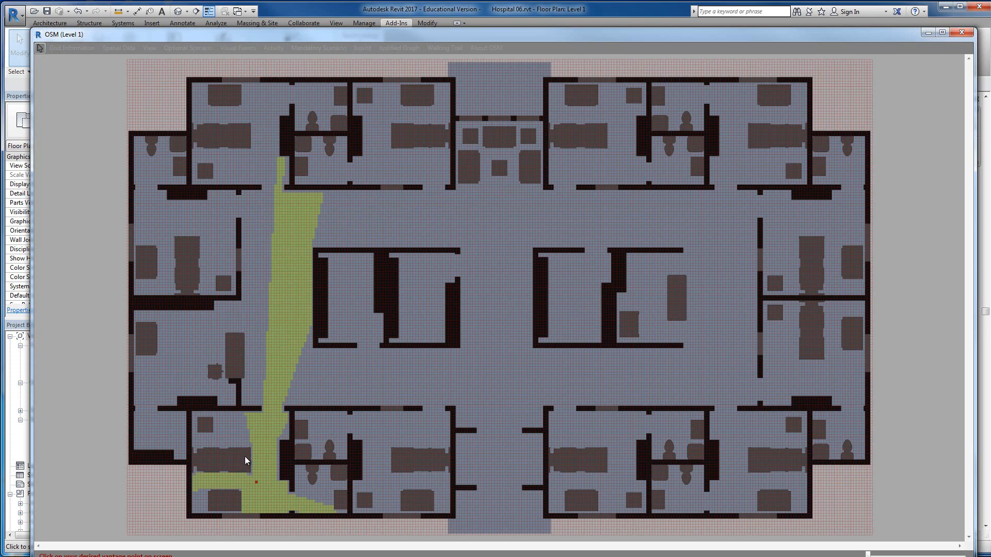
mouse_move(366, 102)
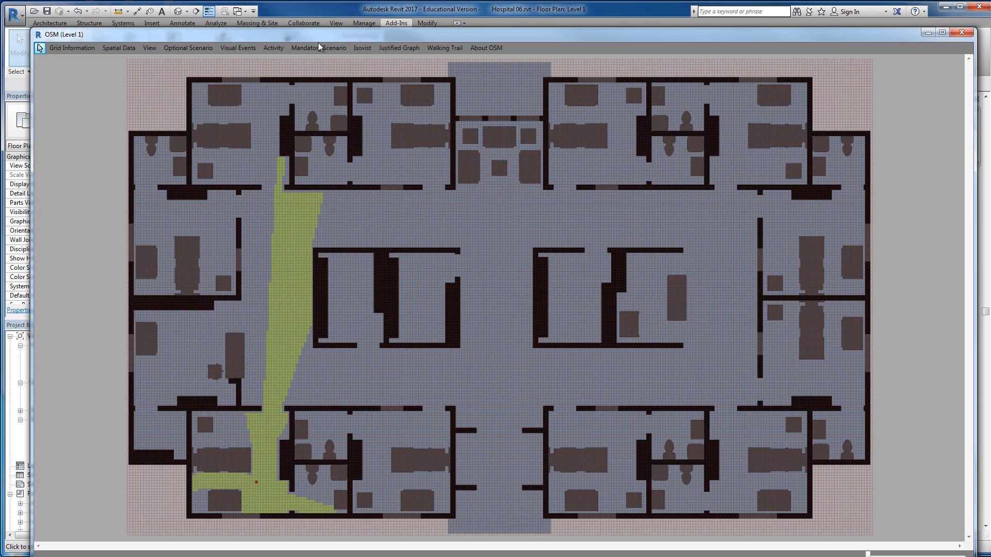
Switch the isovist visualization environment to BIM and pick a left-corridor vantage point.
left_click(362, 48)
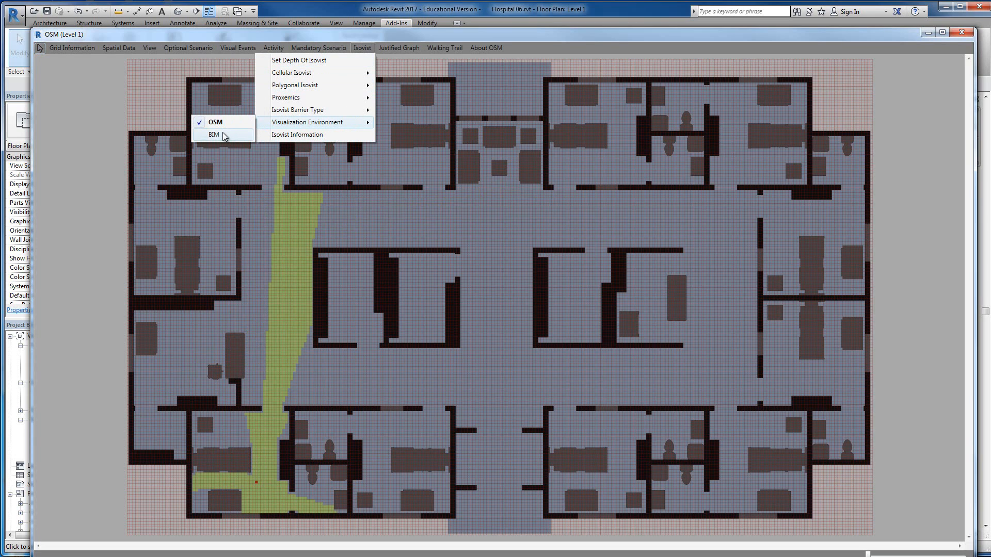
mouse_move(223, 143)
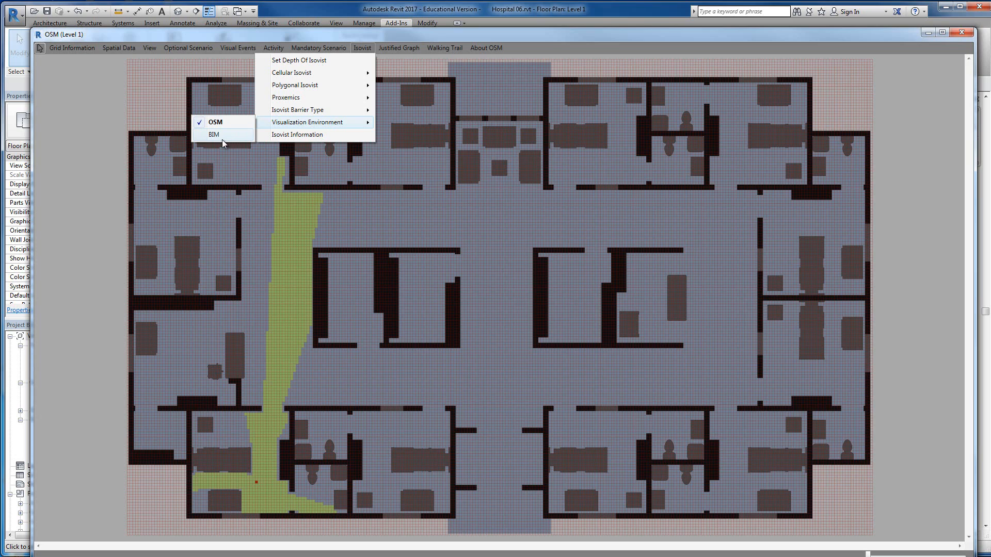
mouse_move(223, 140)
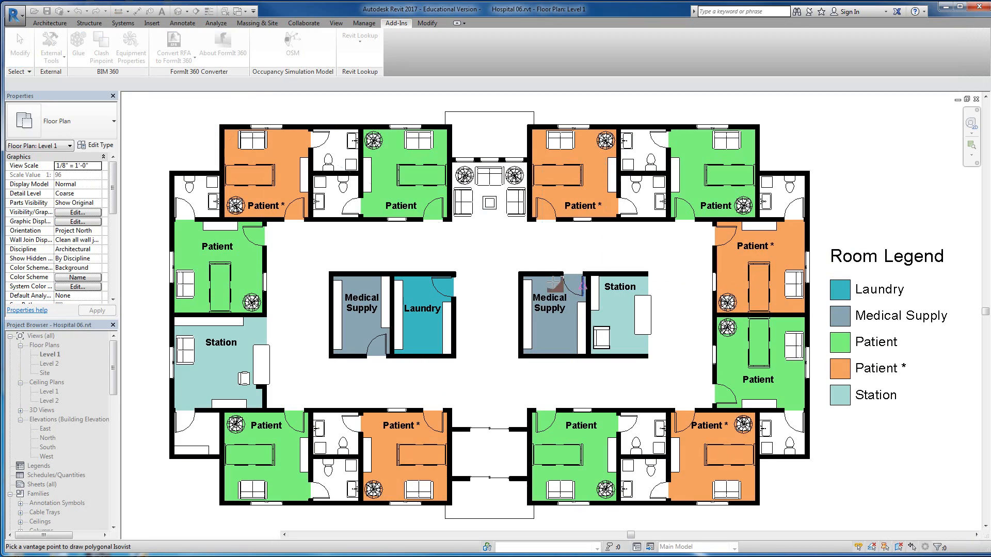
left_click(303, 344)
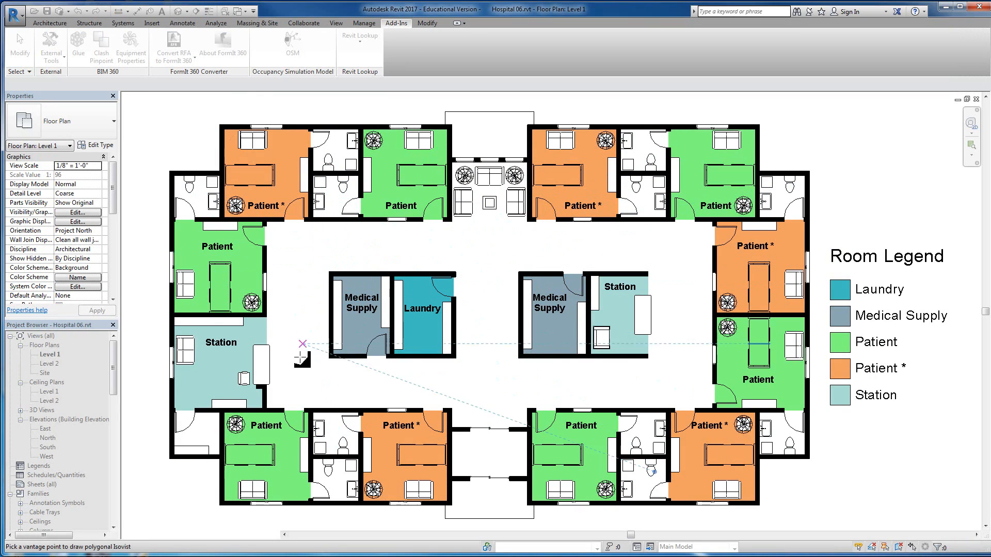
View the polygonal isovist outline in the Revit plan and reopen the OSM window.
left_click(292, 44)
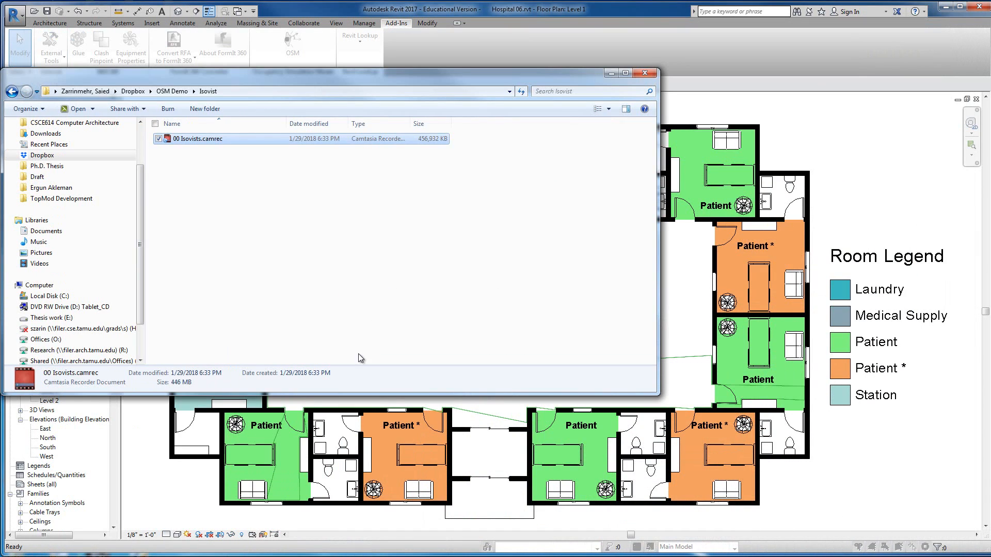
left_click(655, 72)
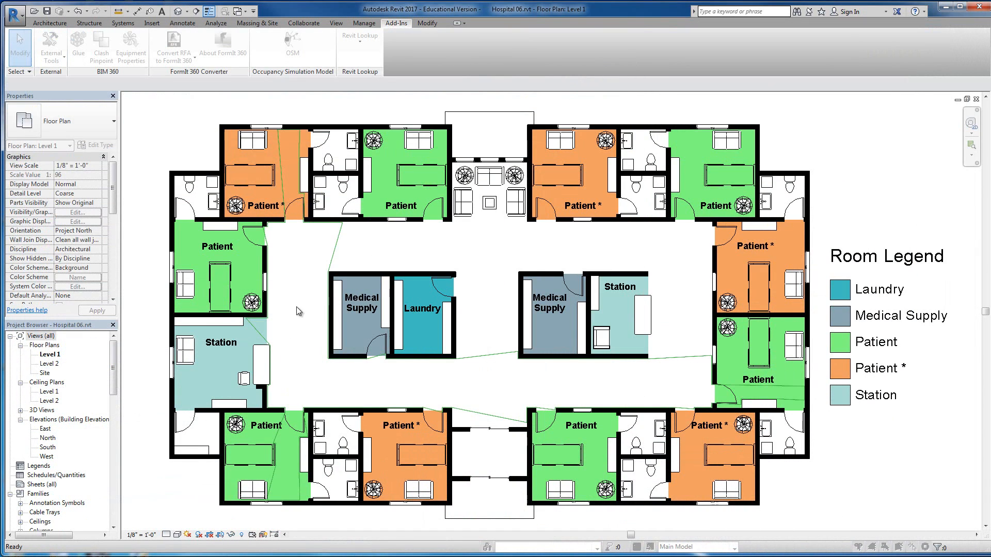
mouse_move(414, 422)
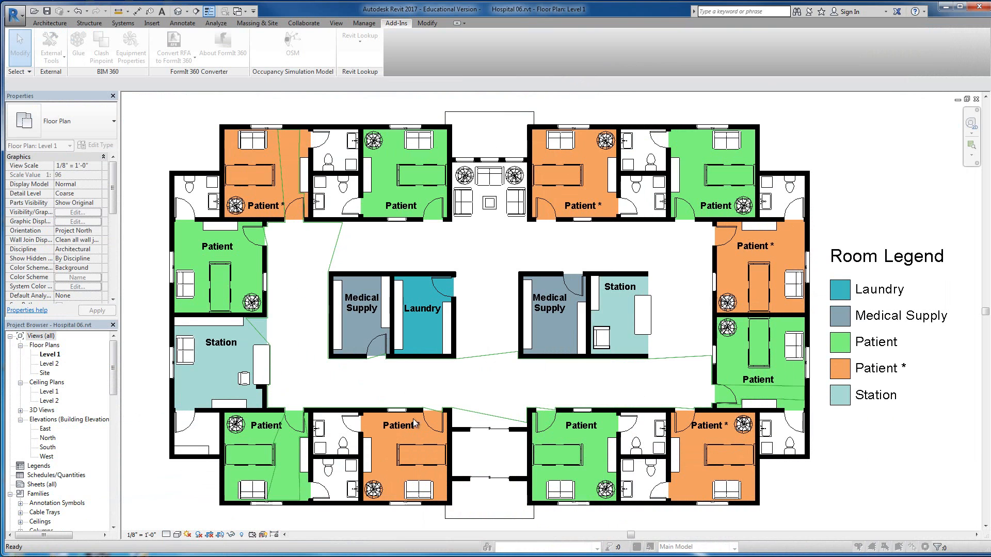
left_click(292, 45)
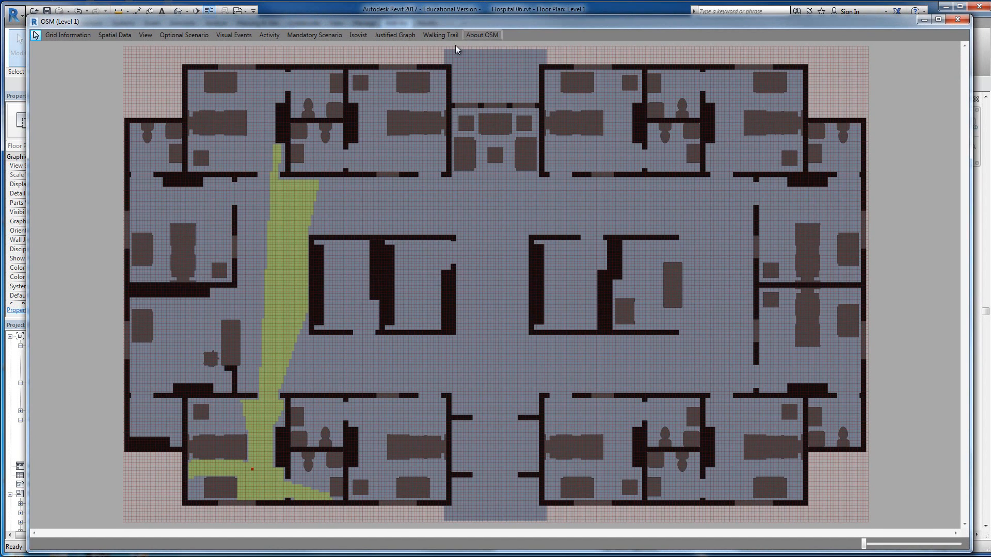
Compute a cellular isovist from the right corridor junction and show its area and perimeter report.
left_click(357, 35)
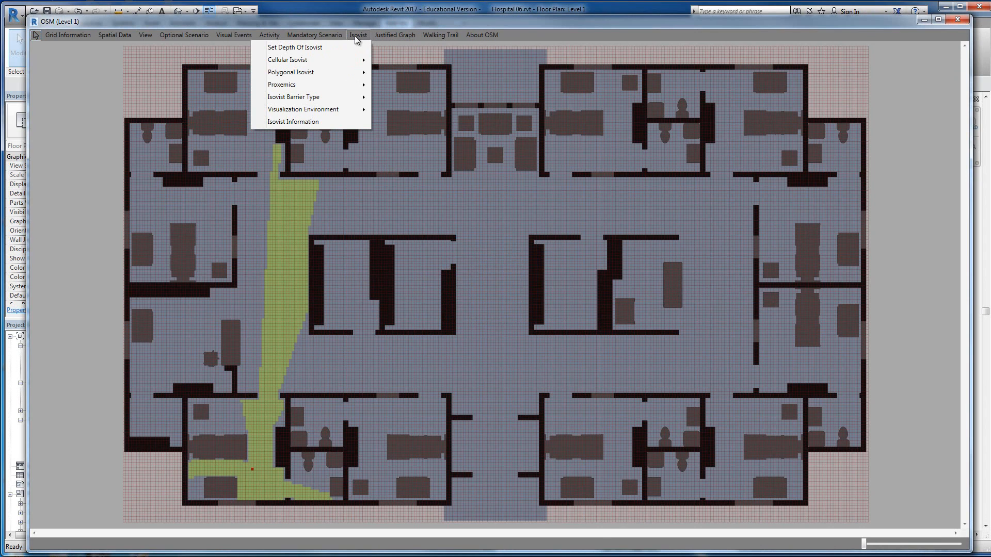
mouse_move(302, 109)
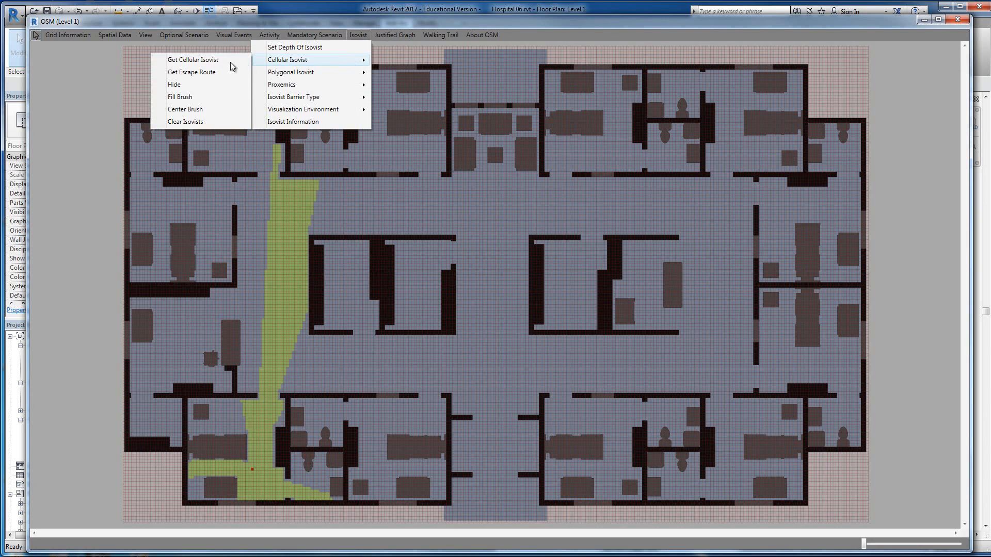
left_click(192, 60)
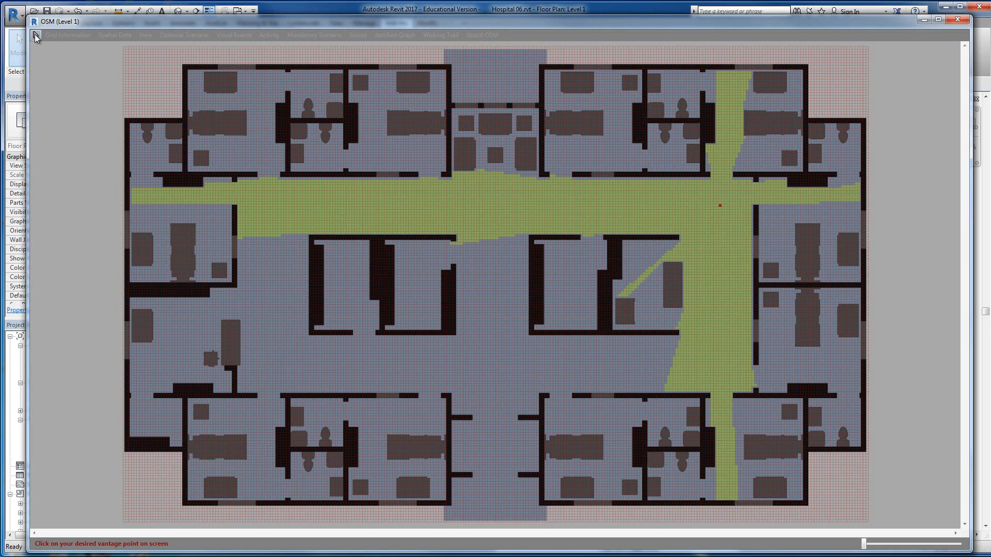
left_click(358, 35)
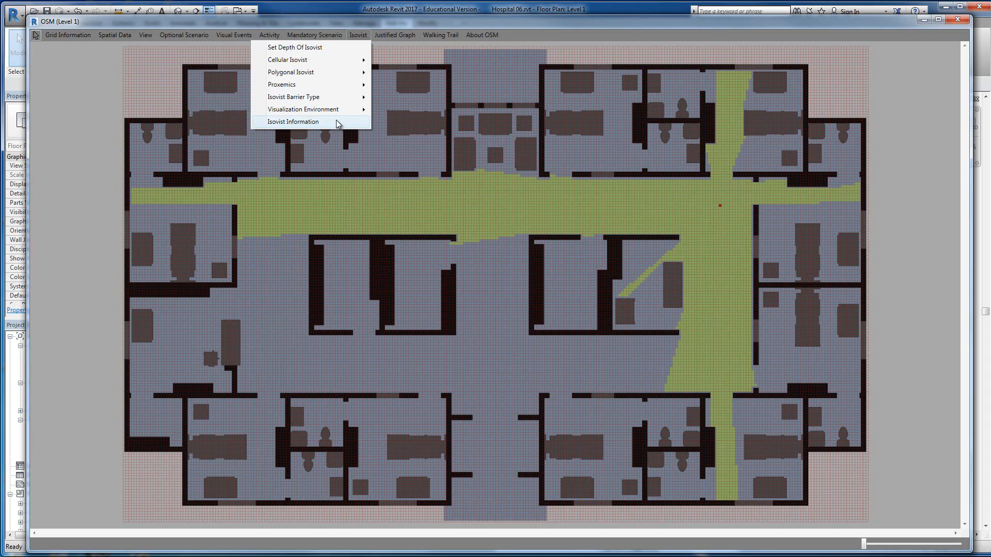
left_click(293, 122)
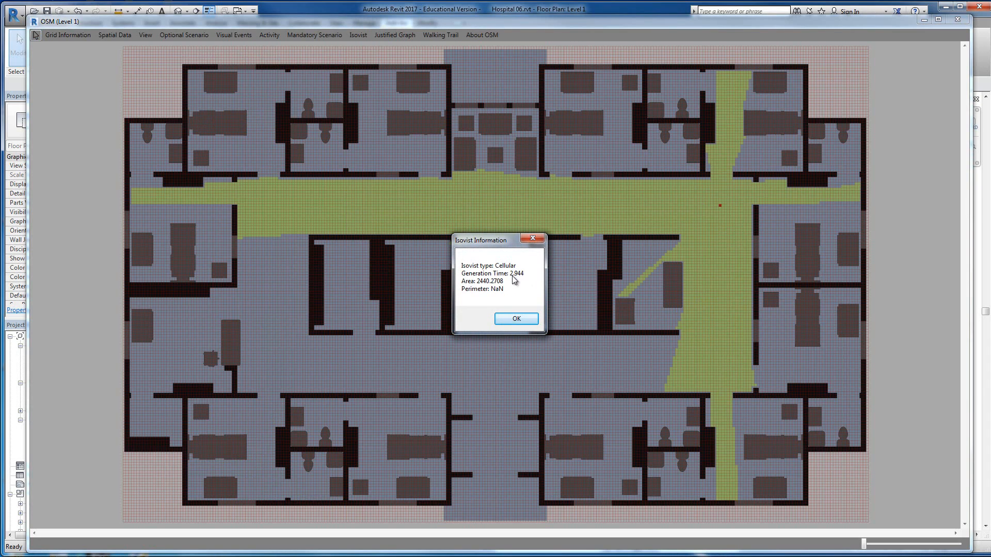
mouse_move(517, 283)
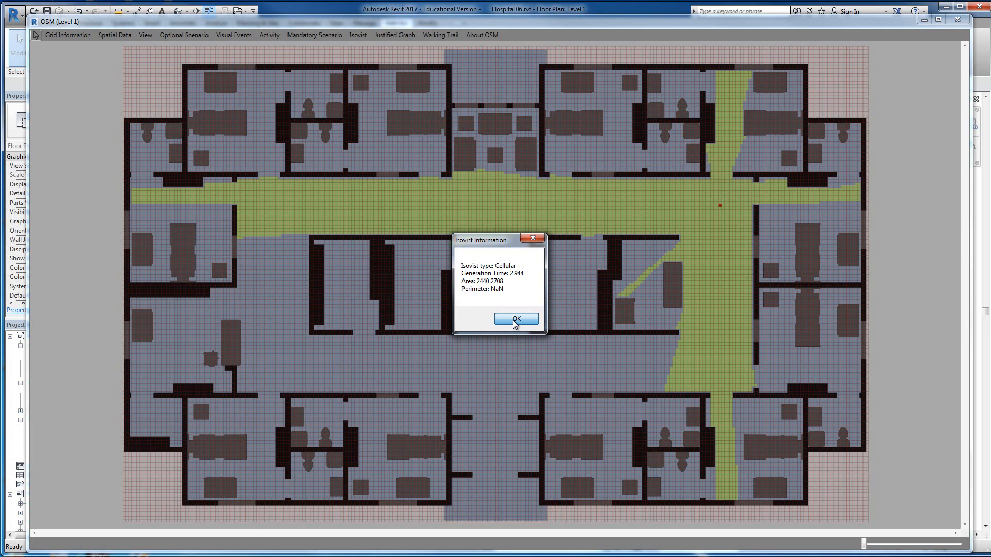
Dismiss the report and clear the cellular isovist from the ward plan.
left_click(514, 319)
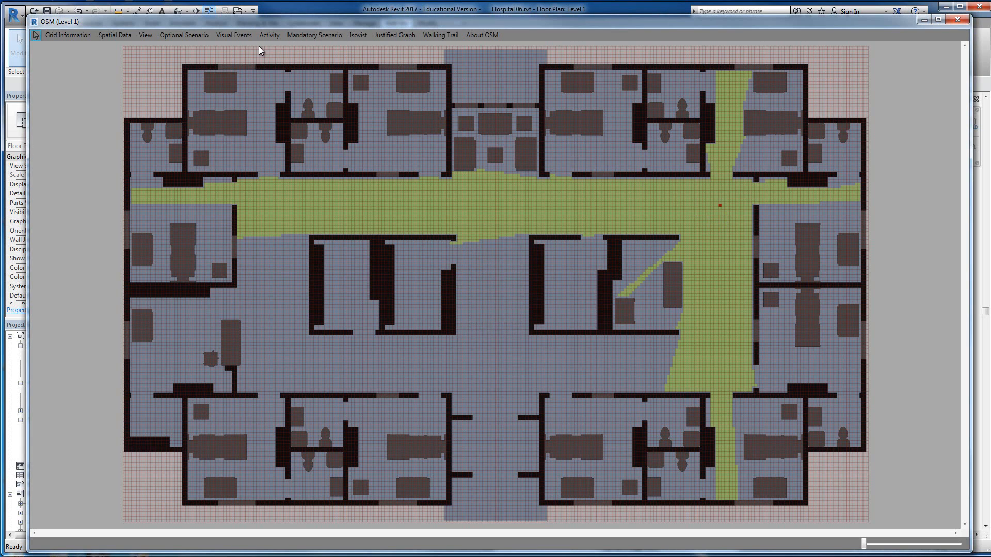
left_click(358, 35)
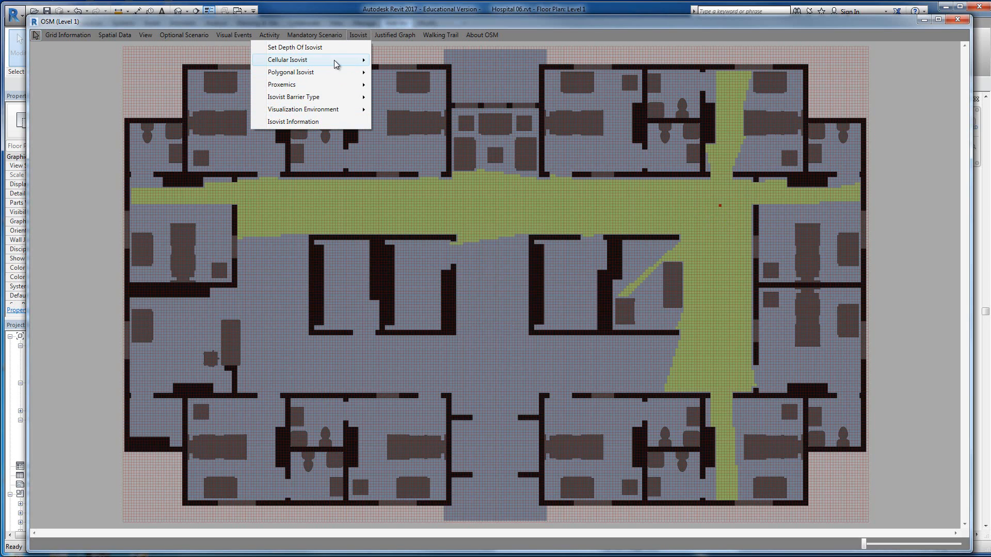
left_click(304, 28)
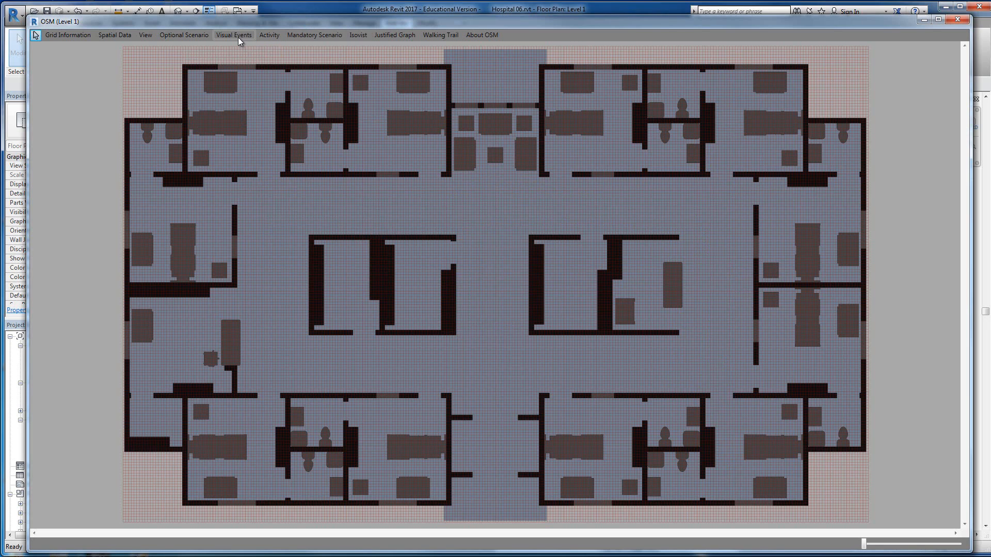
left_click(233, 35)
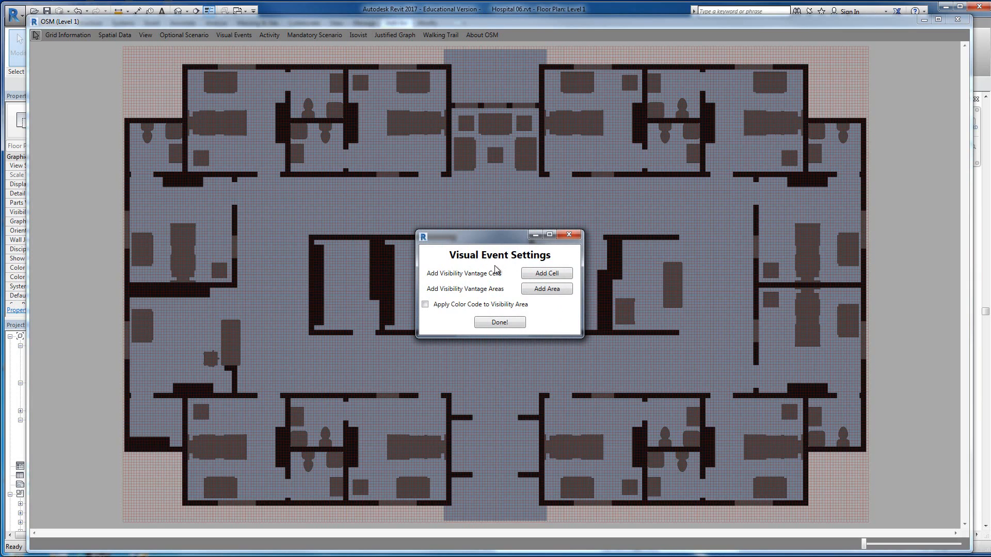
mouse_move(505, 277)
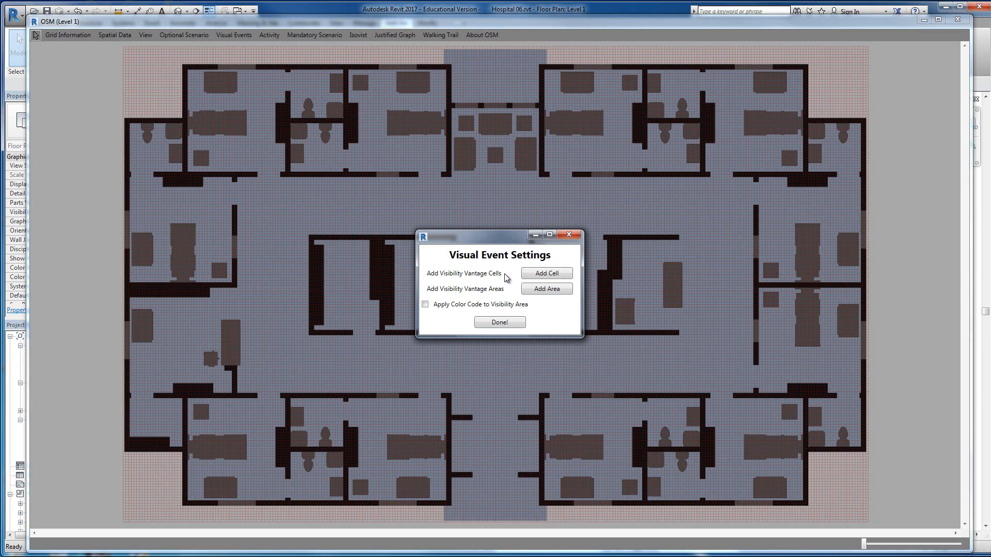
mouse_move(514, 242)
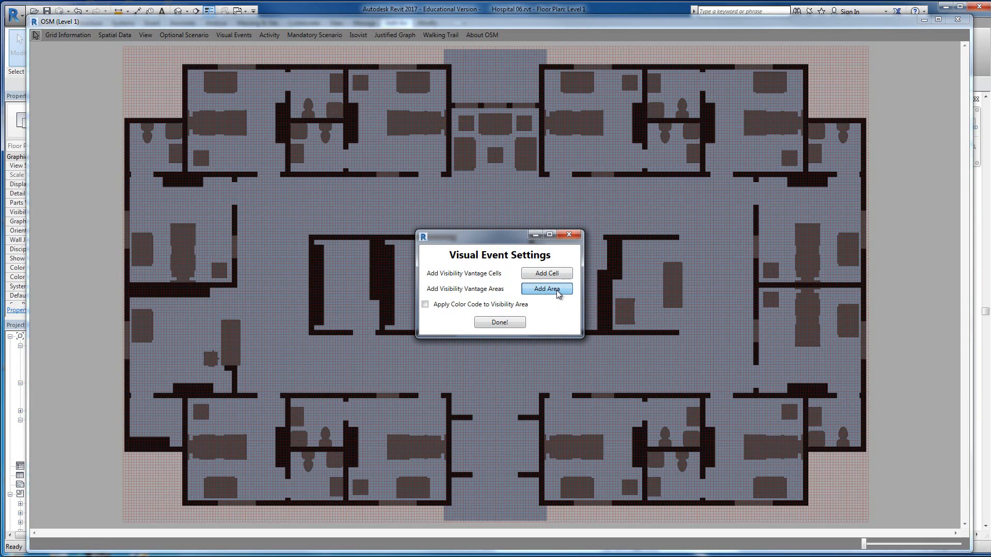
left_click(547, 288)
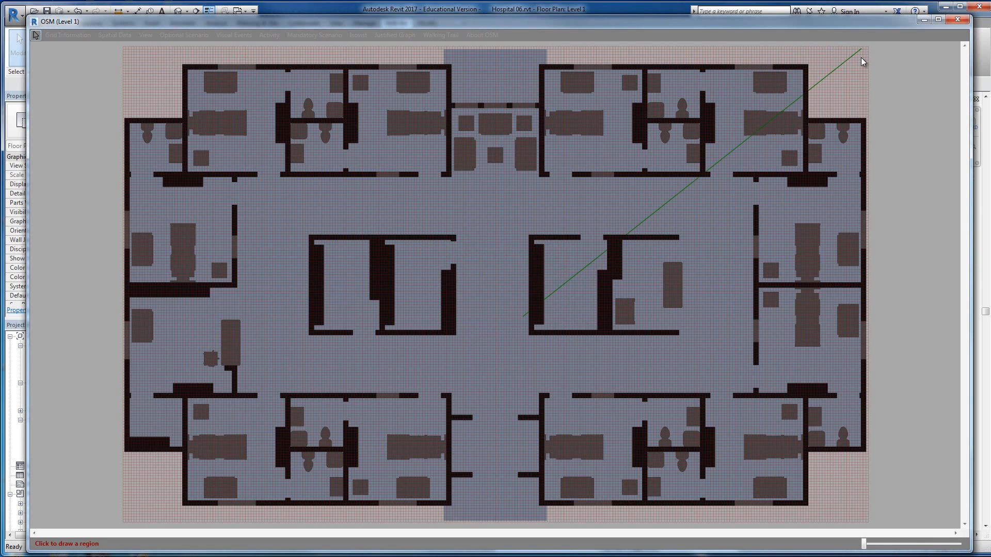
left_click(130, 66)
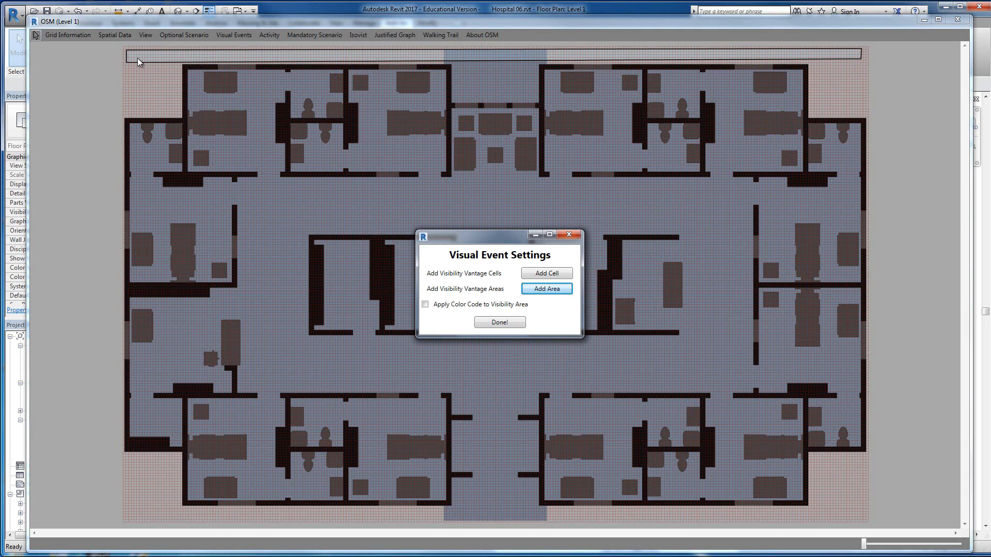
mouse_move(501, 324)
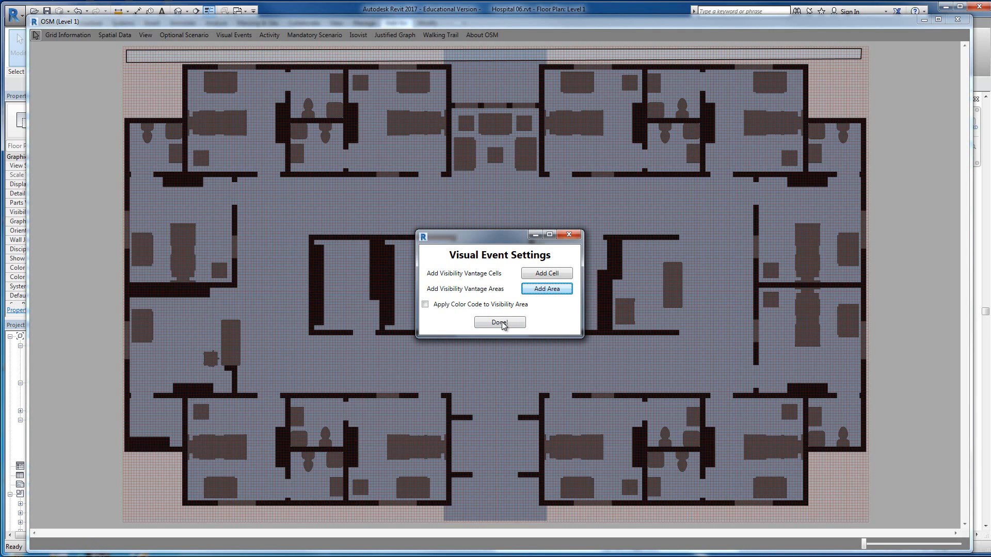
left_click(498, 322)
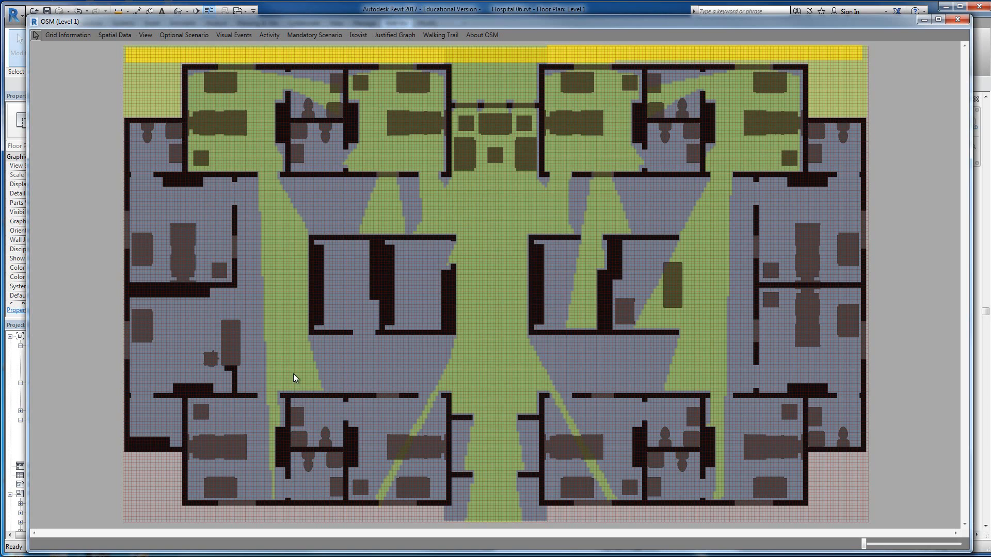
mouse_move(297, 366)
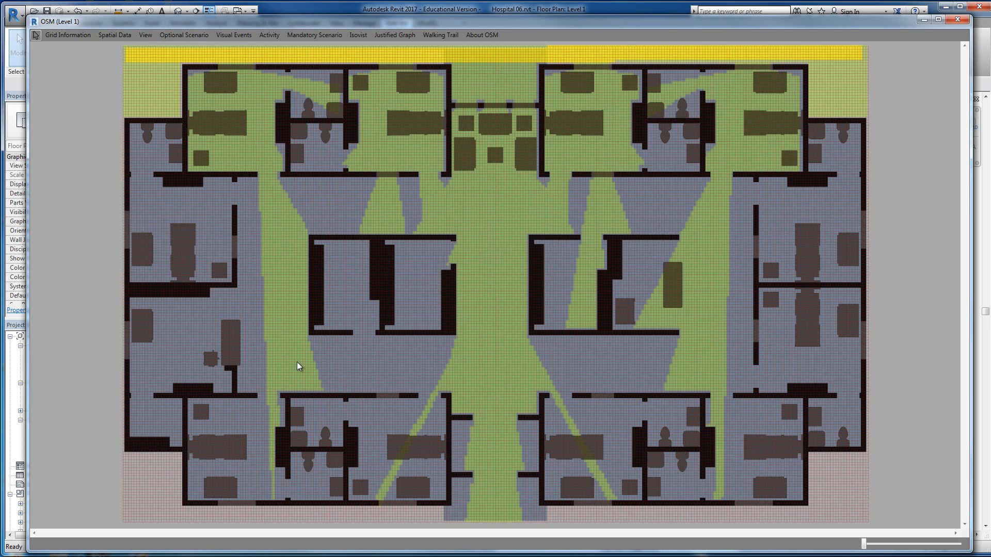
mouse_move(558, 69)
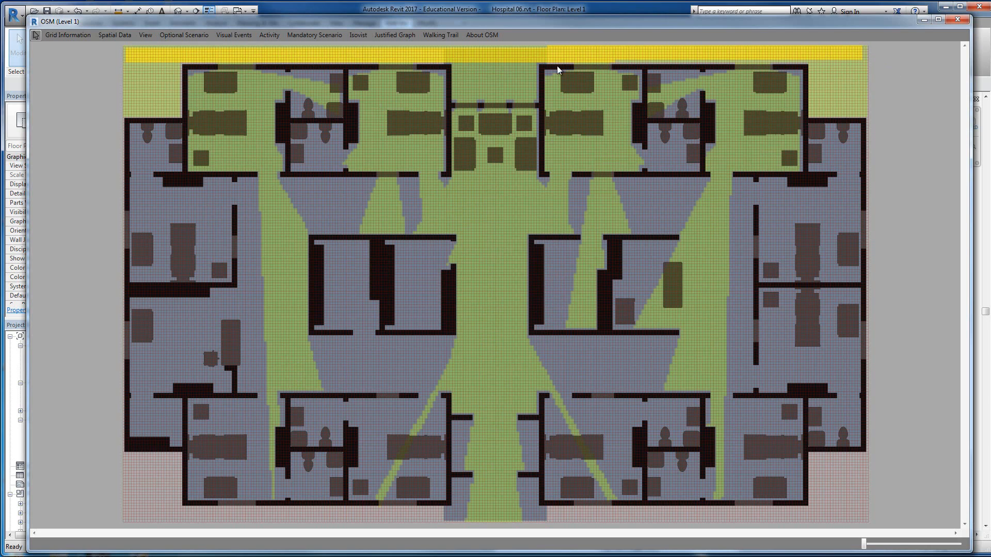
mouse_move(521, 431)
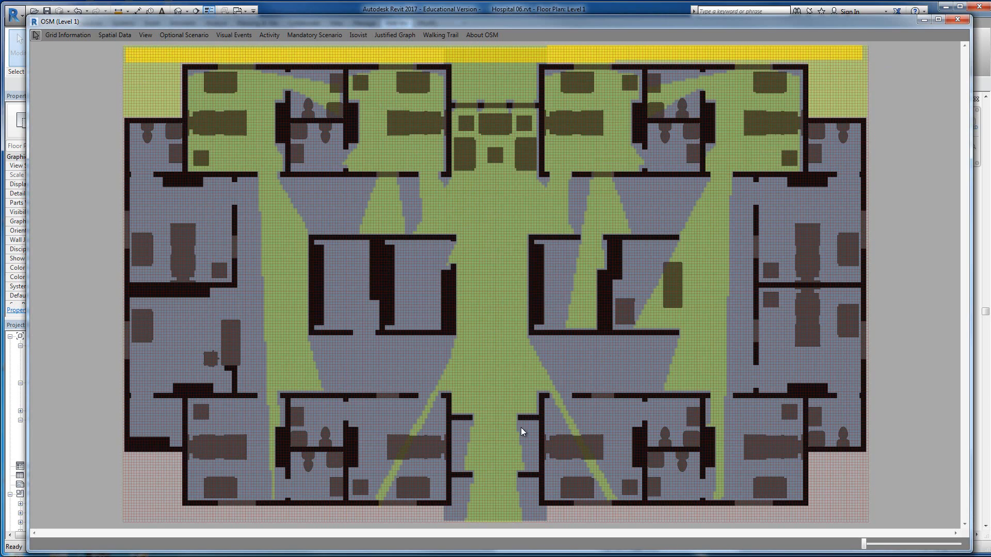
mouse_move(485, 229)
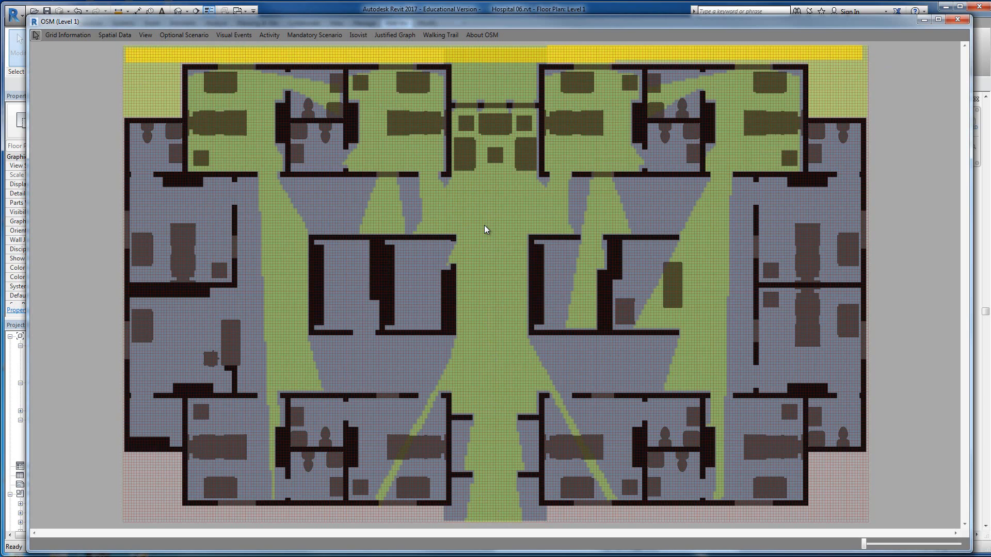
mouse_move(144, 61)
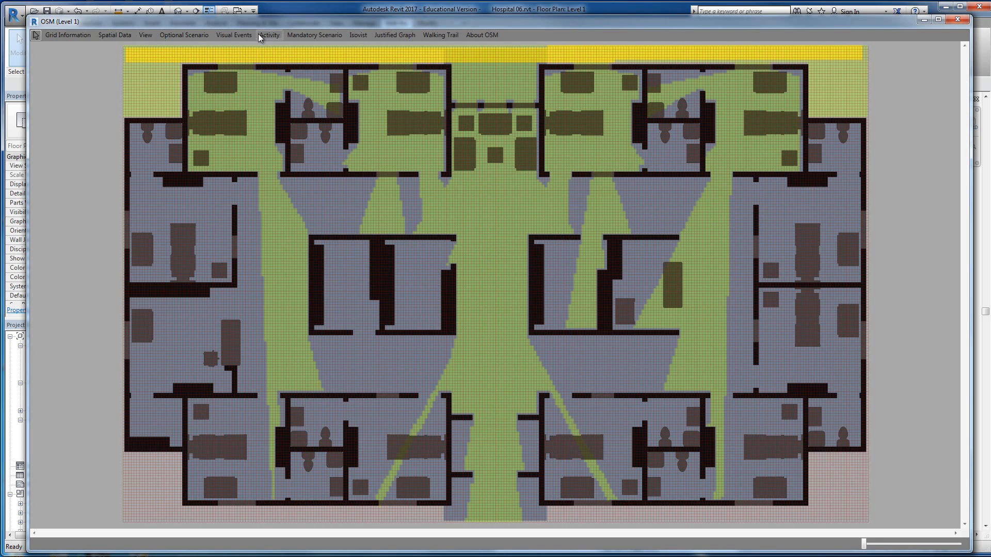
mouse_move(233, 35)
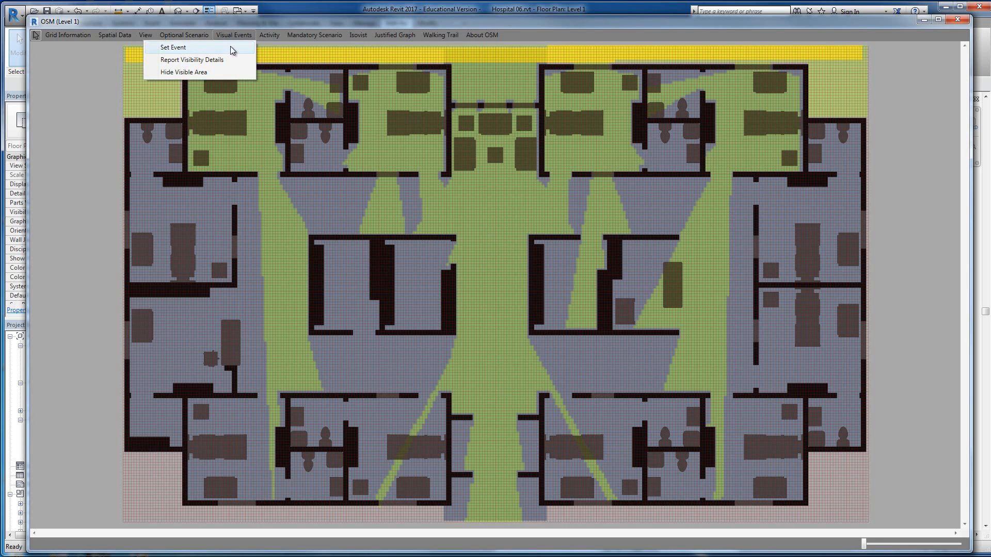
Start a new visual event with a top-strip vantage area and vantage cells in a central room.
left_click(172, 47)
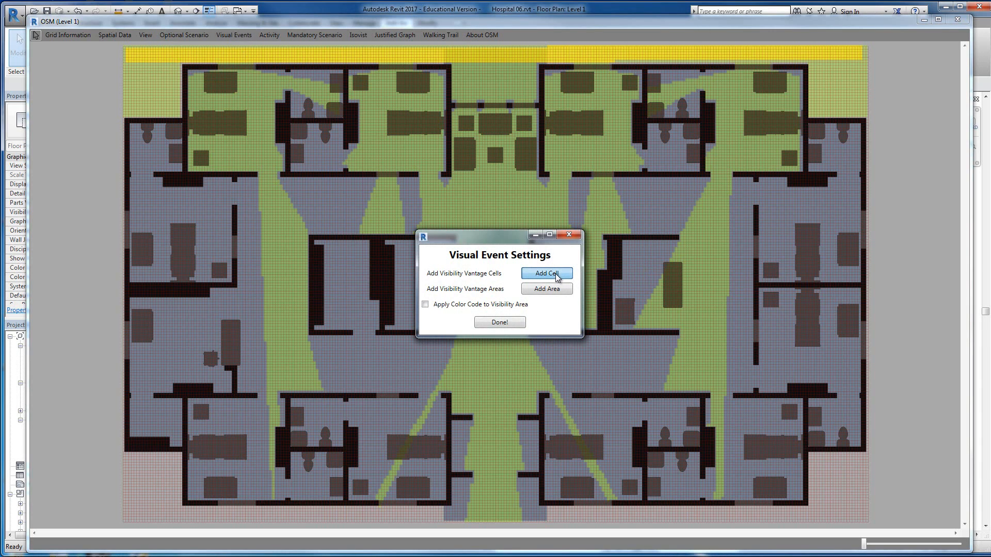
left_click(546, 272)
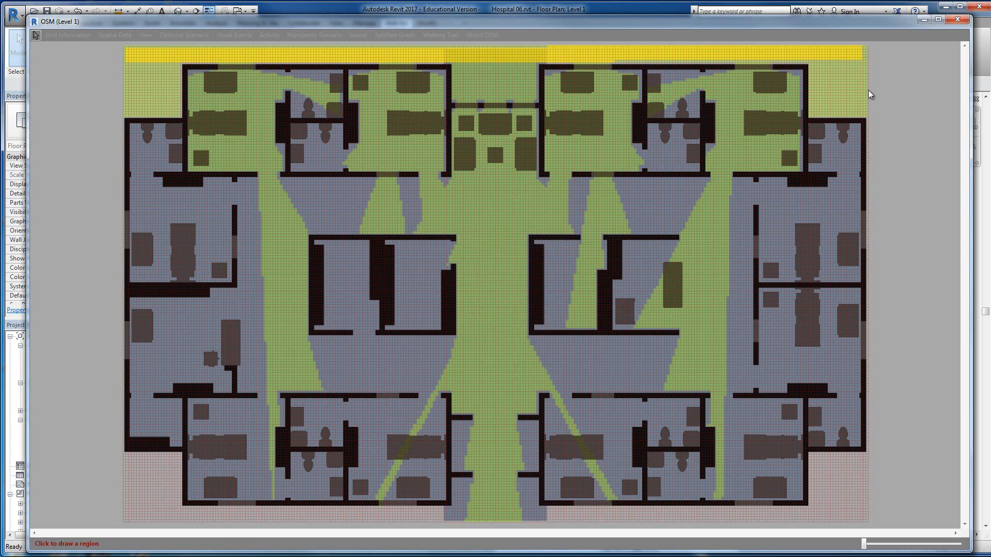
mouse_move(865, 65)
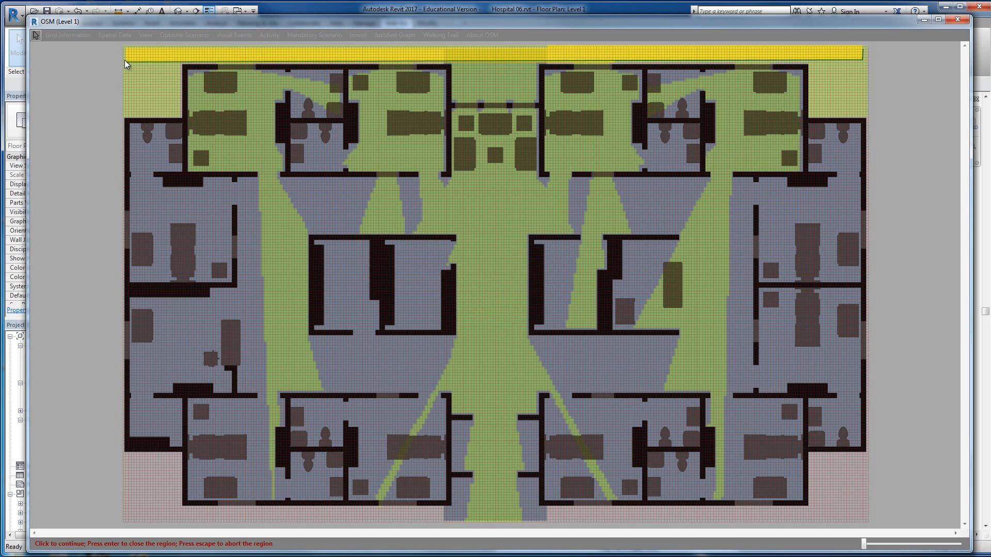
mouse_move(128, 53)
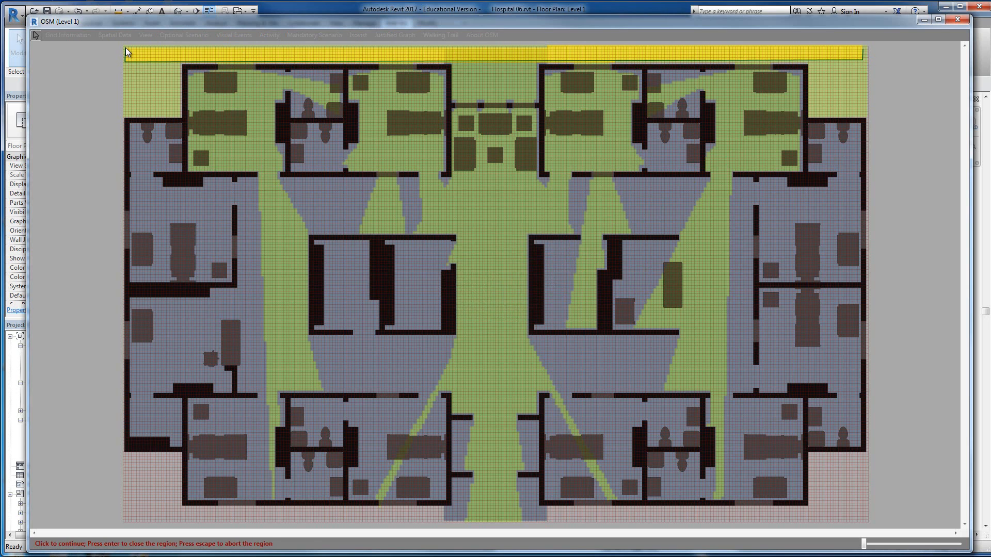
left_click(233, 35)
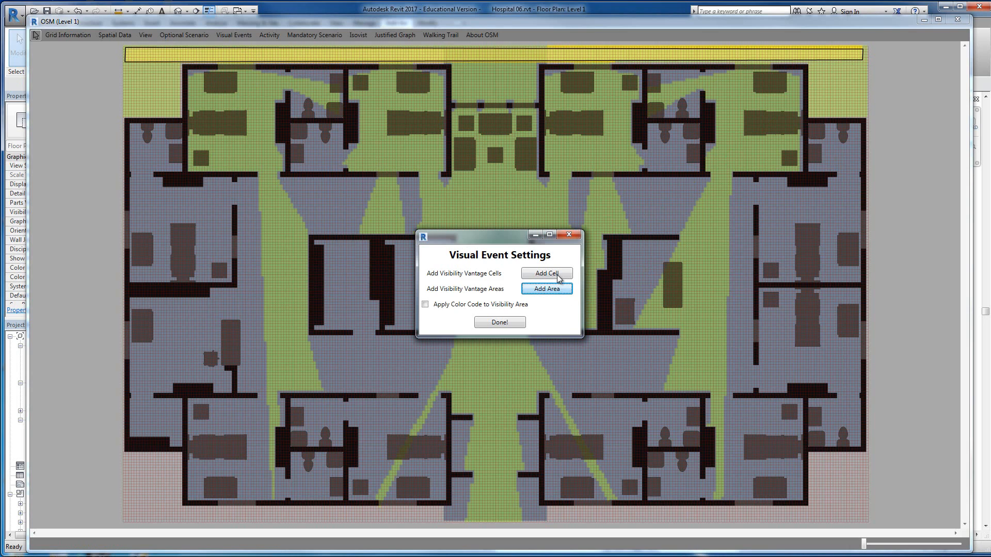
left_click(546, 272)
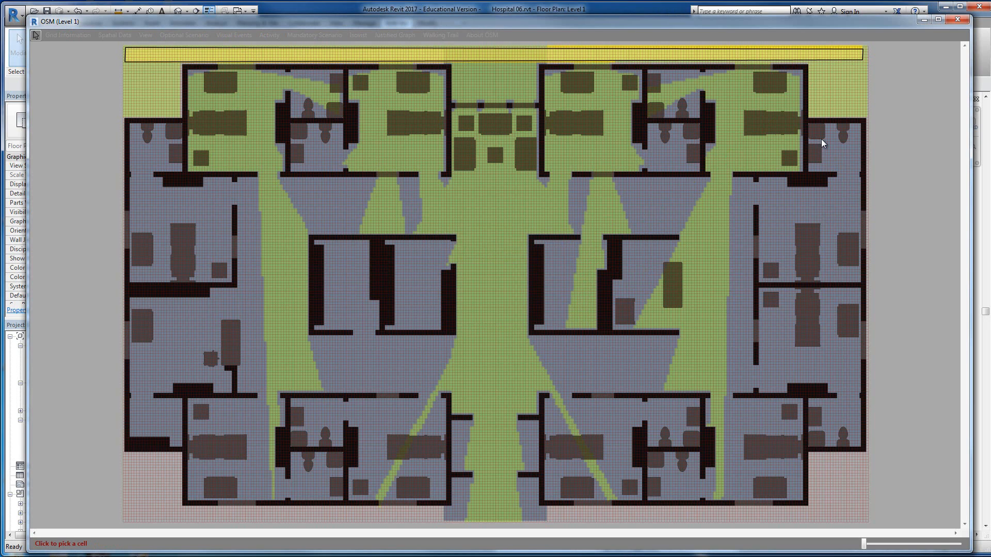
mouse_move(423, 373)
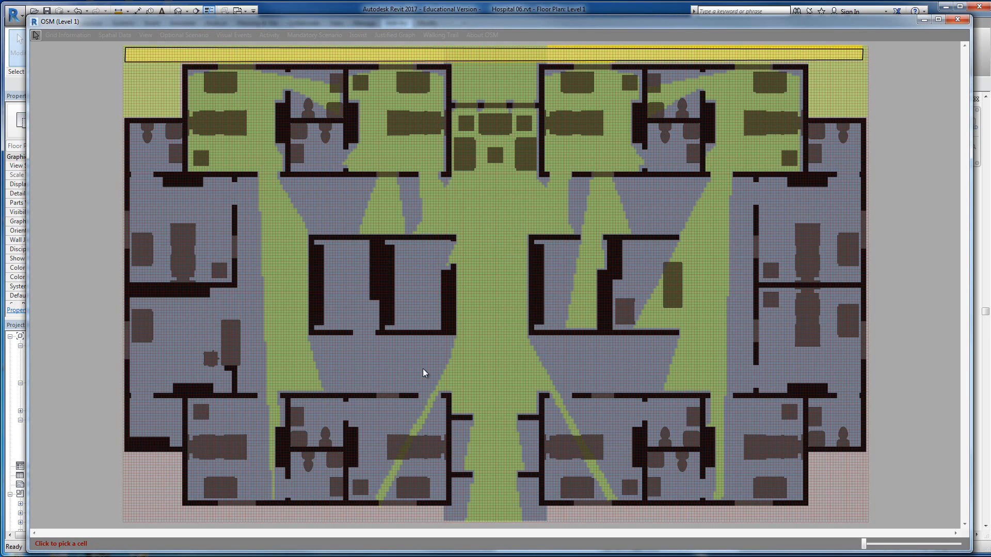
left_click(233, 35)
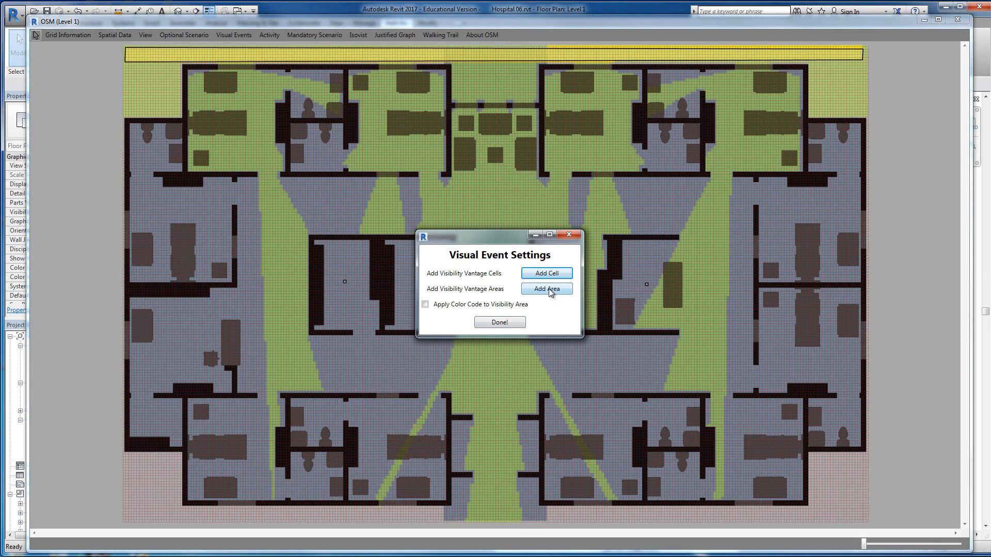
Add a central-corridor vantage area, enable Apply Color Code, and run the visibility calculation.
left_click(546, 288)
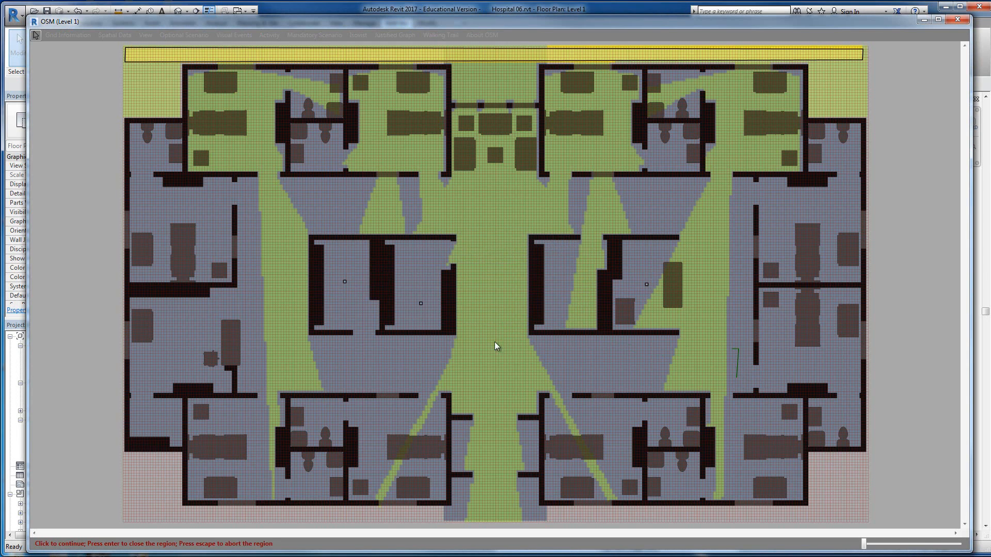
left_click(253, 378)
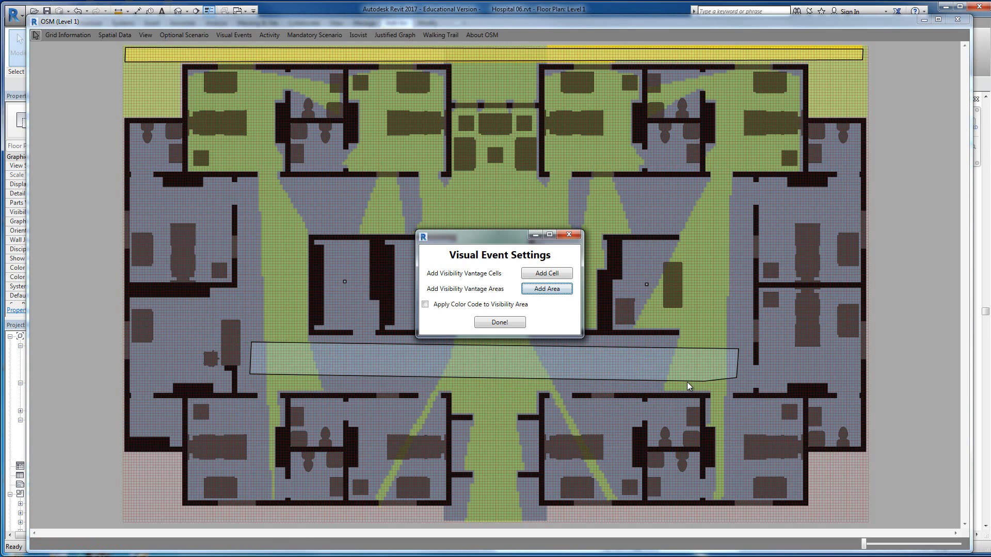
left_click(424, 304)
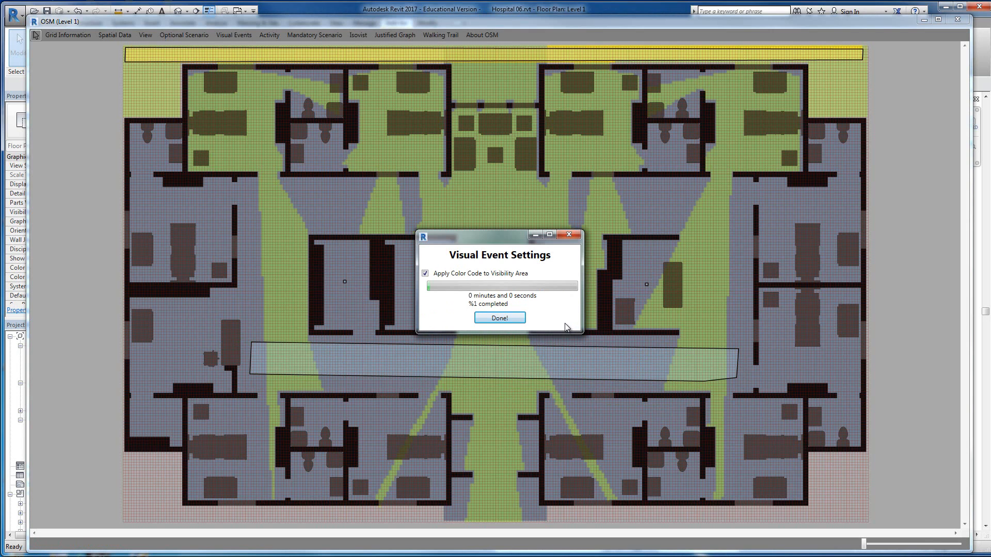
left_click(499, 318)
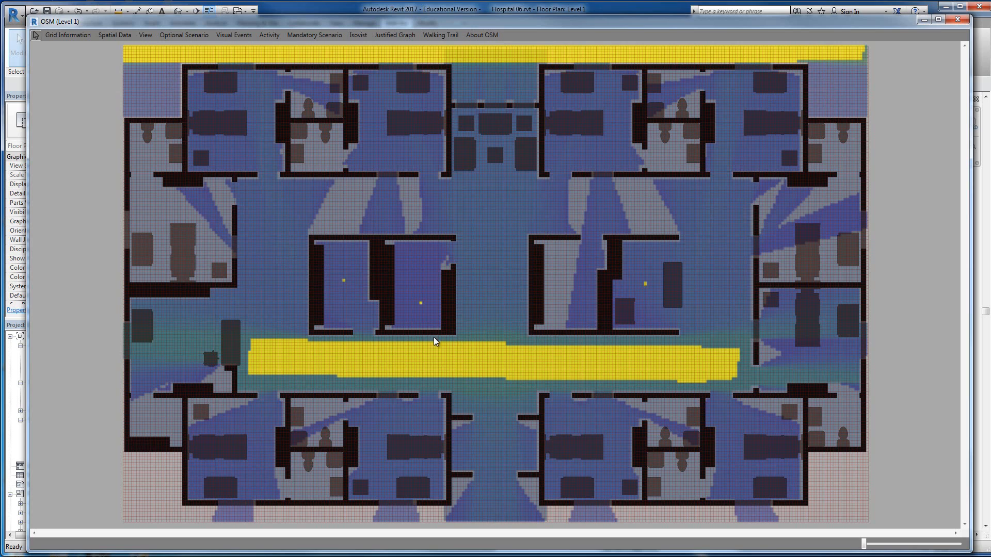
mouse_move(298, 314)
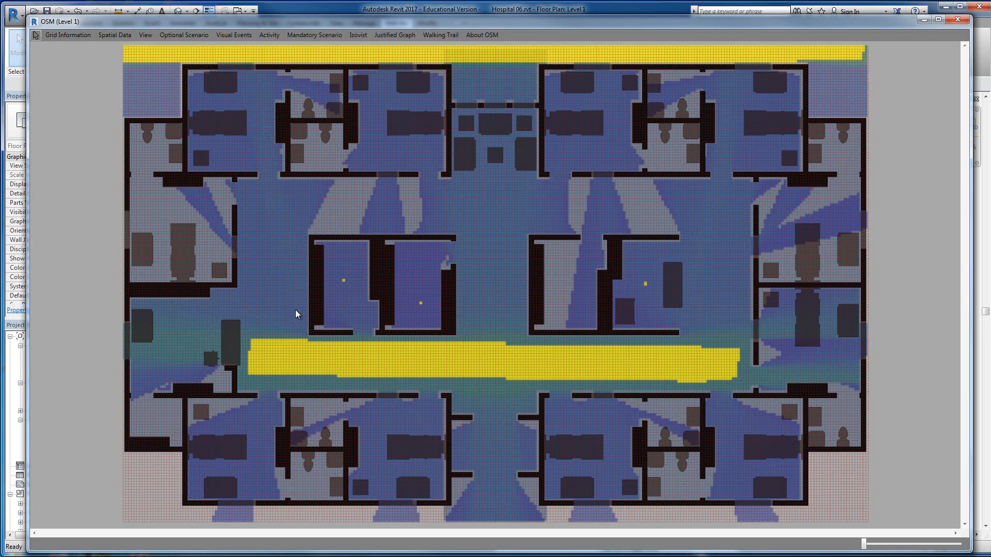
mouse_move(317, 207)
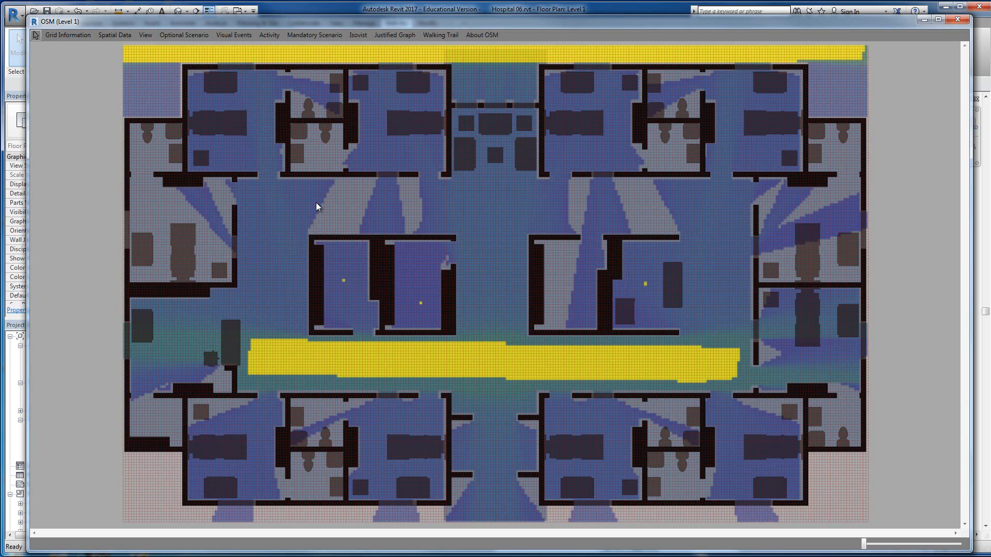
mouse_move(283, 258)
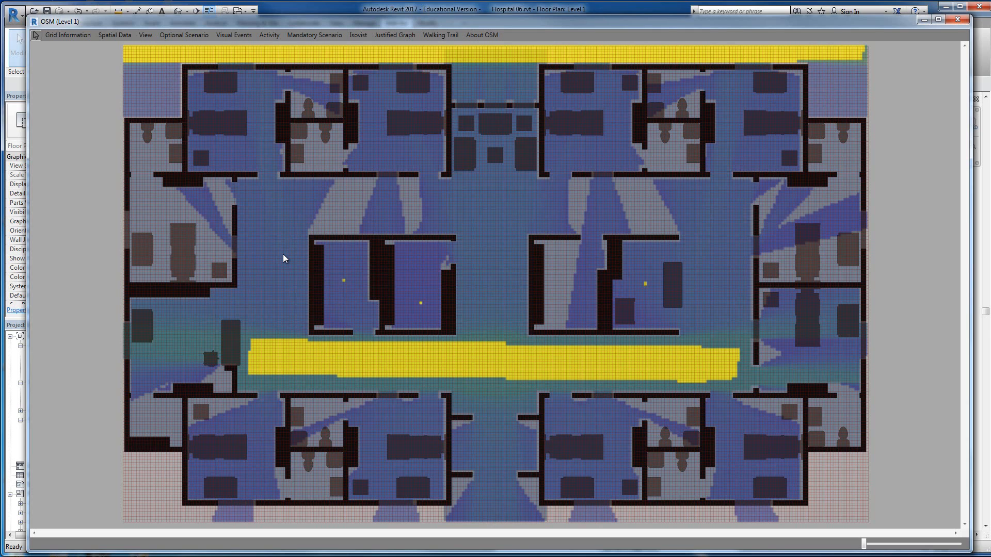
mouse_move(268, 335)
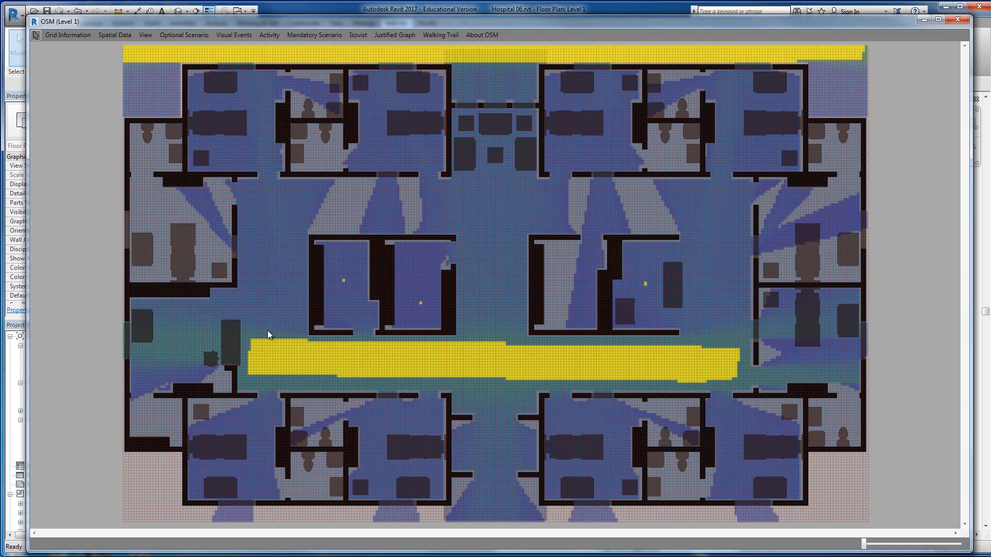
mouse_move(487, 124)
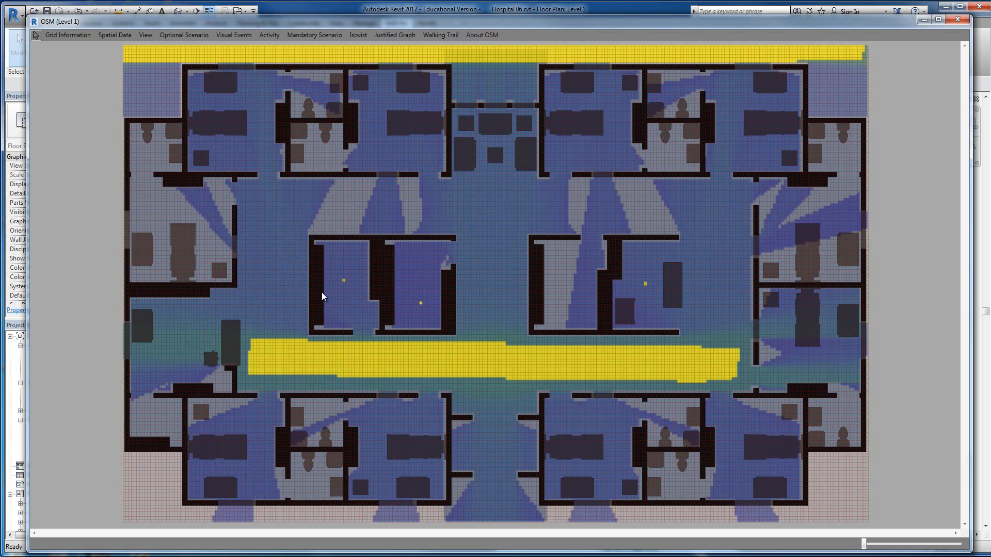
mouse_move(342, 284)
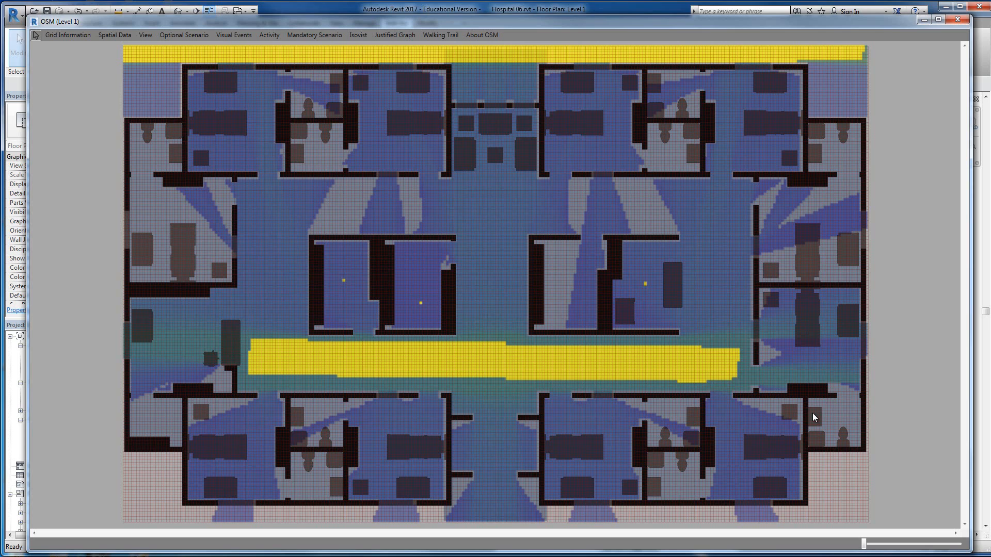
mouse_move(498, 138)
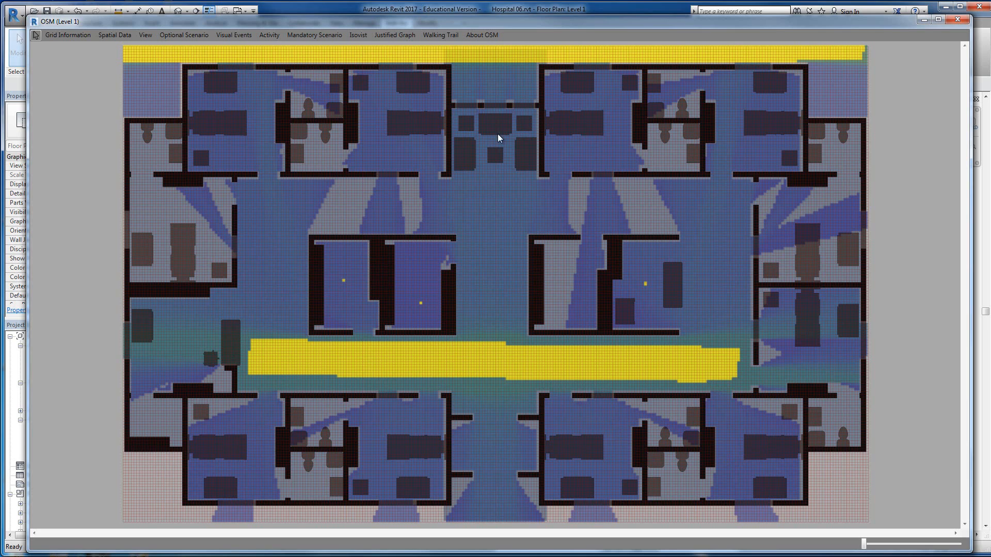
mouse_move(446, 203)
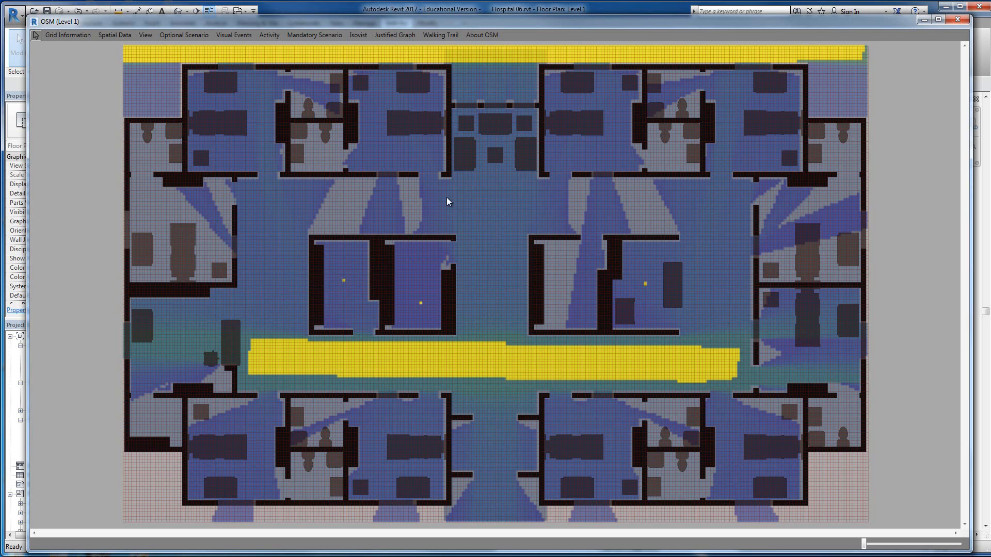
Review the blue color-coded visibility field and bring up the Visual Events commands.
left_click(233, 35)
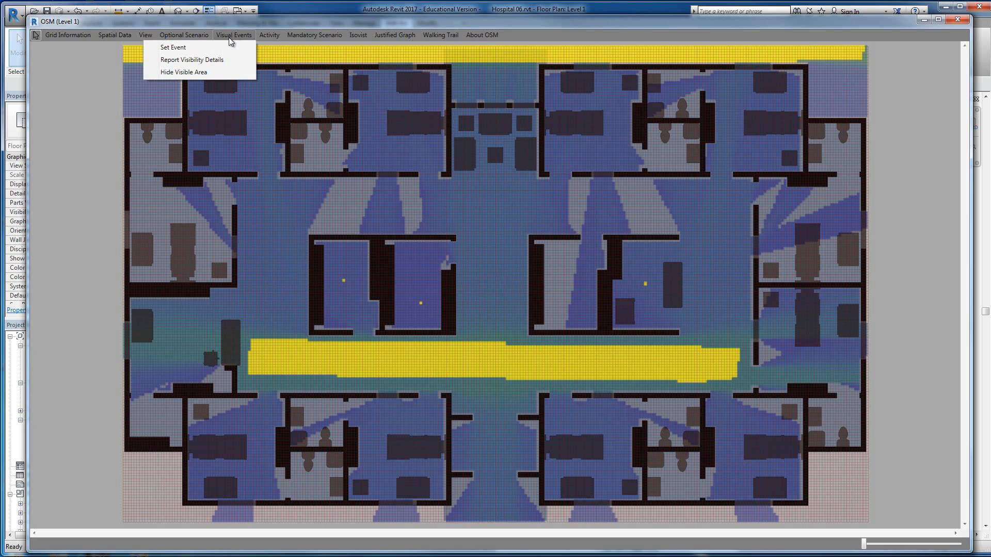
left_click(191, 60)
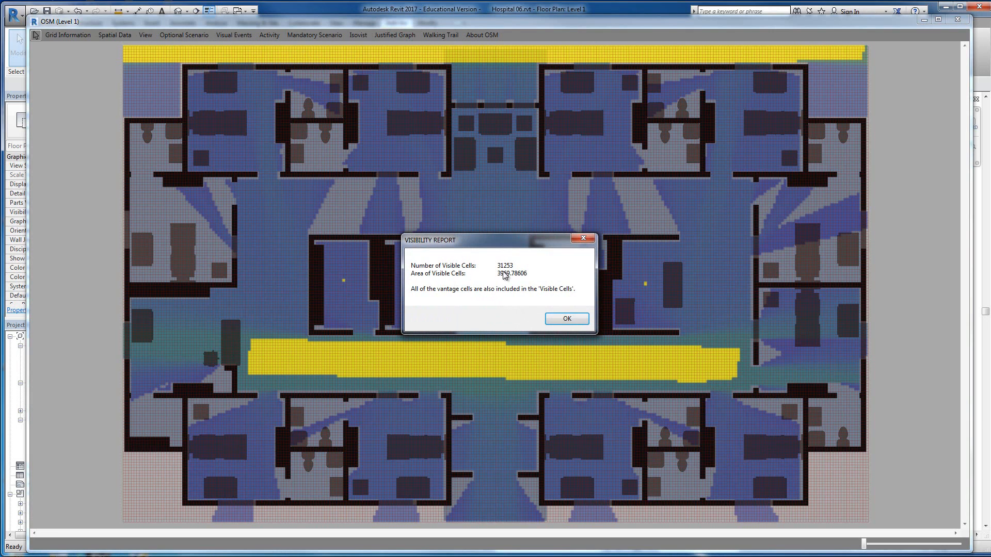
mouse_move(493, 281)
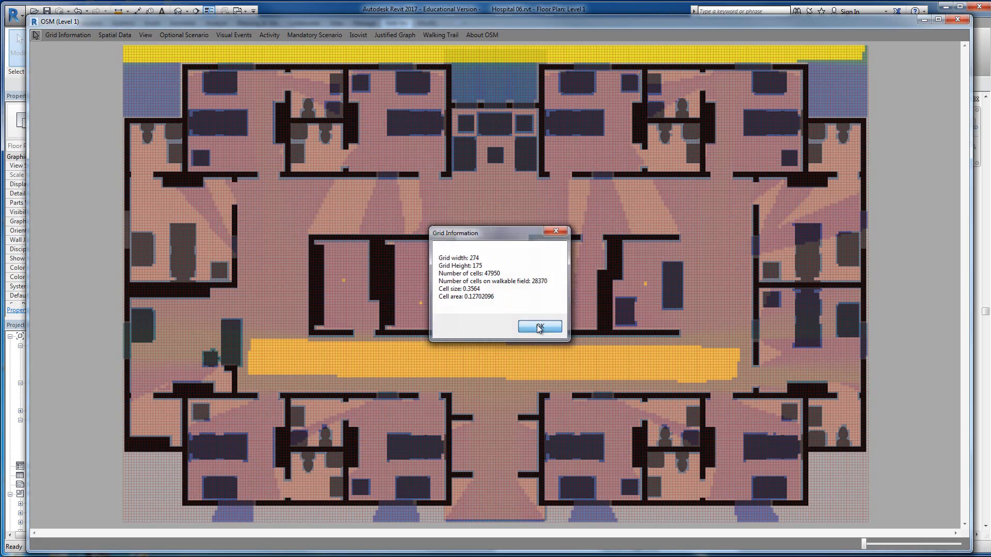
left_click(538, 327)
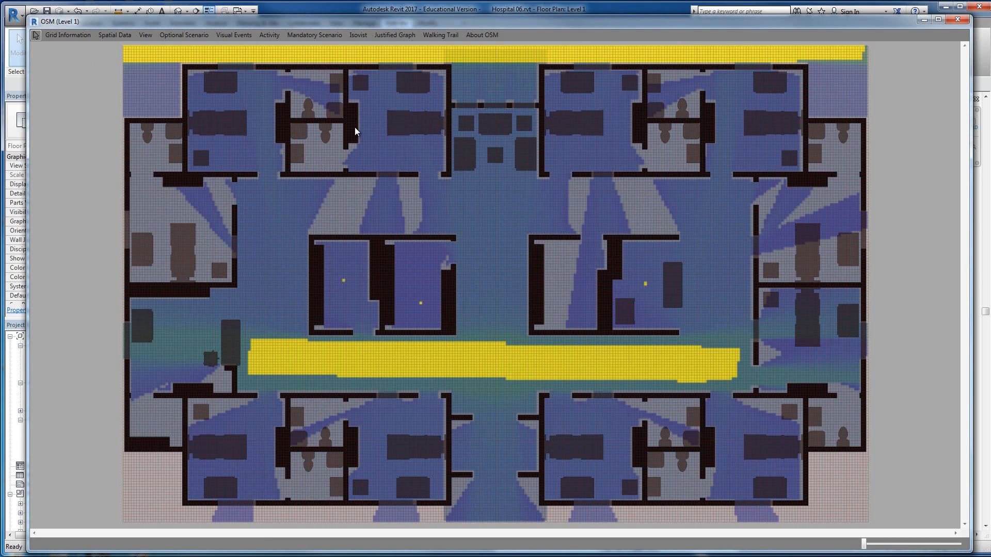